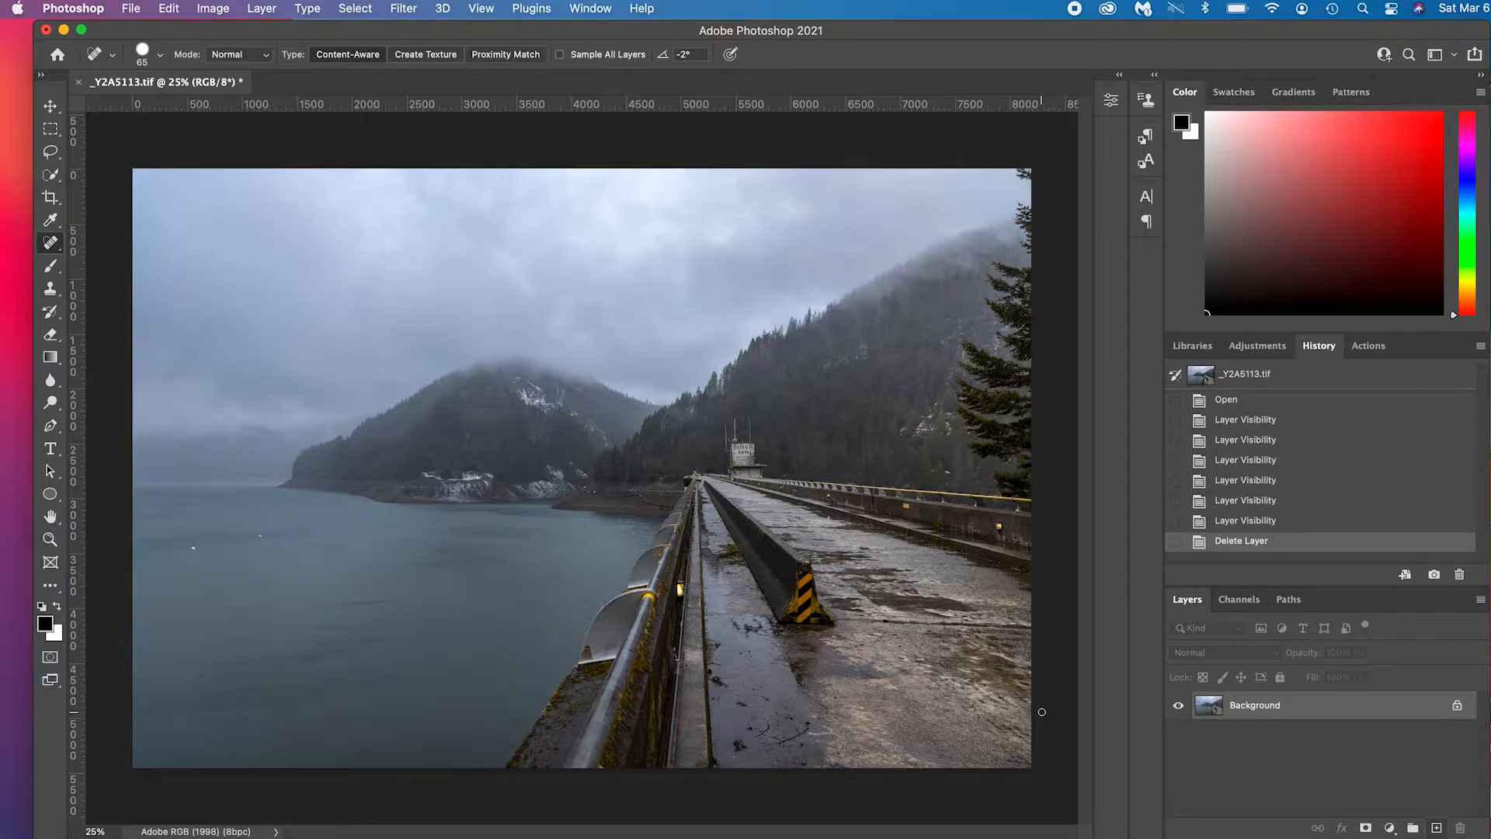
pyautogui.moveTo(829, 651)
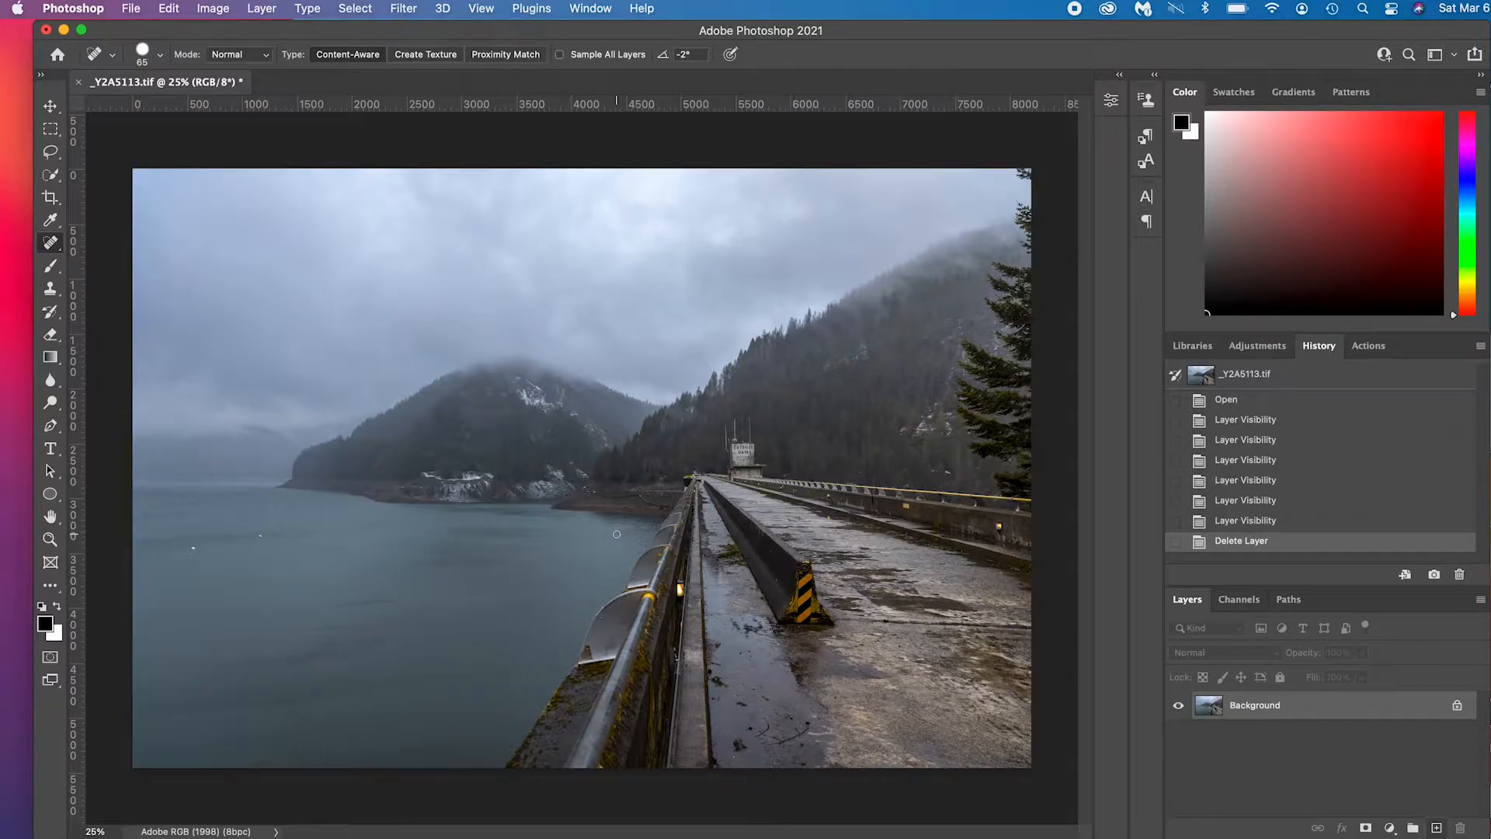
pyautogui.moveTo(1281, 719)
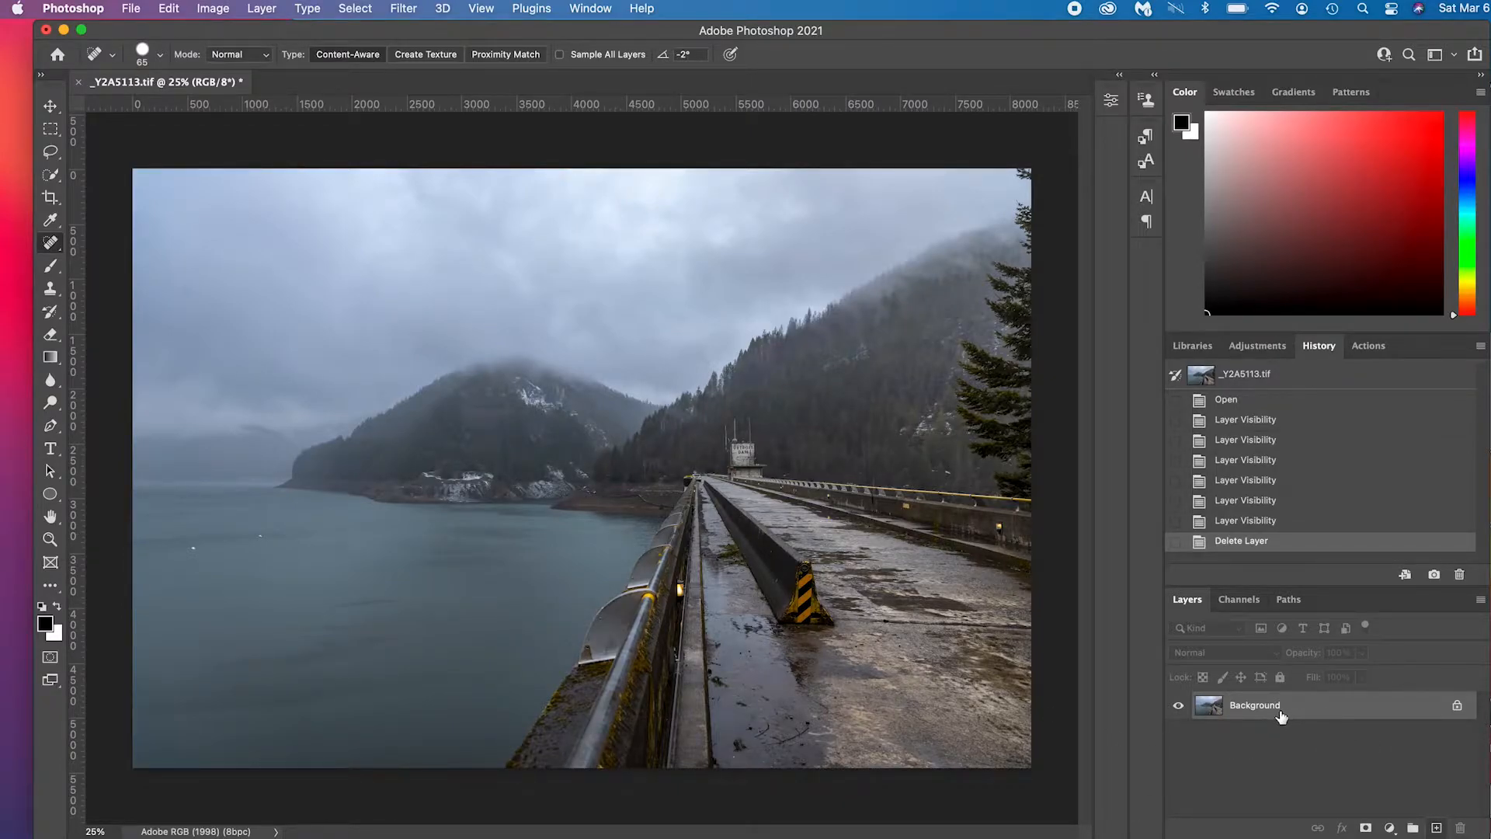
pyautogui.moveTo(1257, 744)
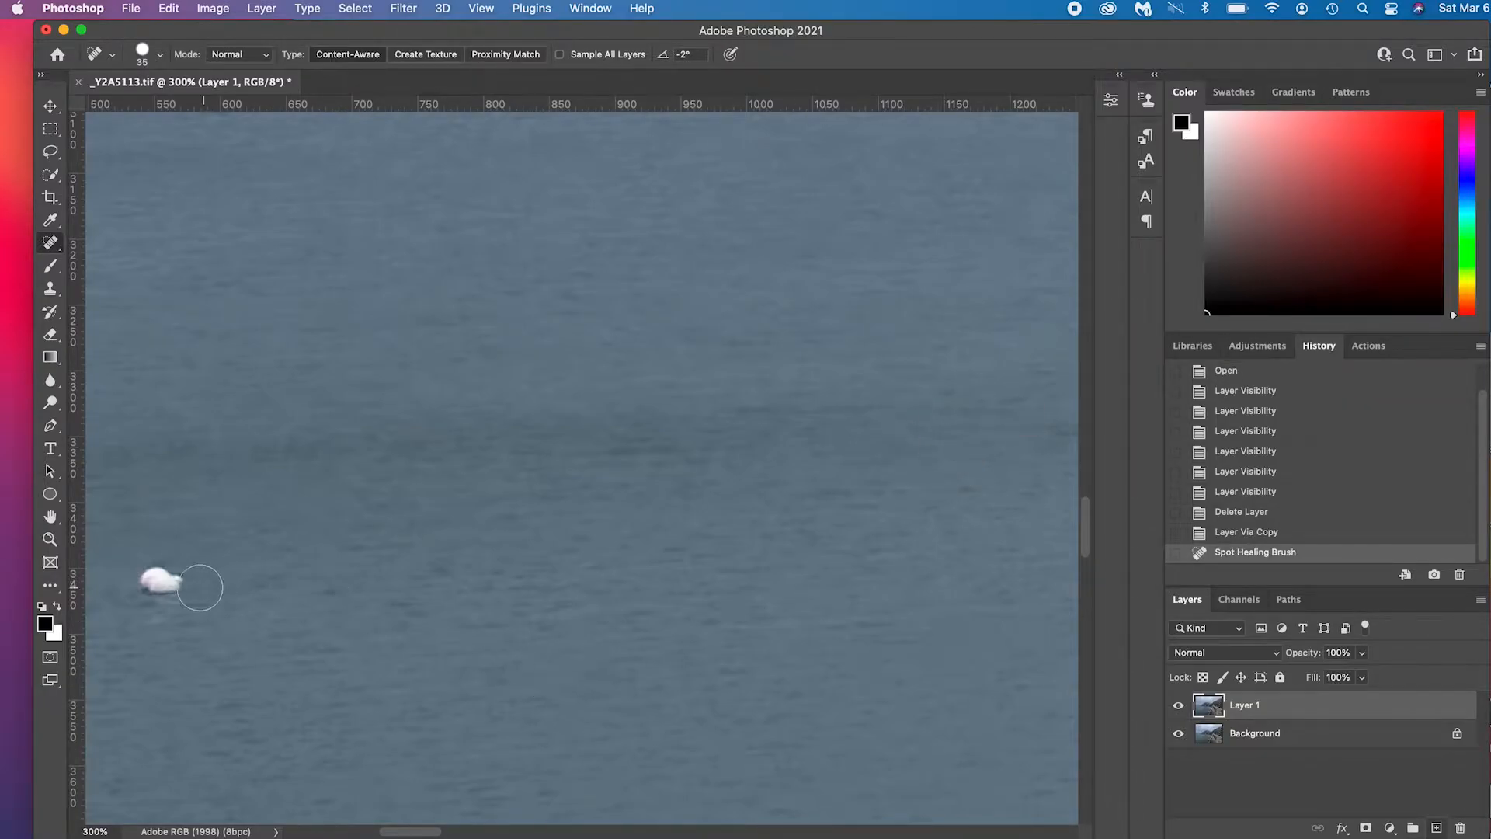
# Heal away the small white buoy floating on the lake.
pyautogui.click(171, 587)
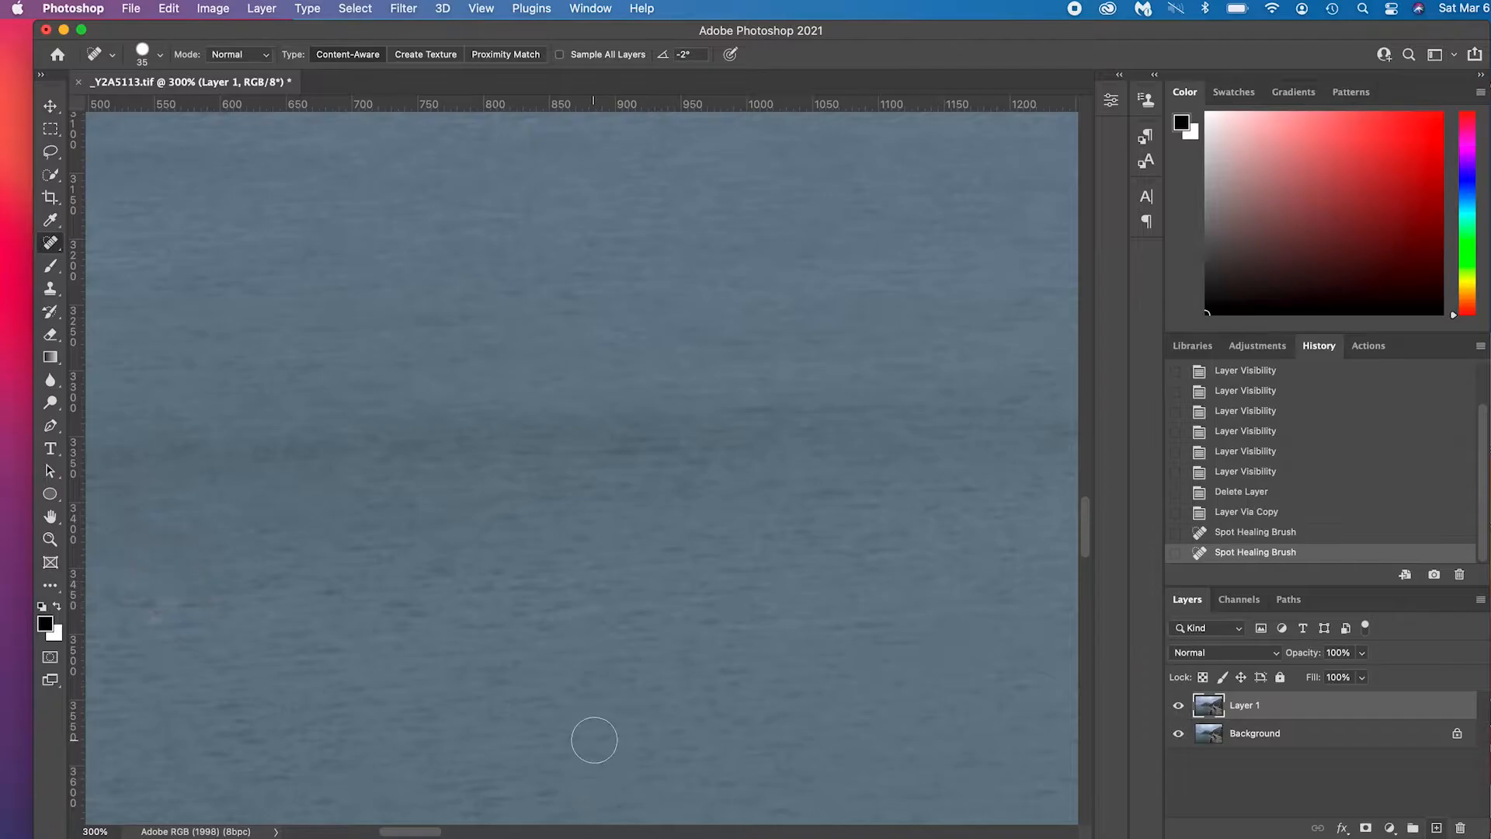
pyautogui.moveTo(604, 732)
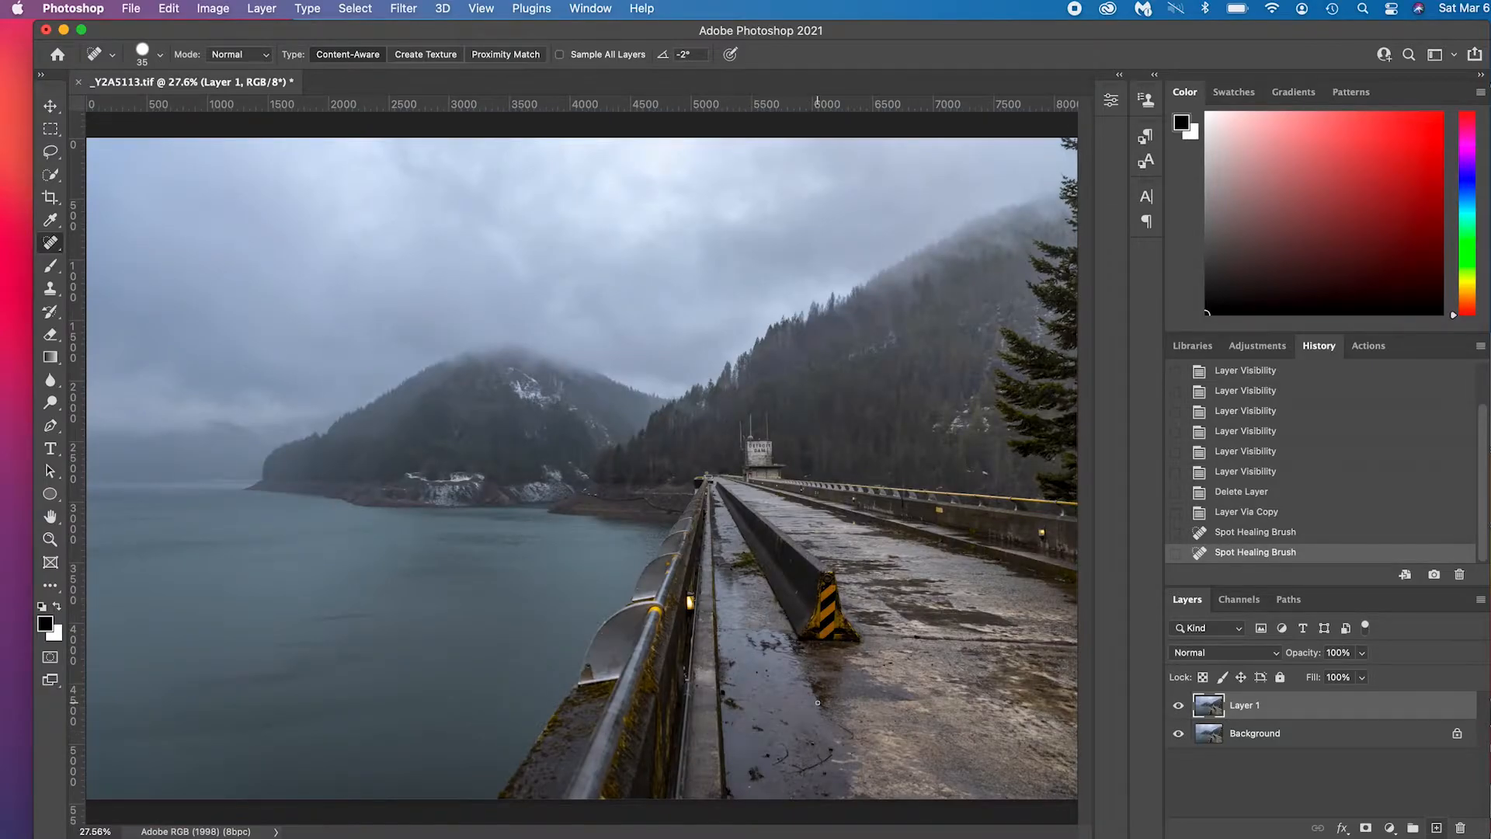
# Spot-heal three dark puddle marks on the wet dam walkway below the tower.
pyautogui.click(666, 509)
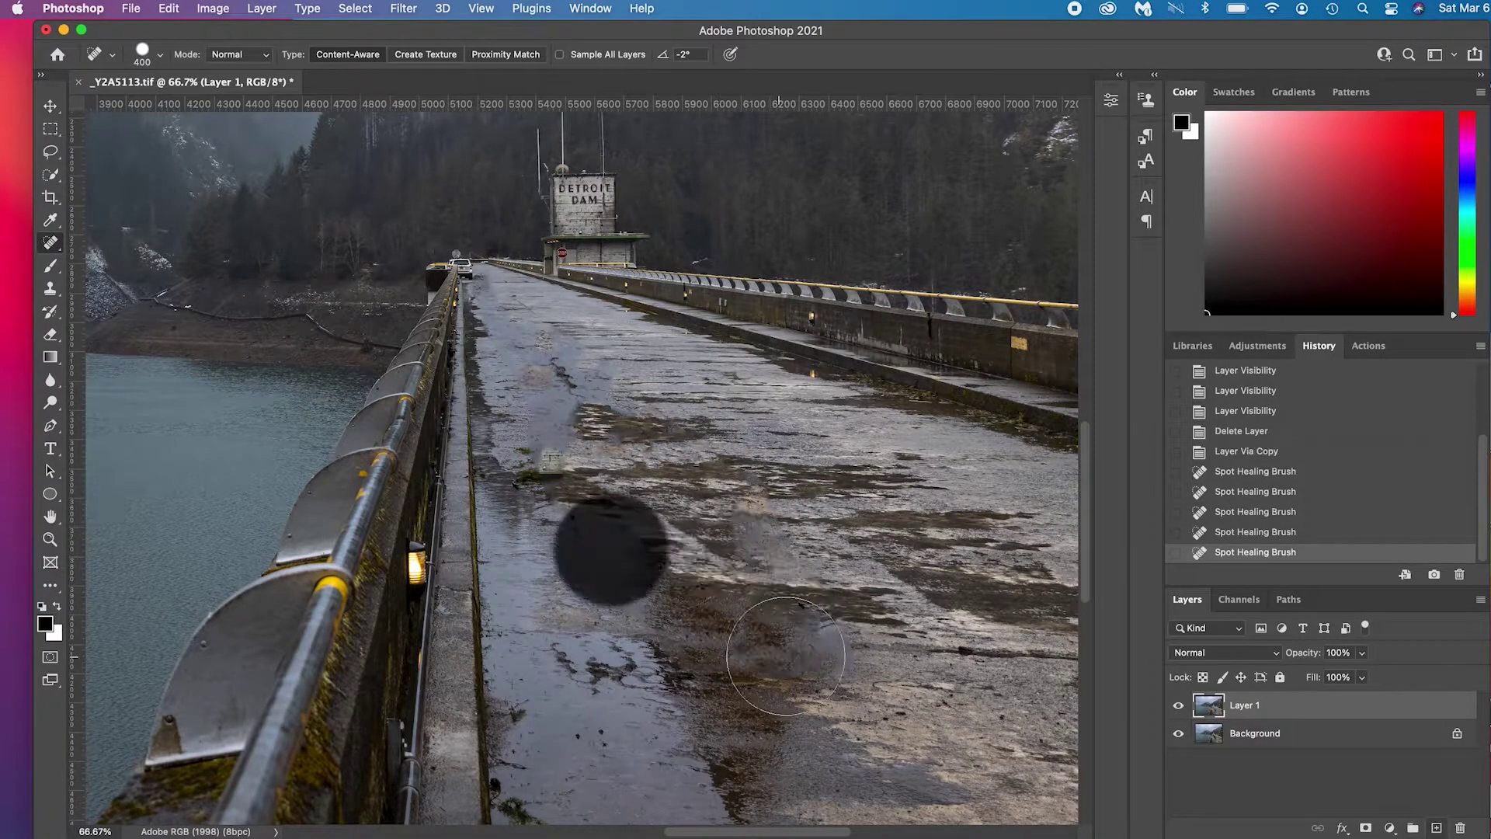
pyautogui.click(609, 552)
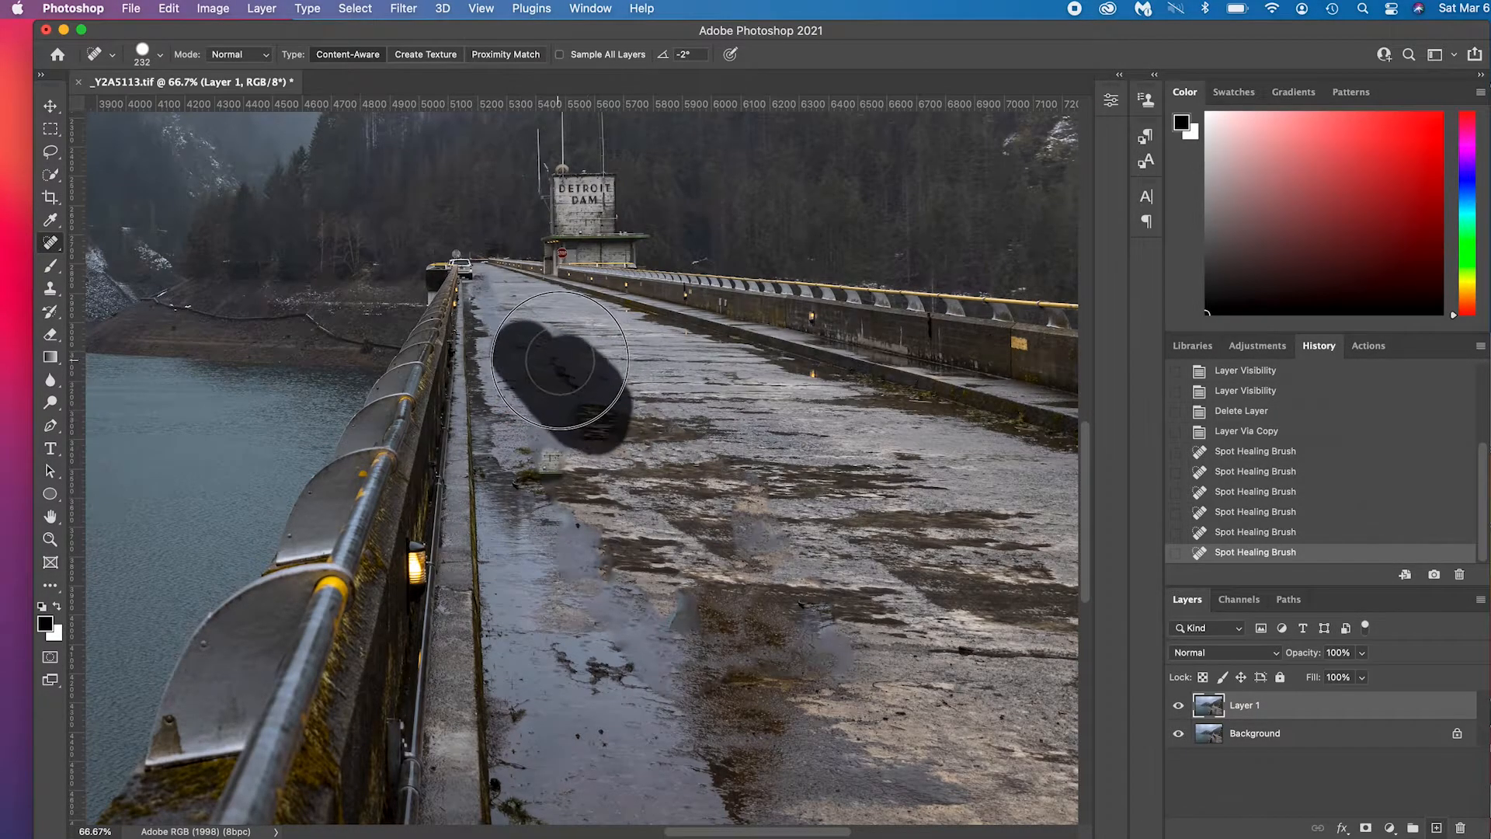
pyautogui.click(556, 361)
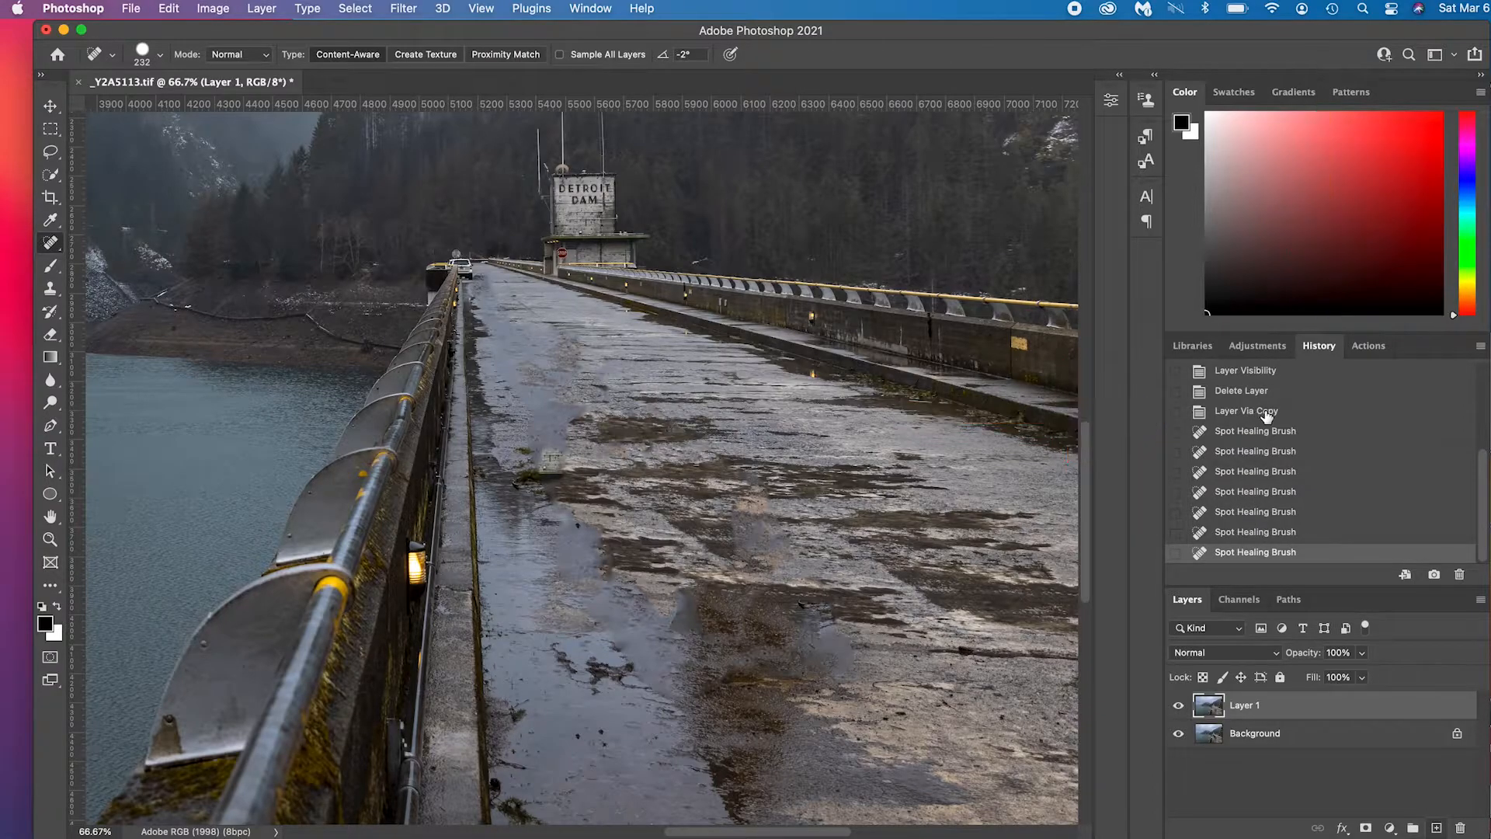
# Step back in History to just after the walkway healing began, undoing those heals.
pyautogui.click(1245, 409)
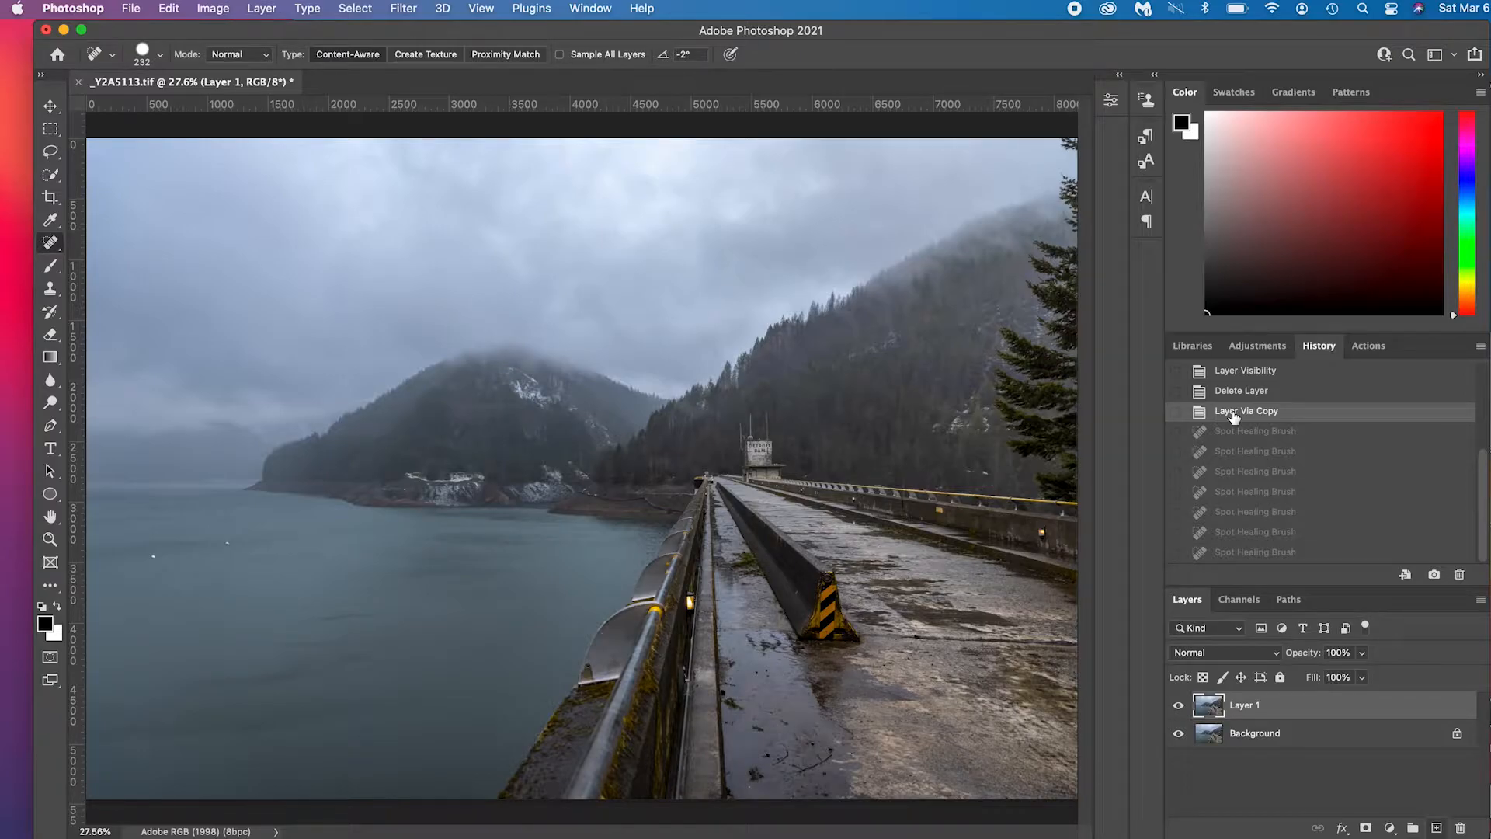
pyautogui.moveTo(271, 559)
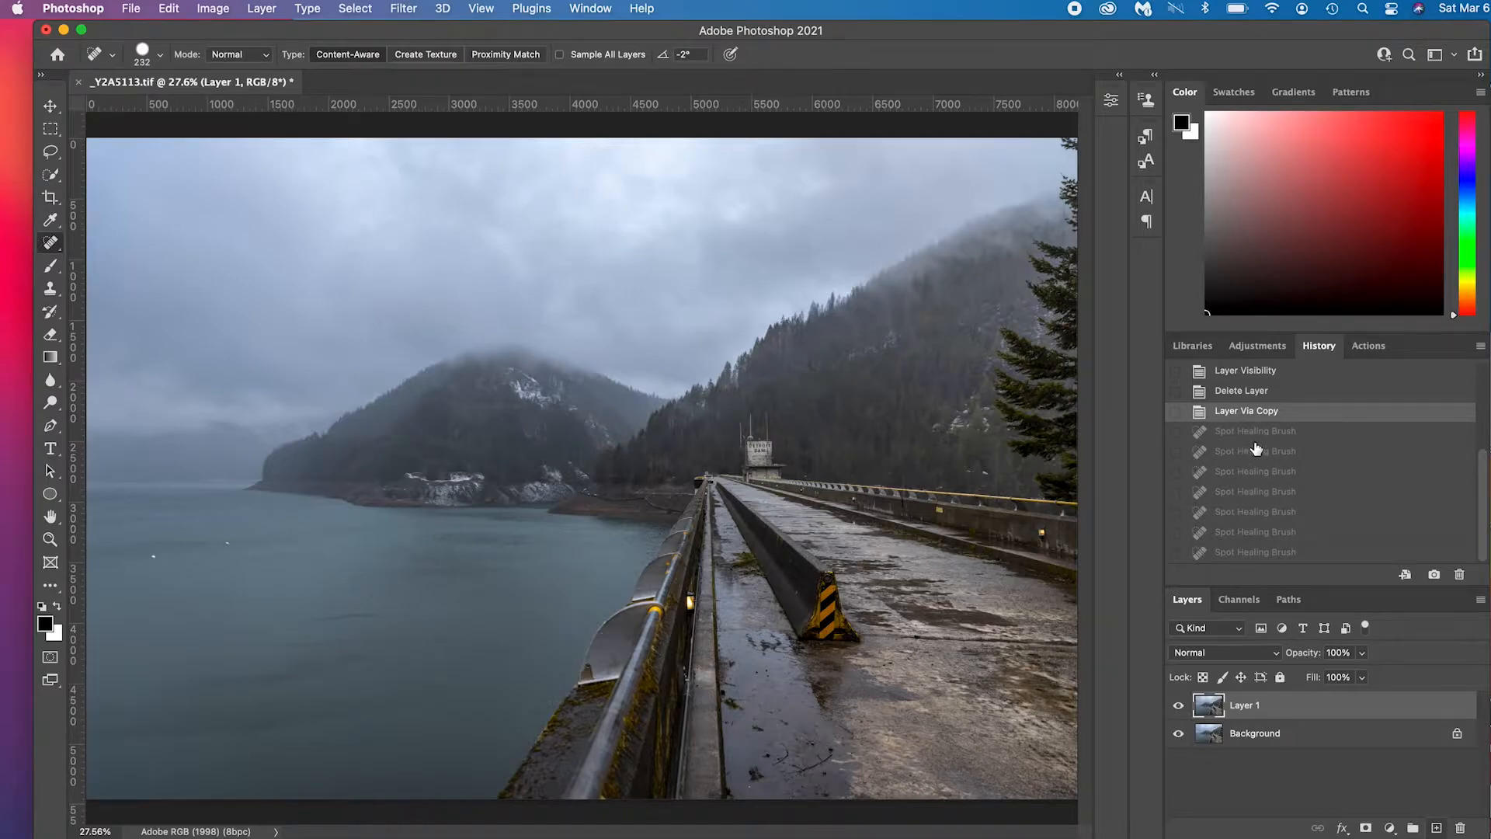
pyautogui.moveTo(216, 554)
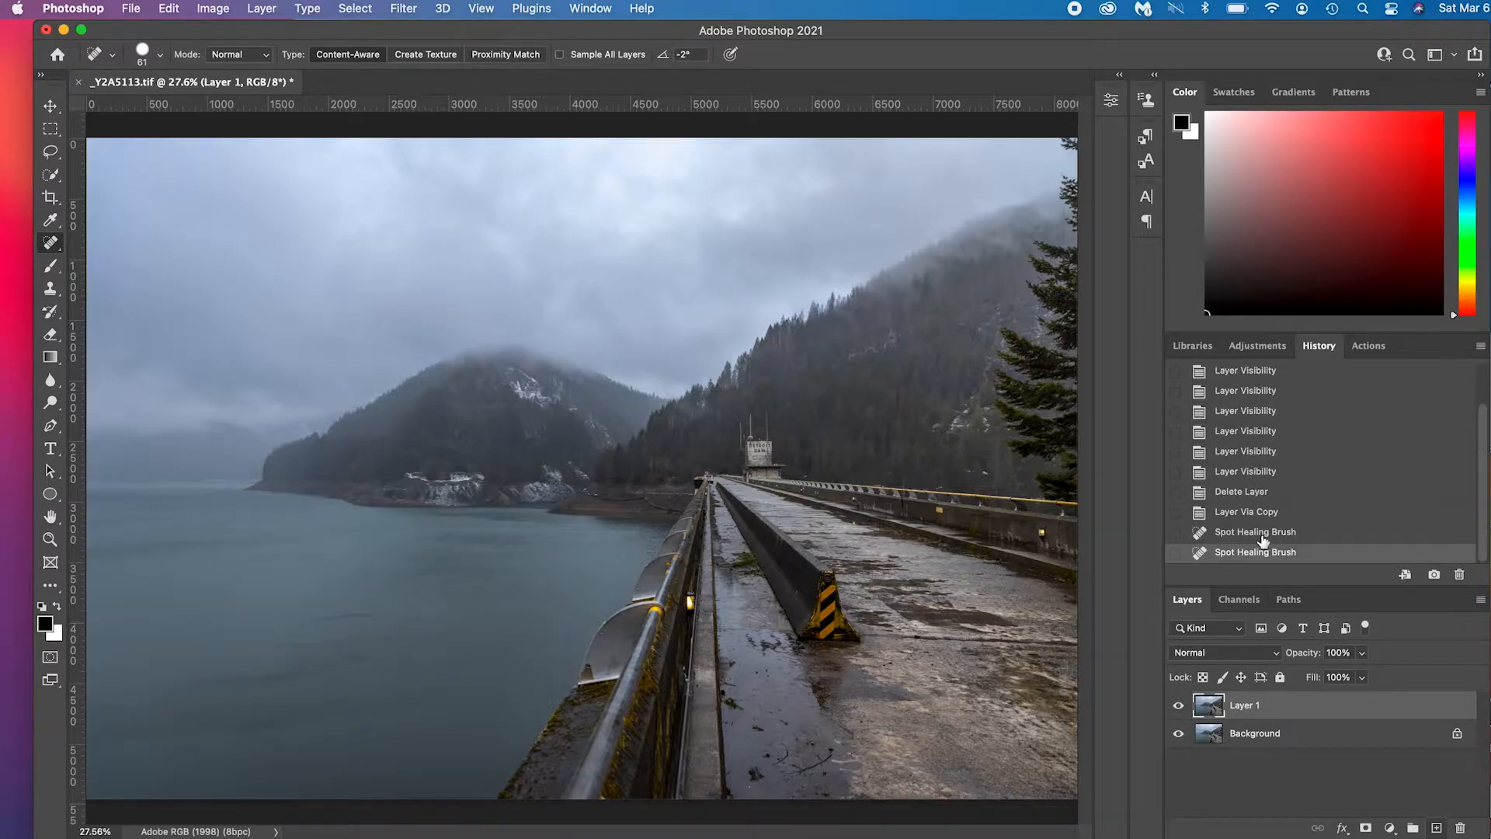
pyautogui.moveTo(1309, 538)
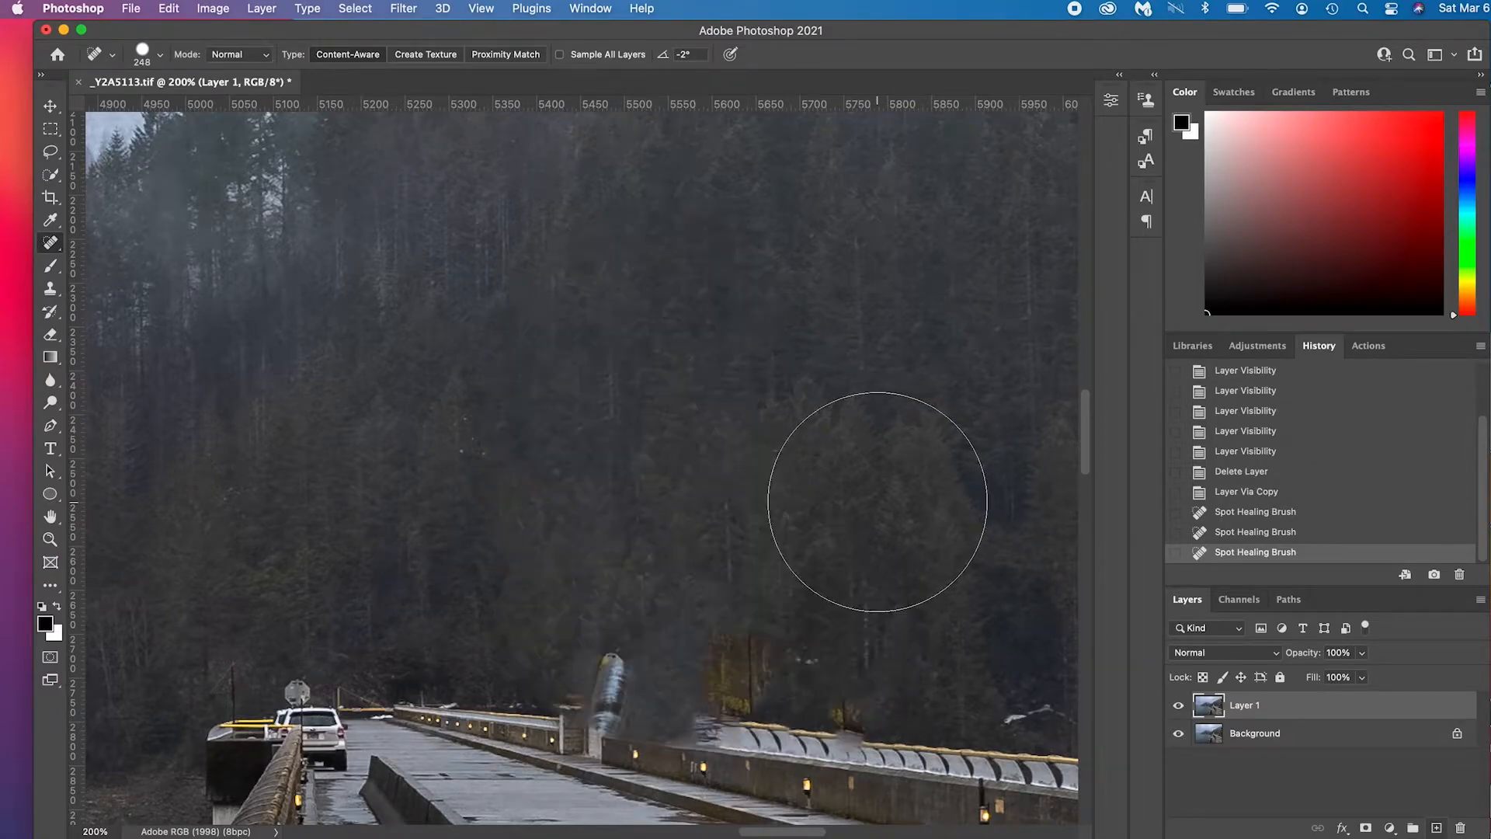
# Undo the rough tower heal, lasso the tower with antennas and bring up its context menu.
pyautogui.click(1255, 532)
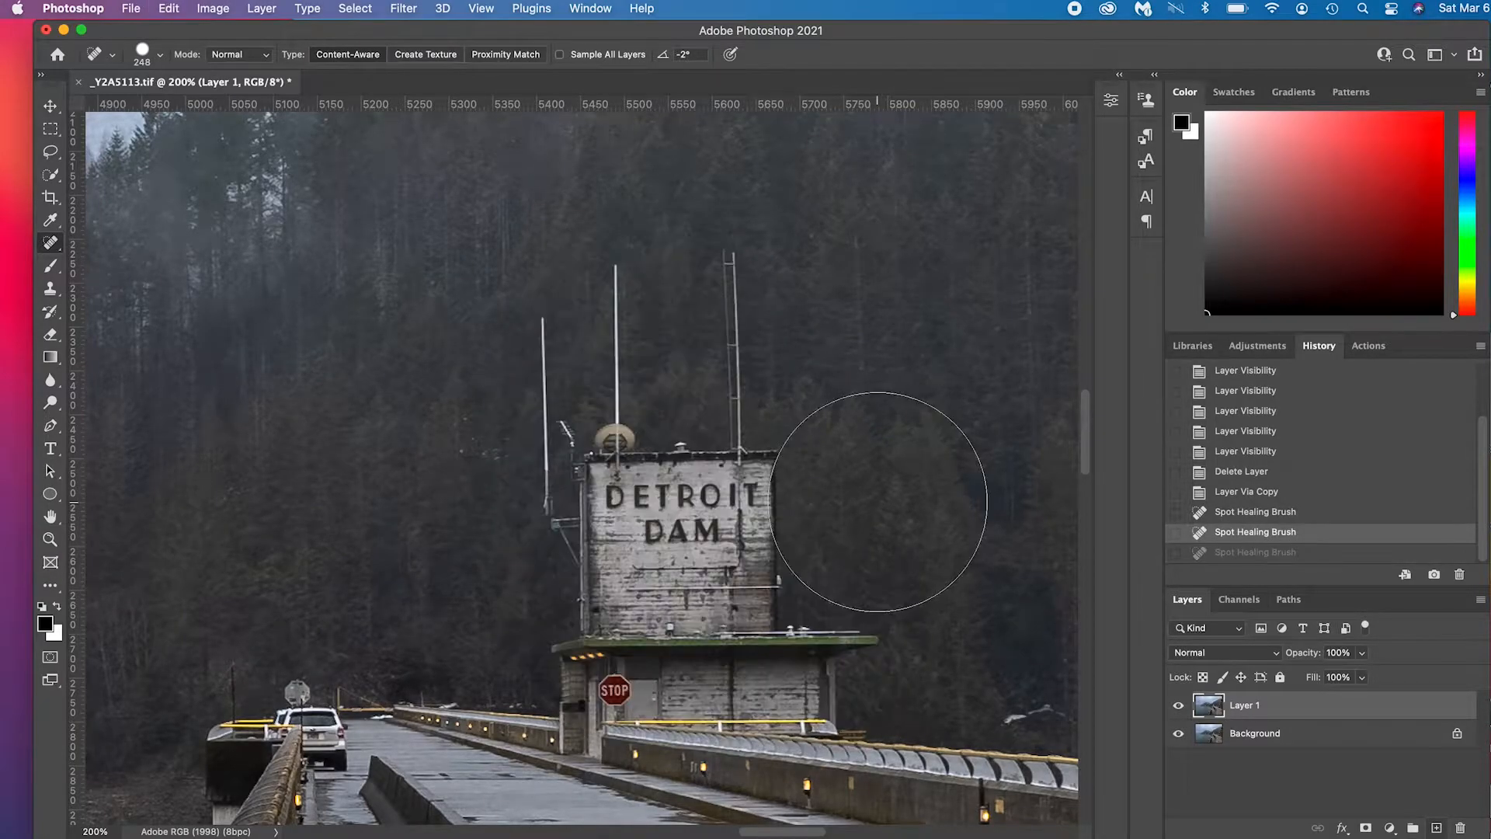
pyautogui.click(50, 153)
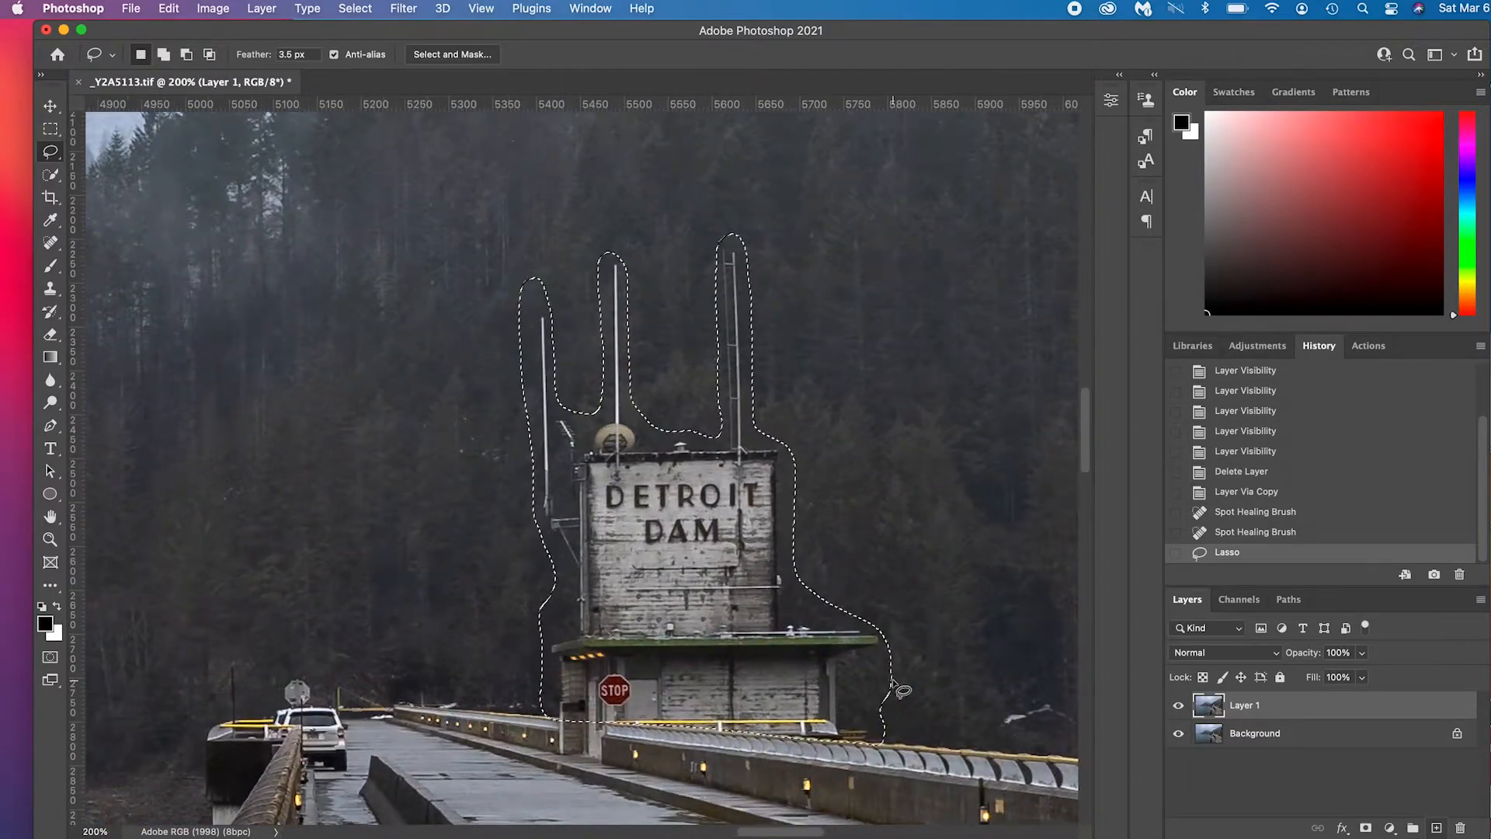
pyautogui.rightClick(615, 511)
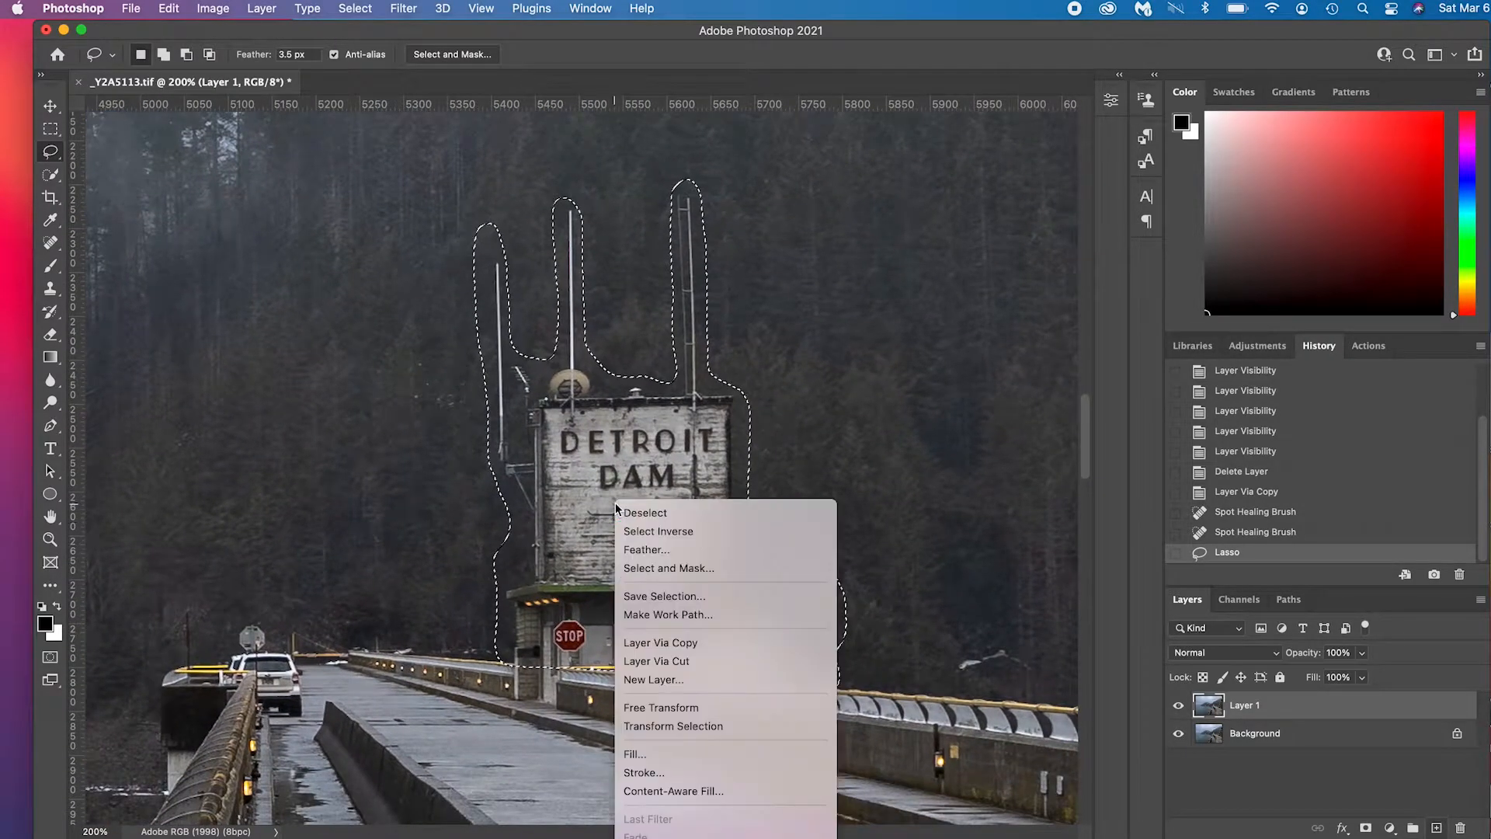
pyautogui.moveTo(716, 790)
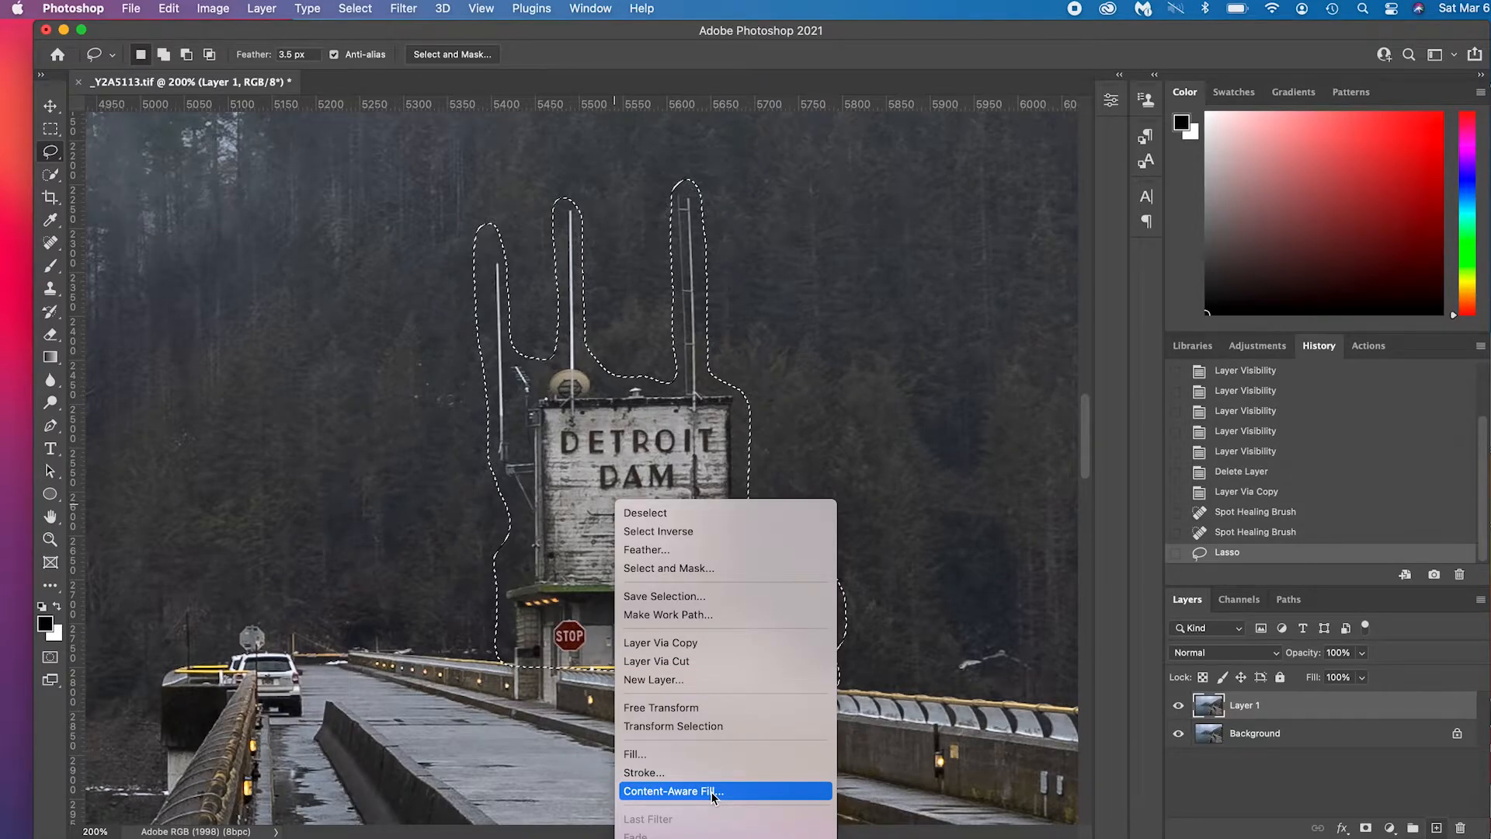
# Run Content-Aware Fill on the tower selection, outputting the result to a new layer.
pyautogui.click(673, 790)
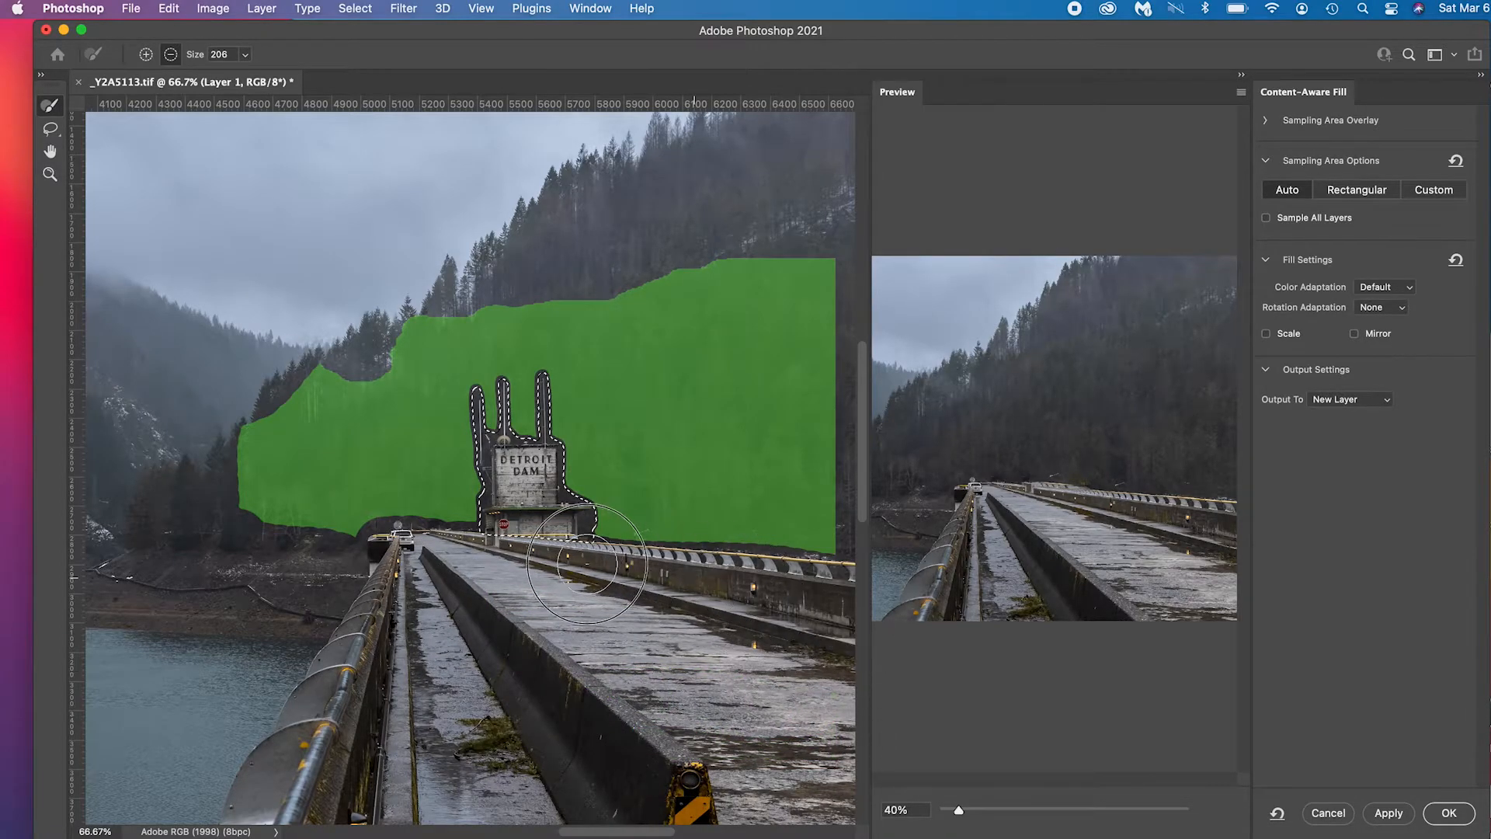
pyautogui.moveTo(1155, 431)
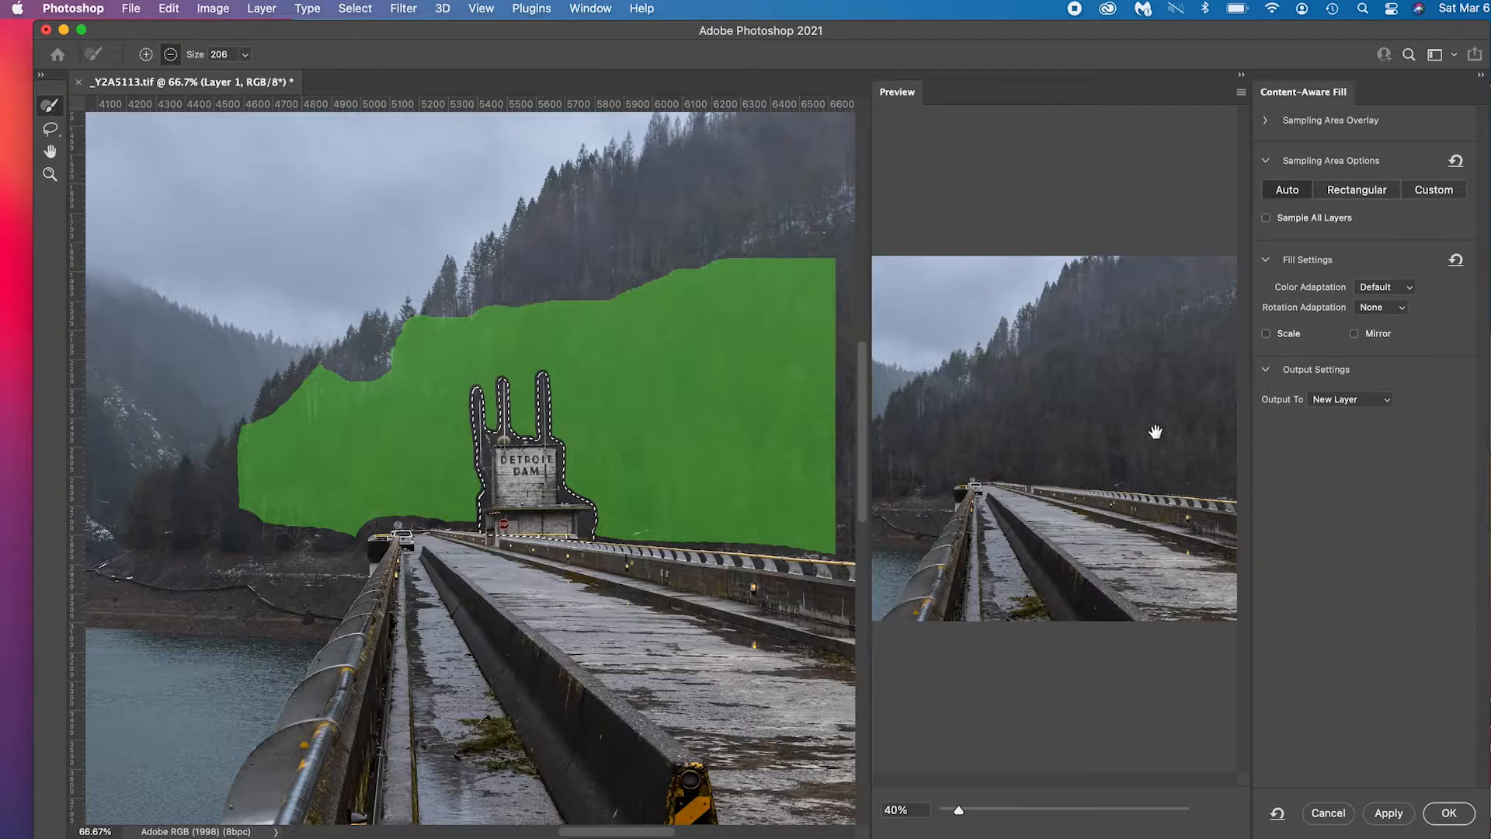
pyautogui.moveTo(1055, 500)
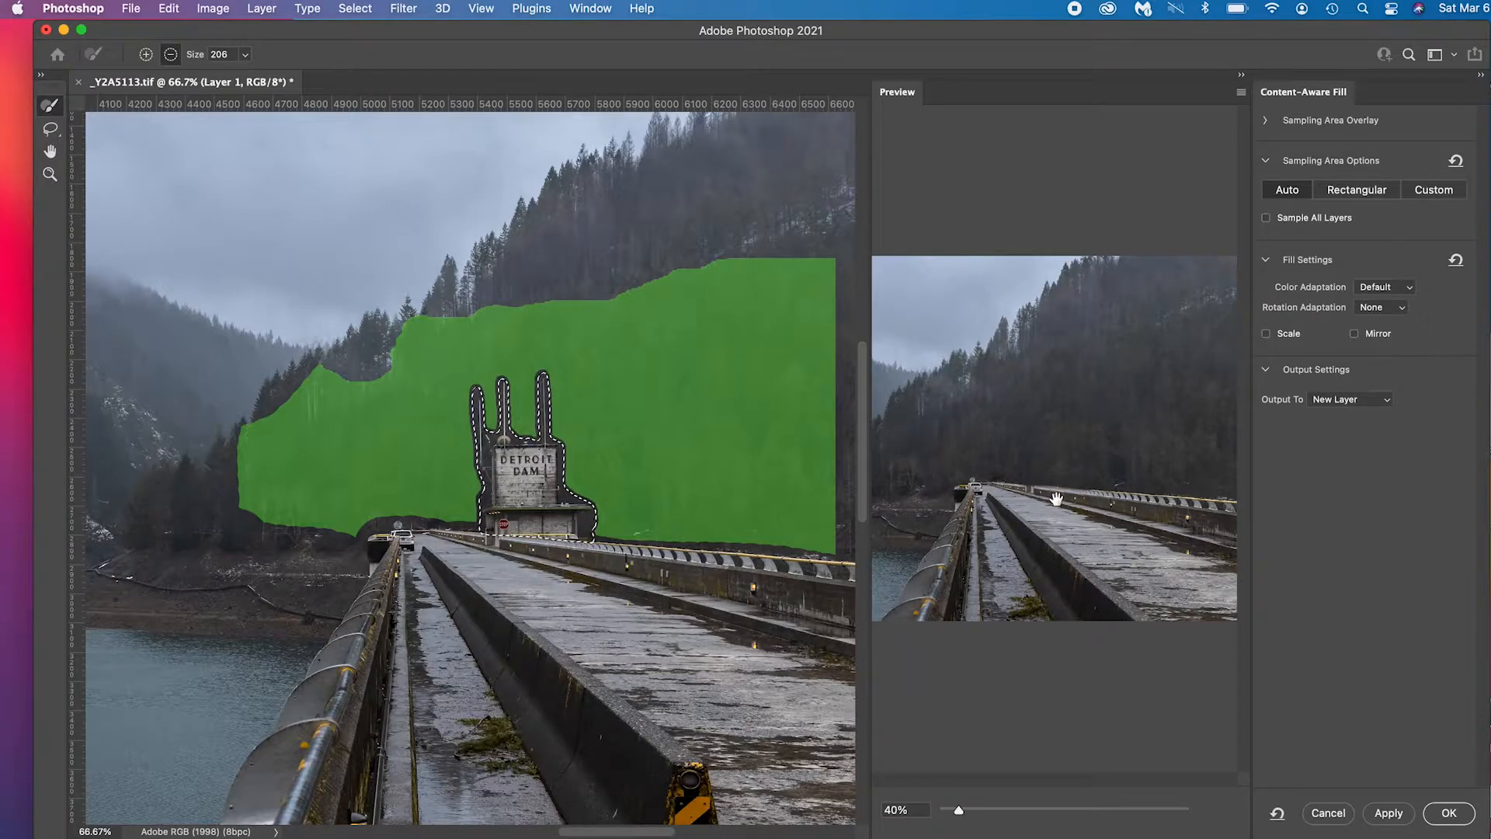
pyautogui.moveTo(1055, 364)
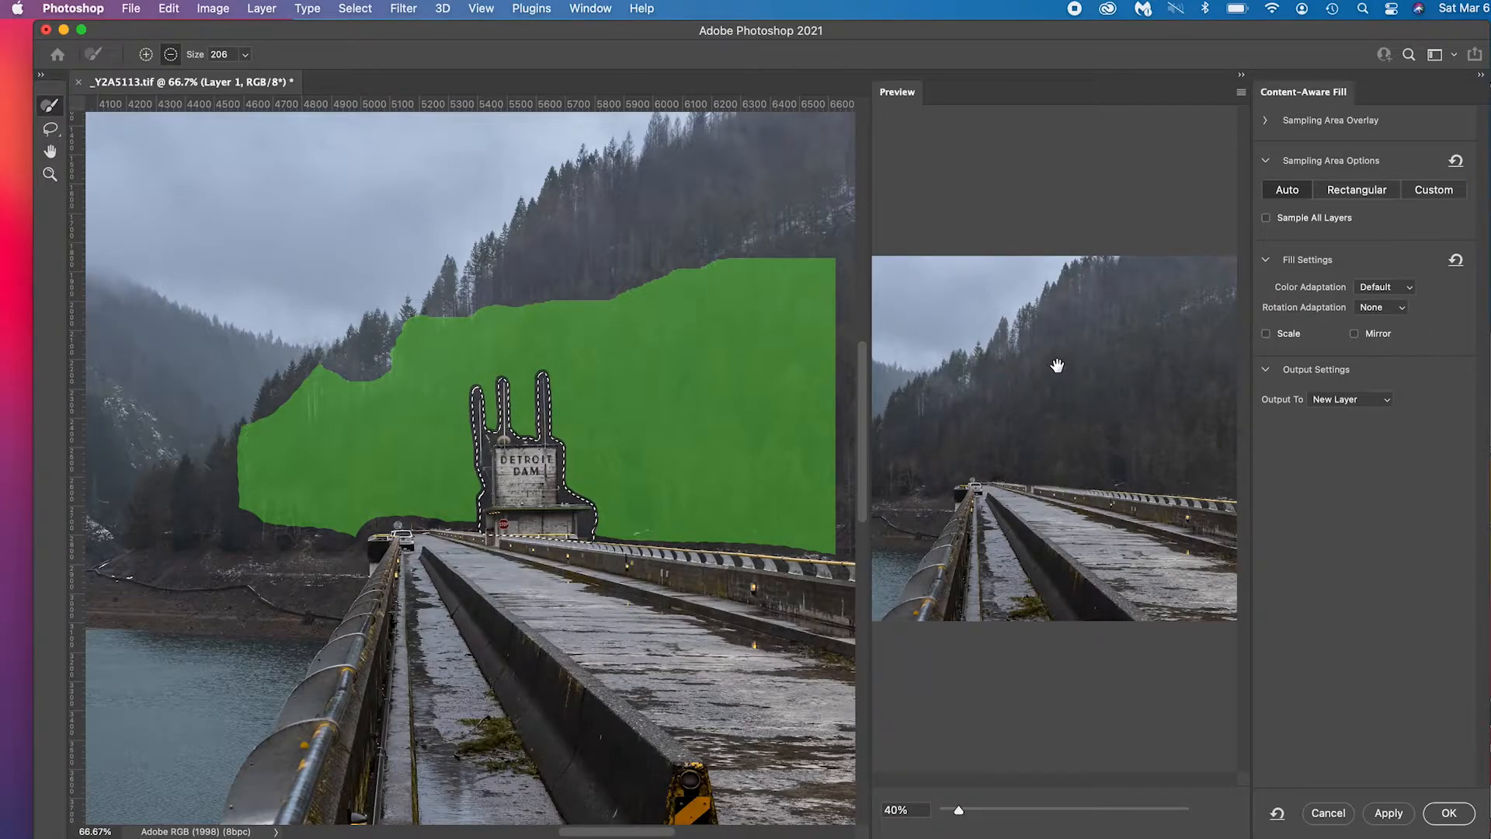
pyautogui.click(1448, 813)
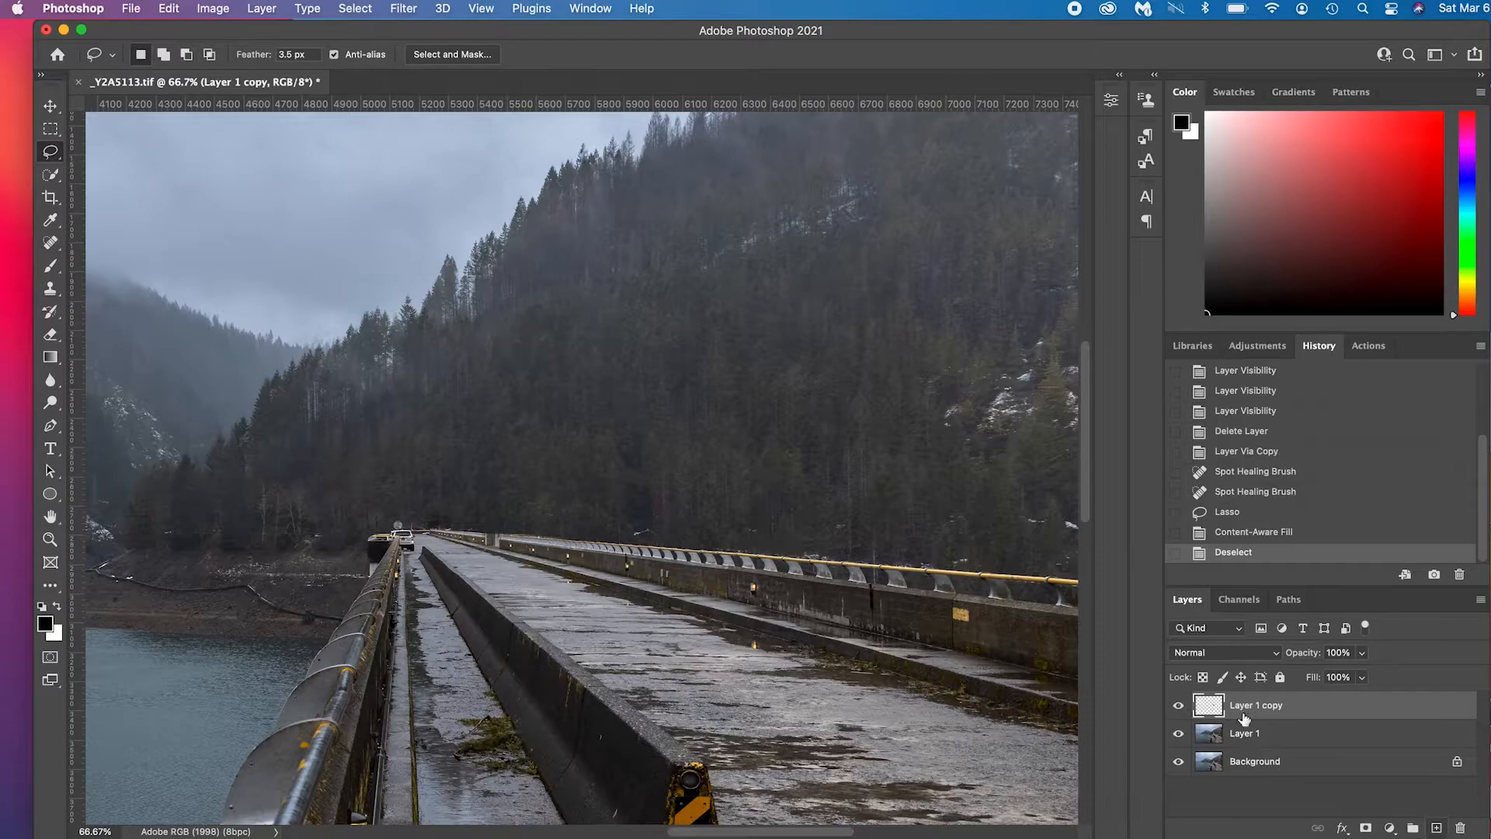
pyautogui.click(1178, 704)
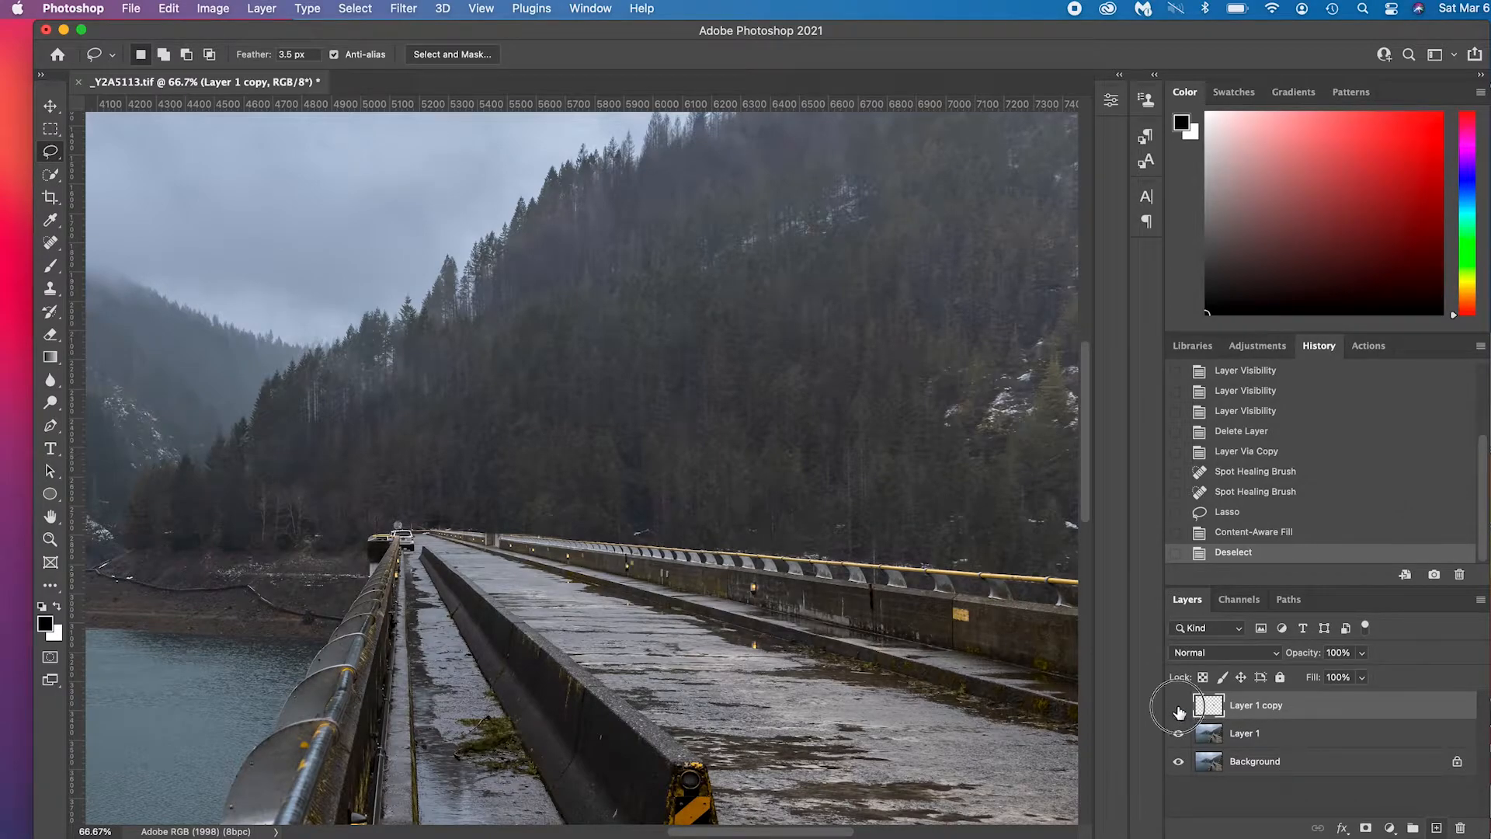
pyautogui.click(1178, 704)
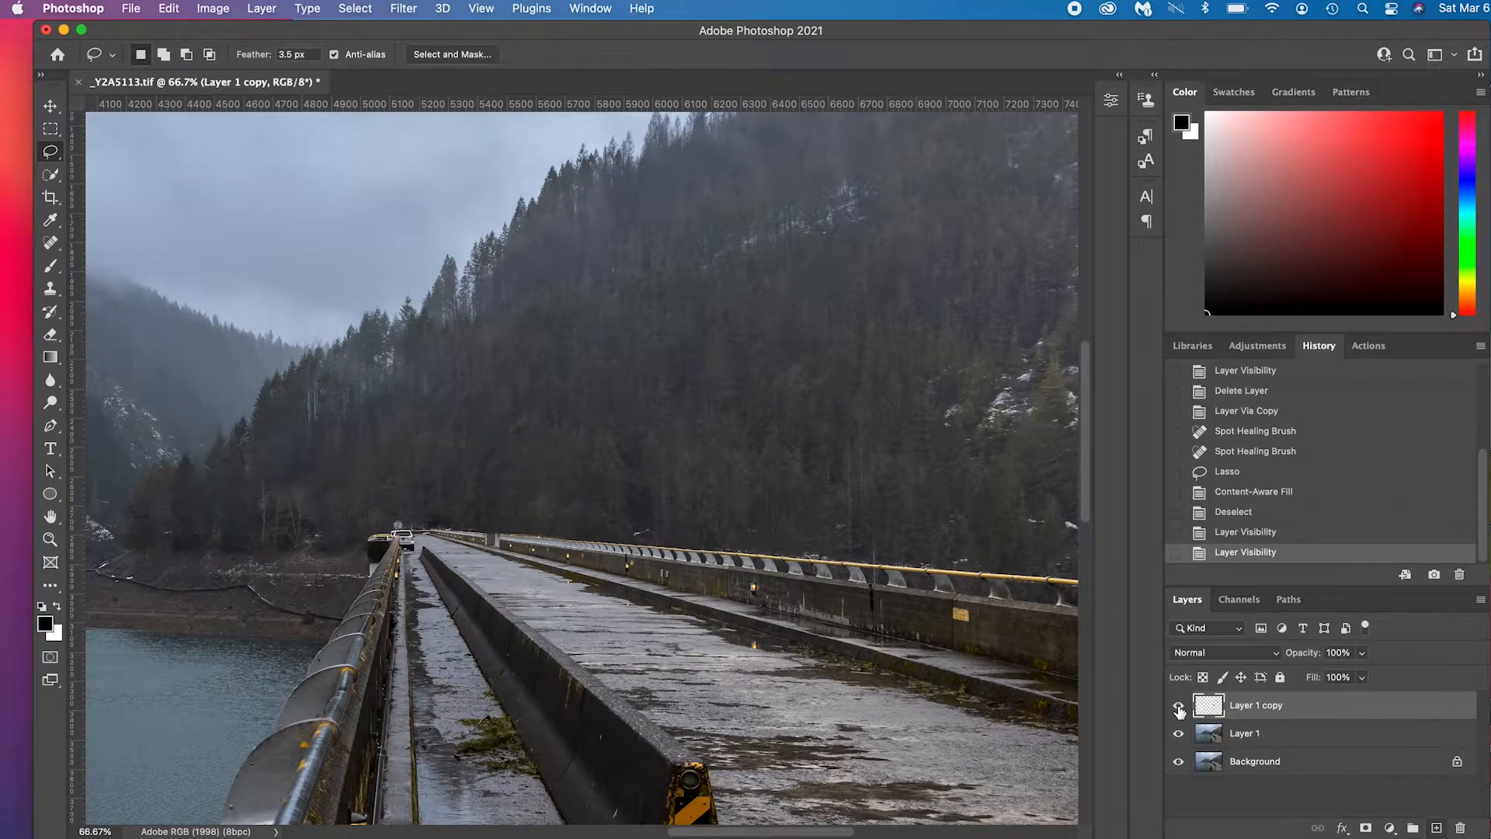
pyautogui.click(1179, 704)
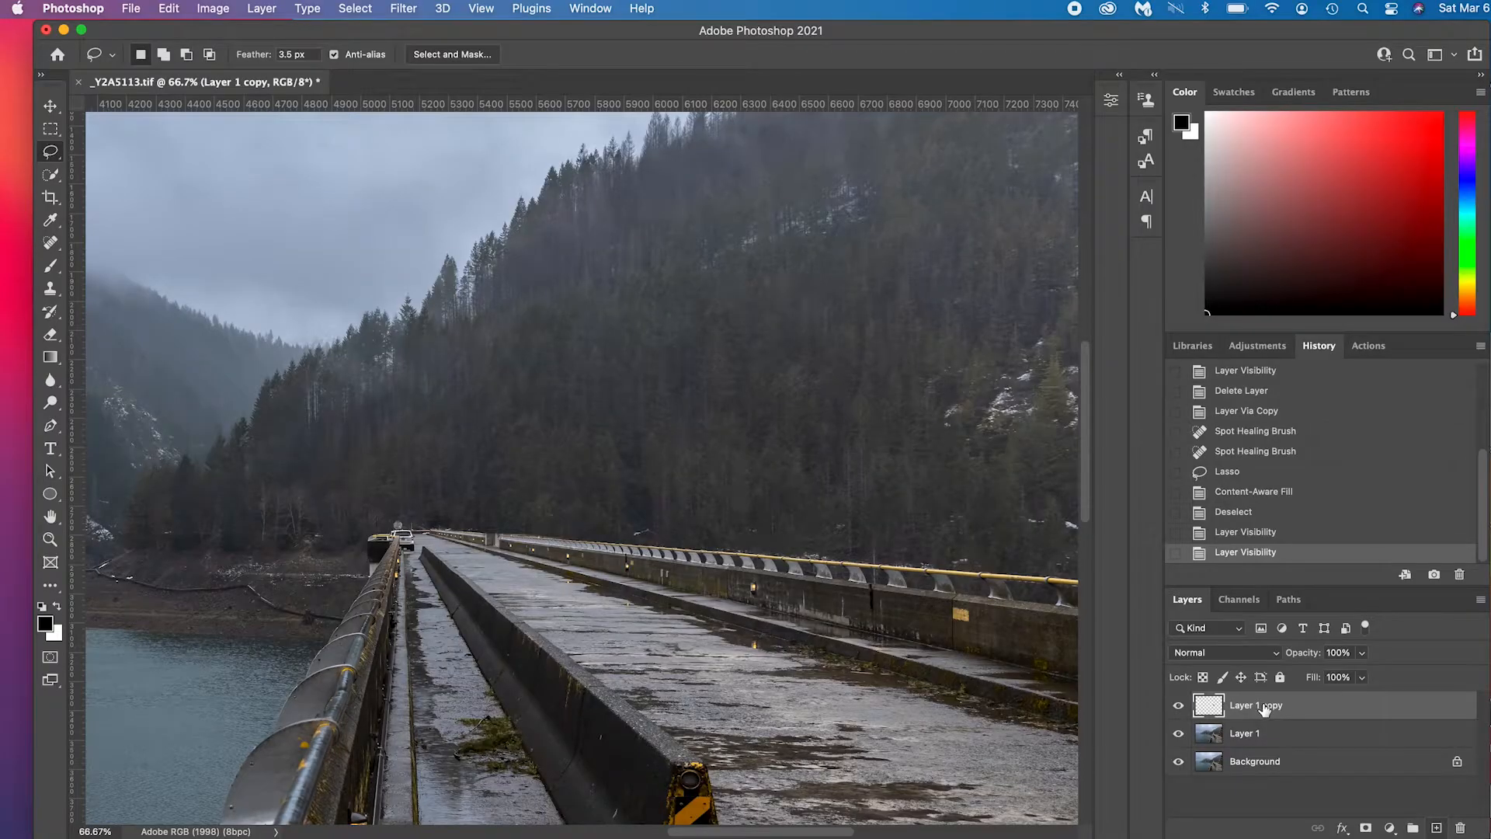
pyautogui.click(1177, 708)
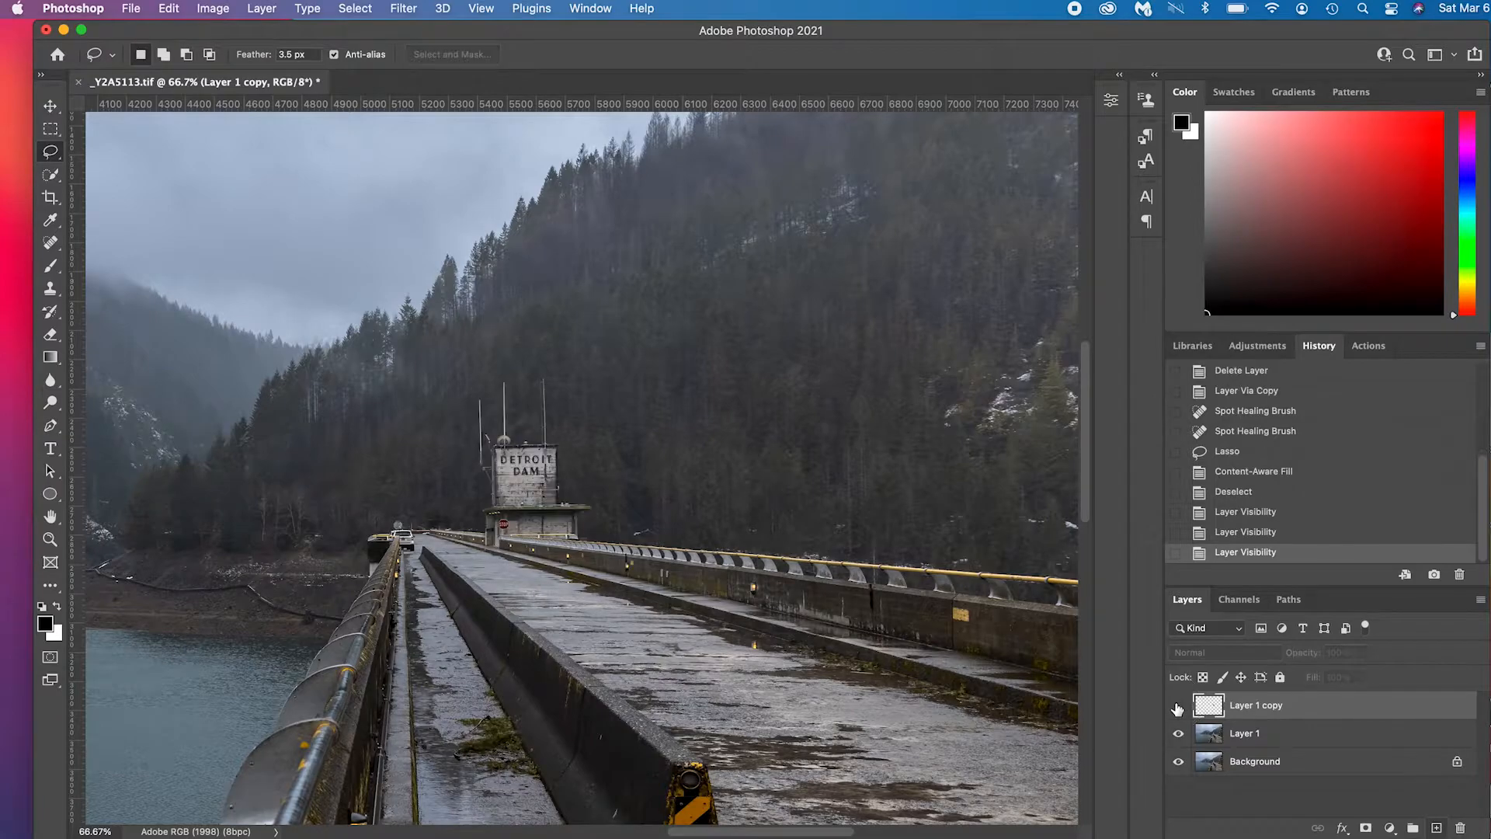
pyautogui.click(1177, 704)
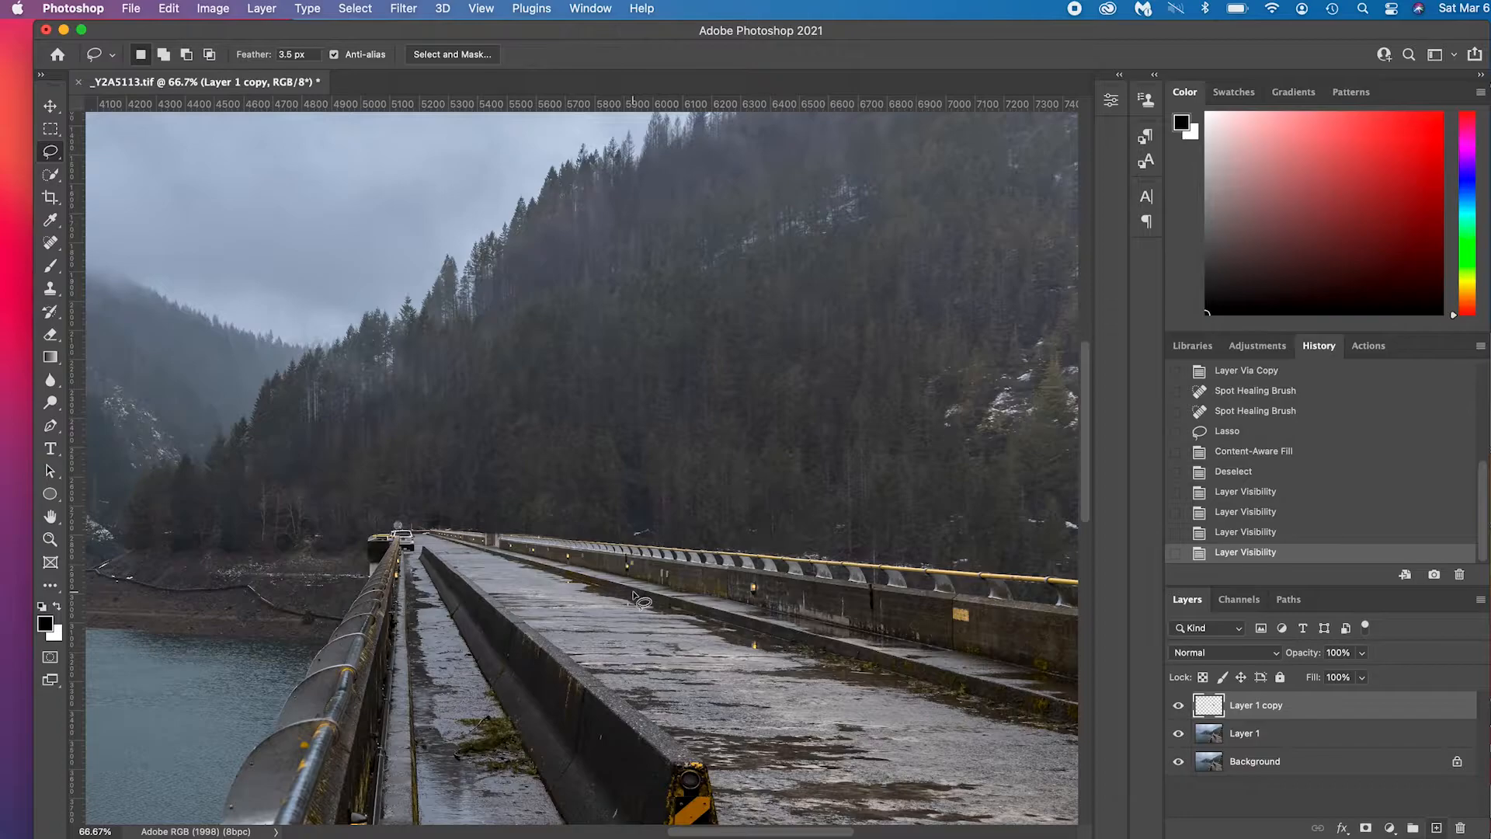
# Hide Layer 1 copy to reveal the tower and make Layer 1 the active layer.
pyautogui.click(1178, 704)
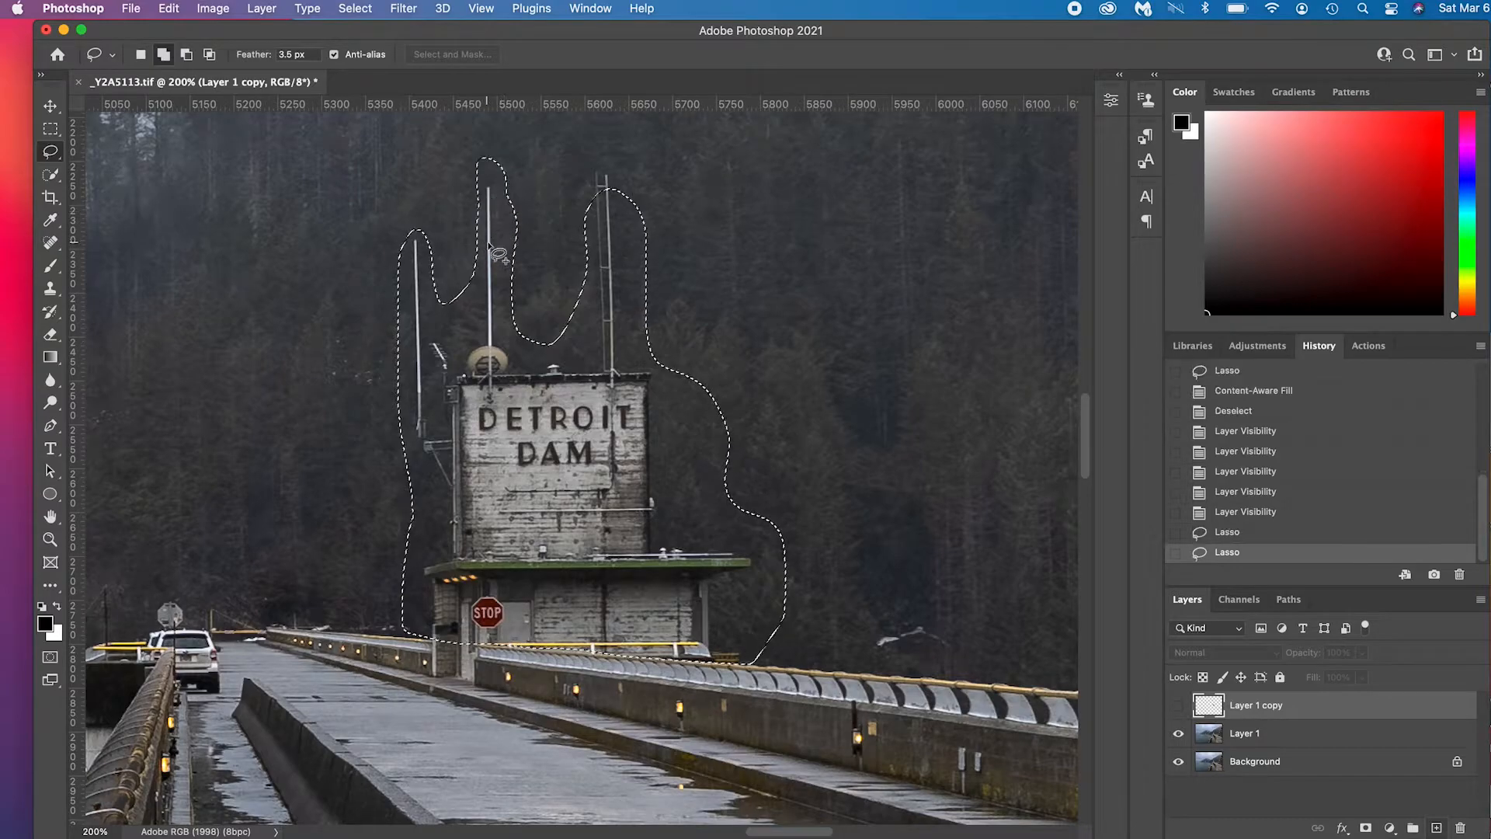
pyautogui.moveTo(639, 249)
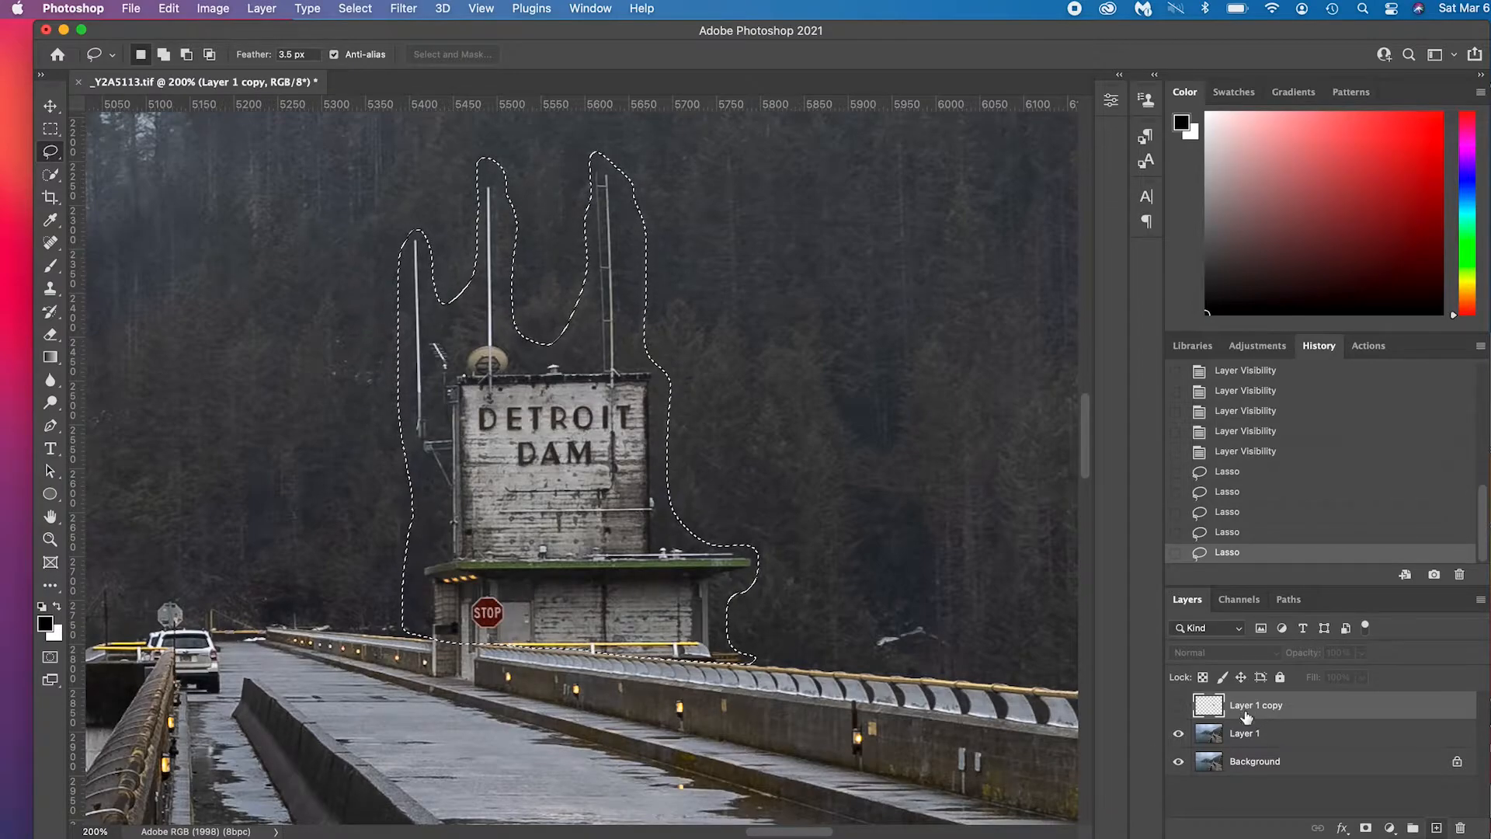
pyautogui.click(1242, 732)
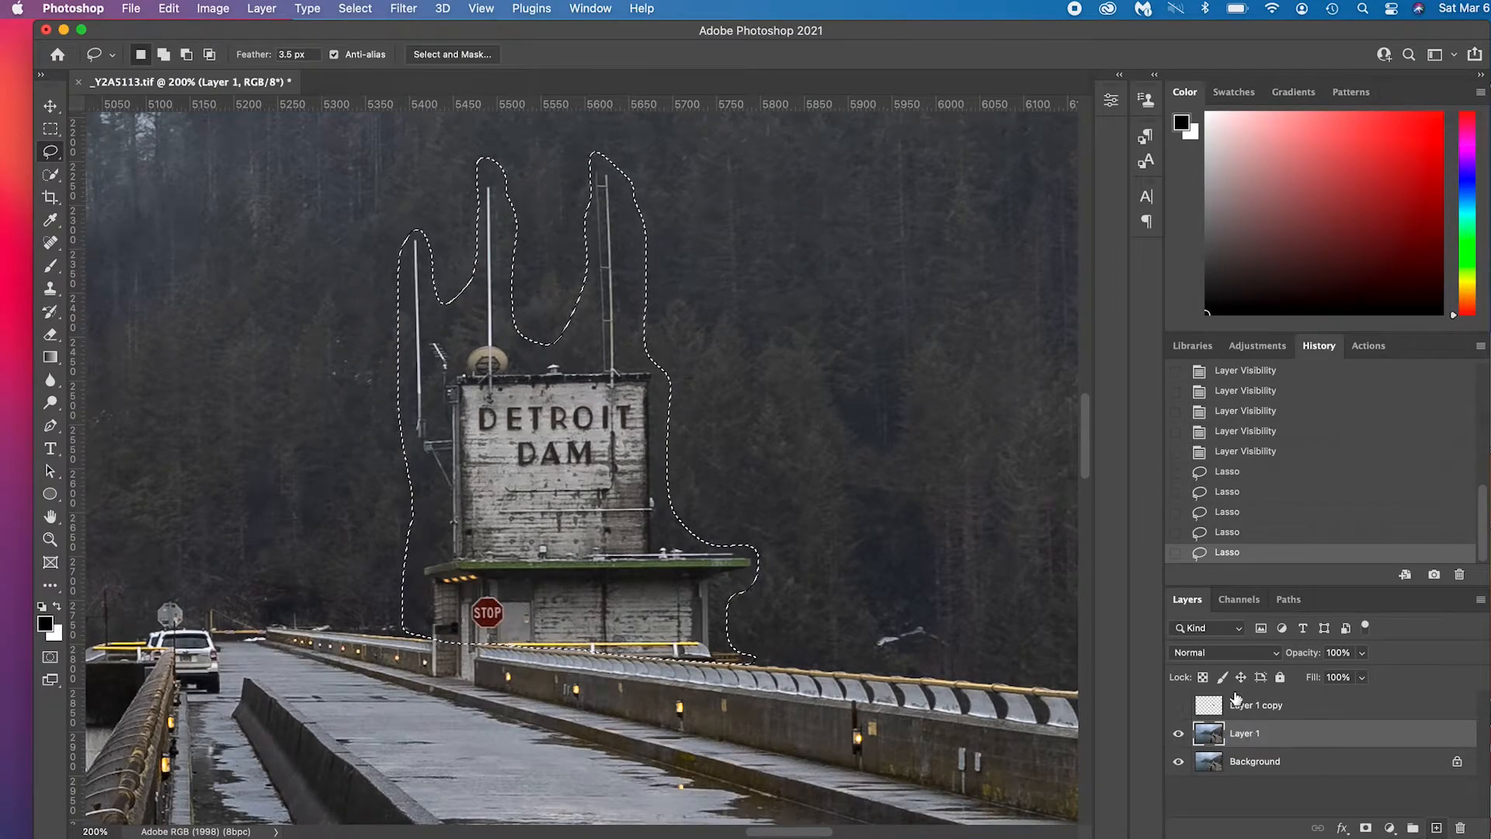
pyautogui.click(1255, 704)
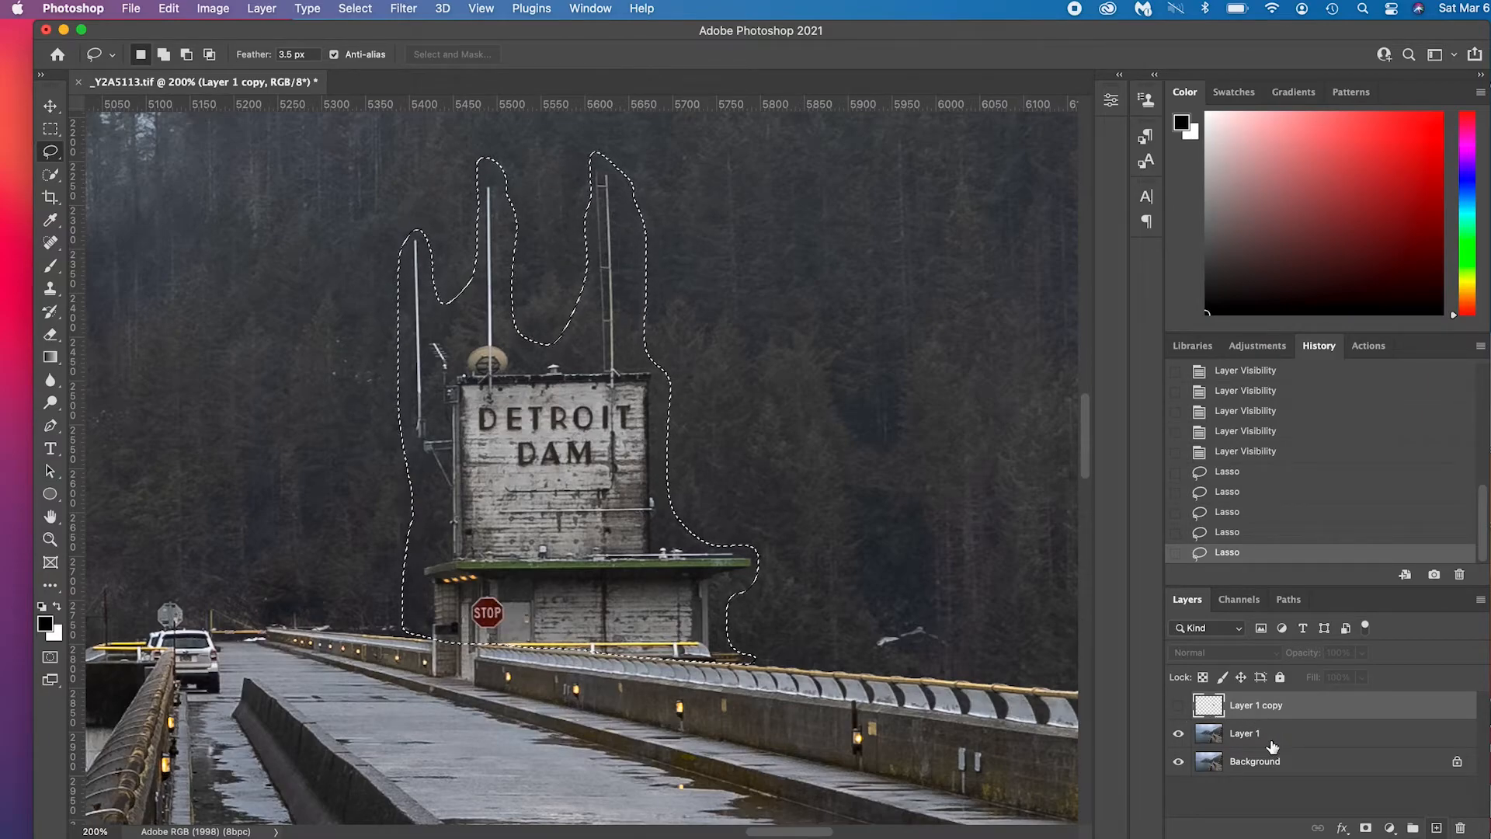
pyautogui.click(1245, 733)
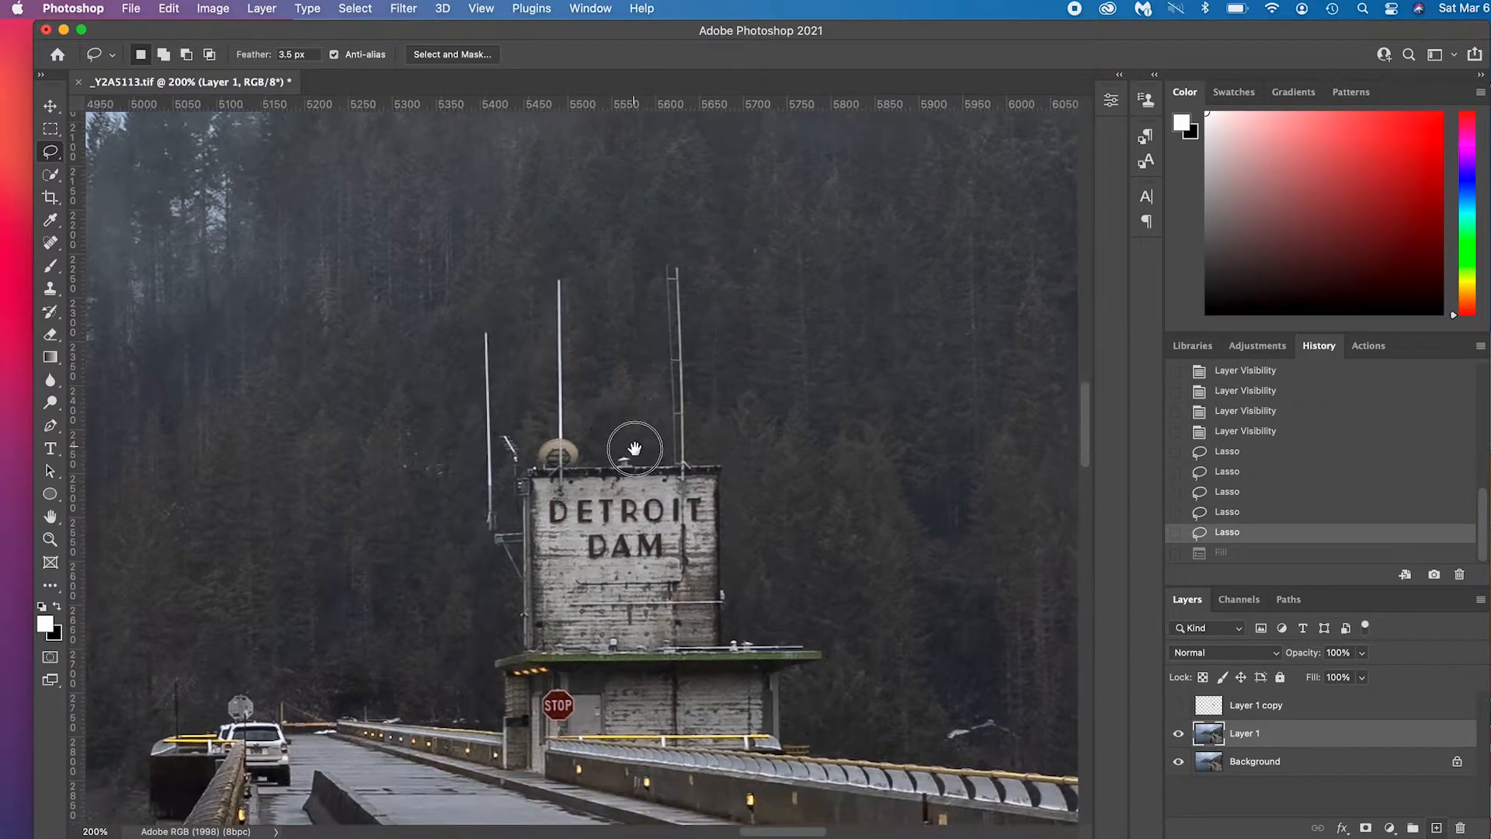
# Apply Edit > Fill with Content-Aware contents directly to the tower selection on Layer 1.
pyautogui.click(169, 8)
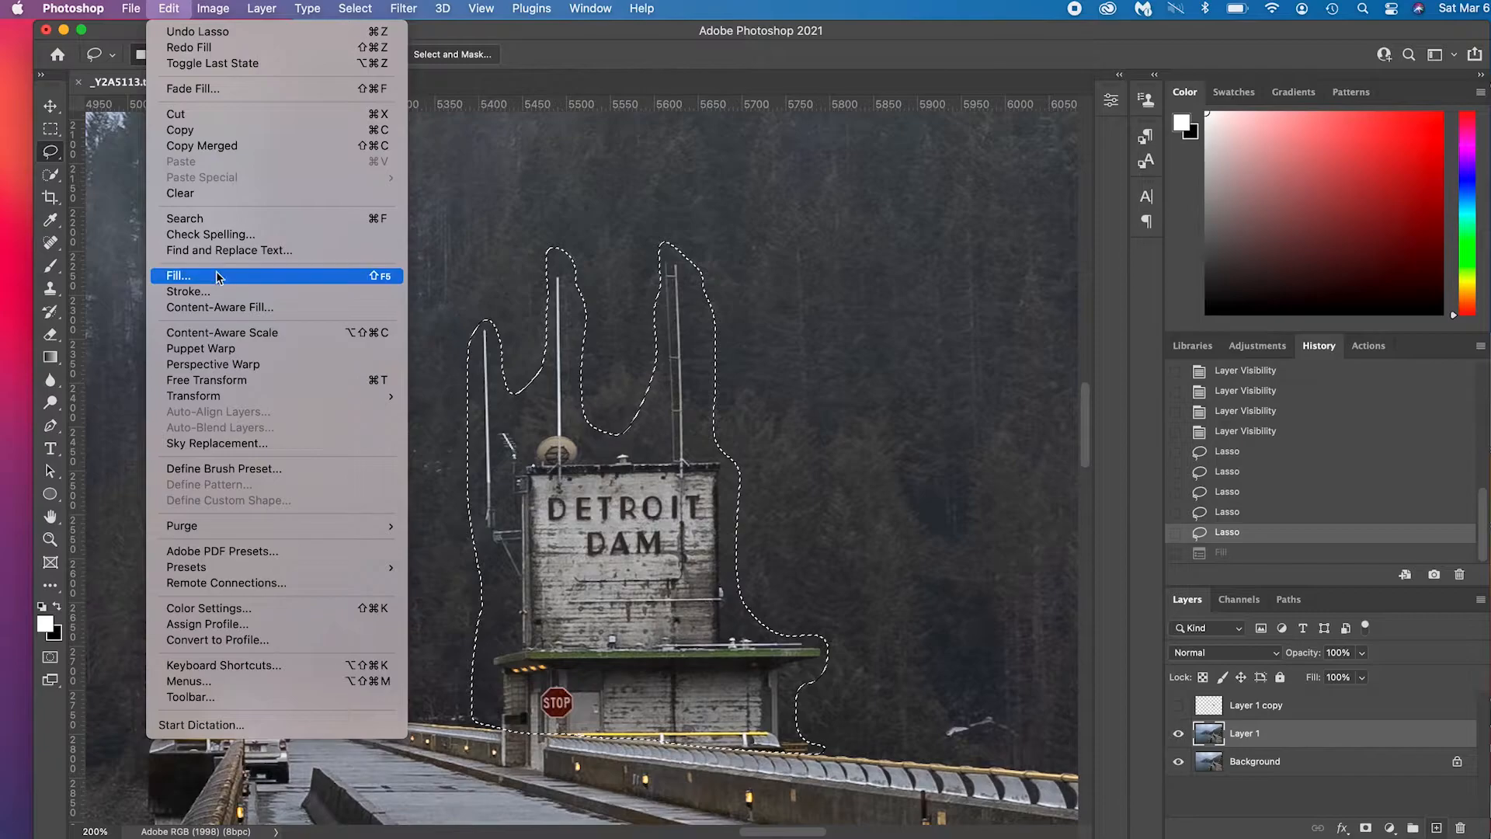
pyautogui.click(177, 276)
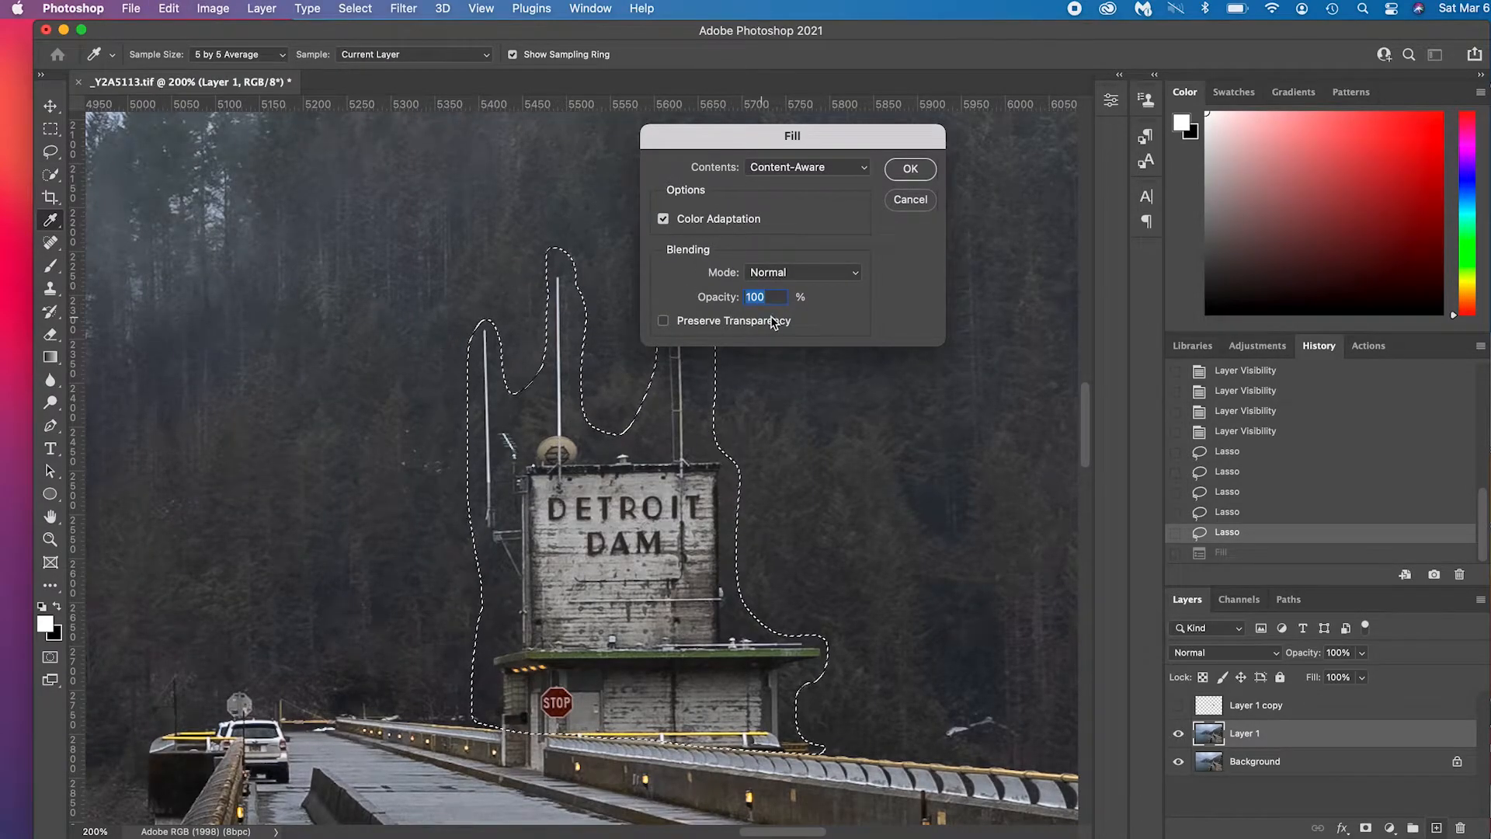
pyautogui.click(908, 168)
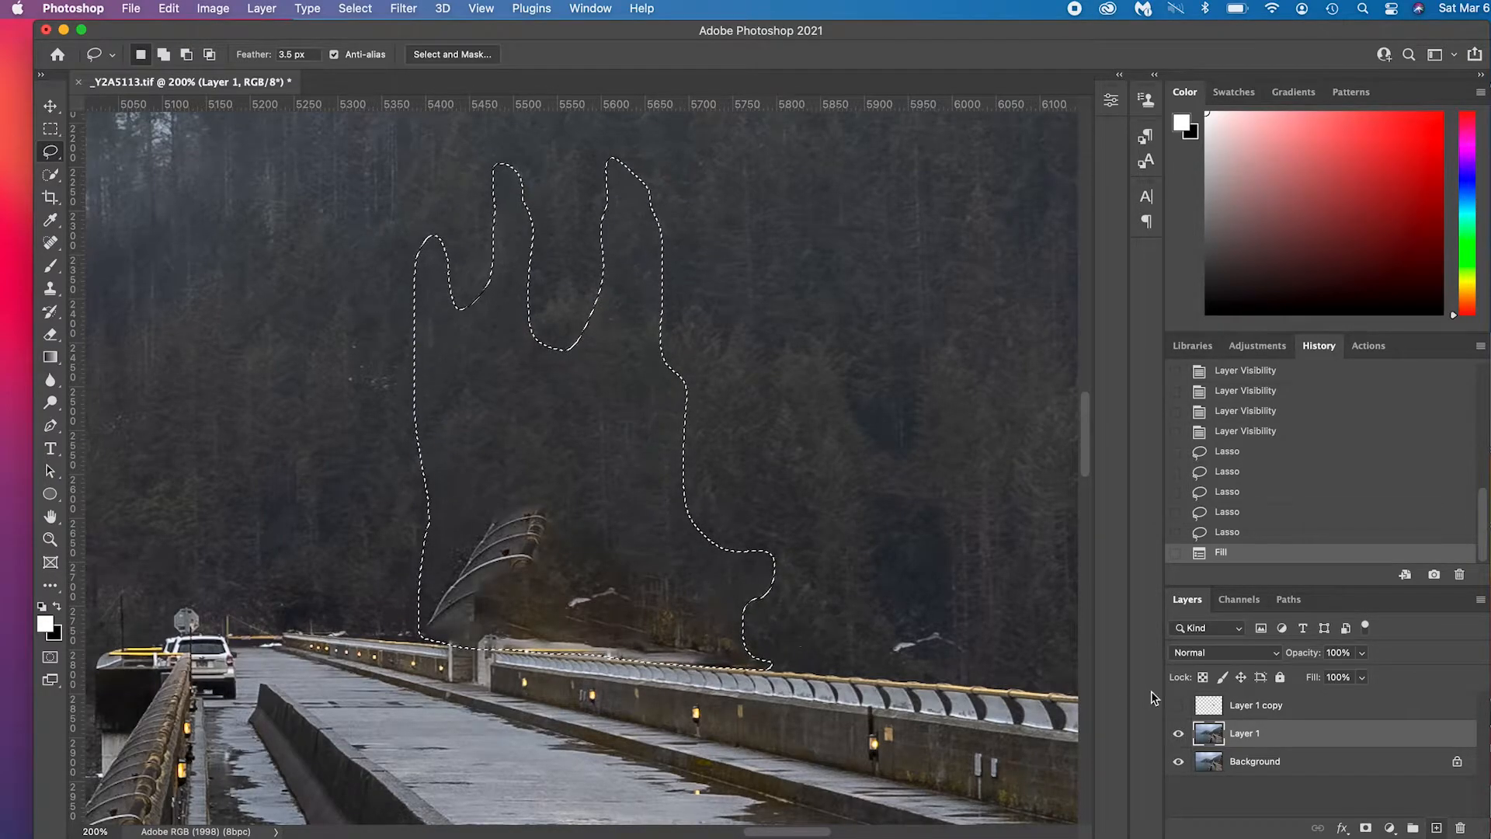
# Toggle the filled layer's visibility to compare, then touch up leftovers with the Spot Healing Brush.
pyautogui.click(1178, 733)
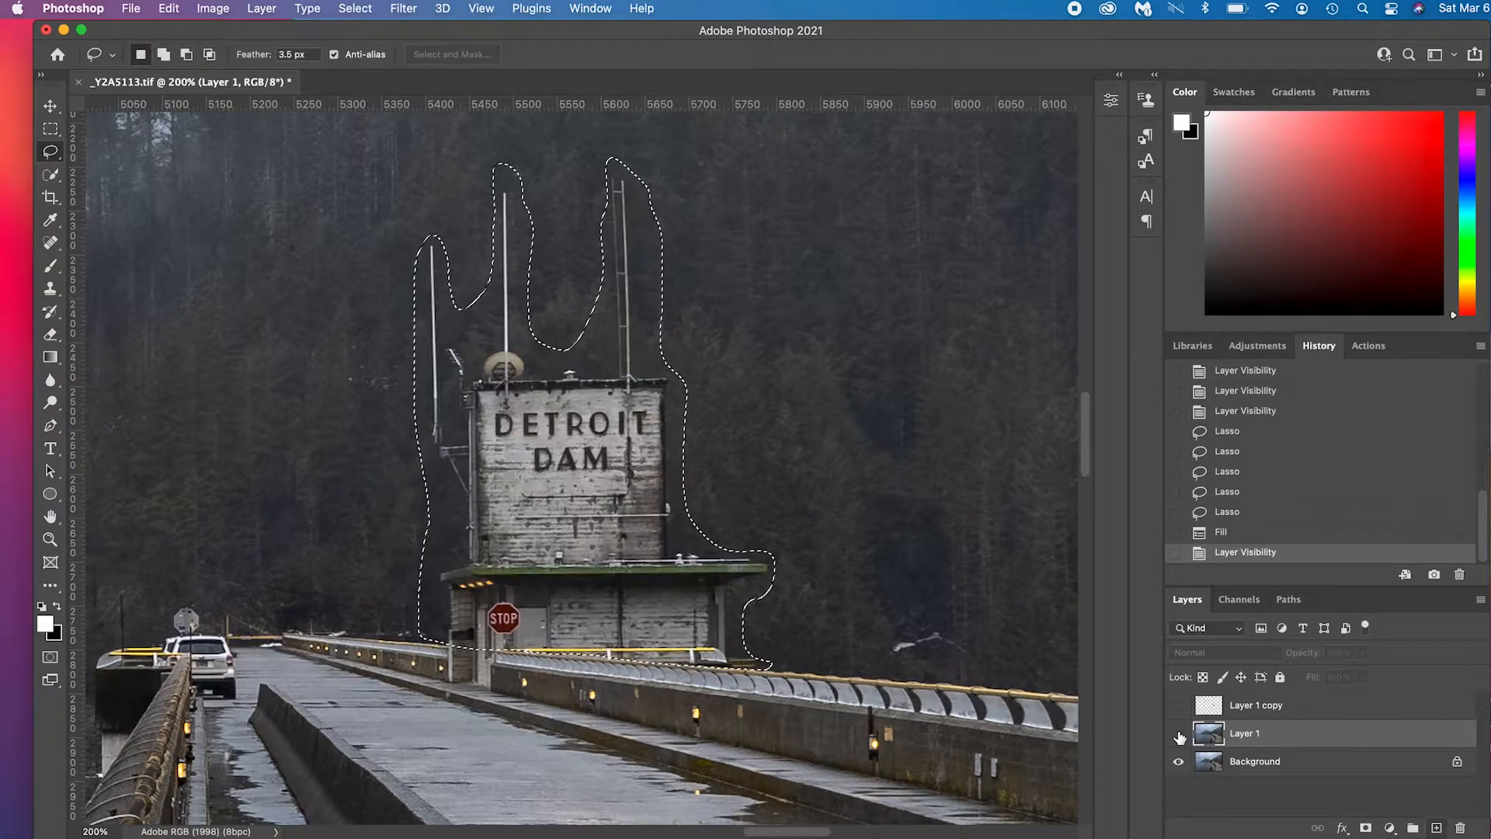
pyautogui.click(1177, 733)
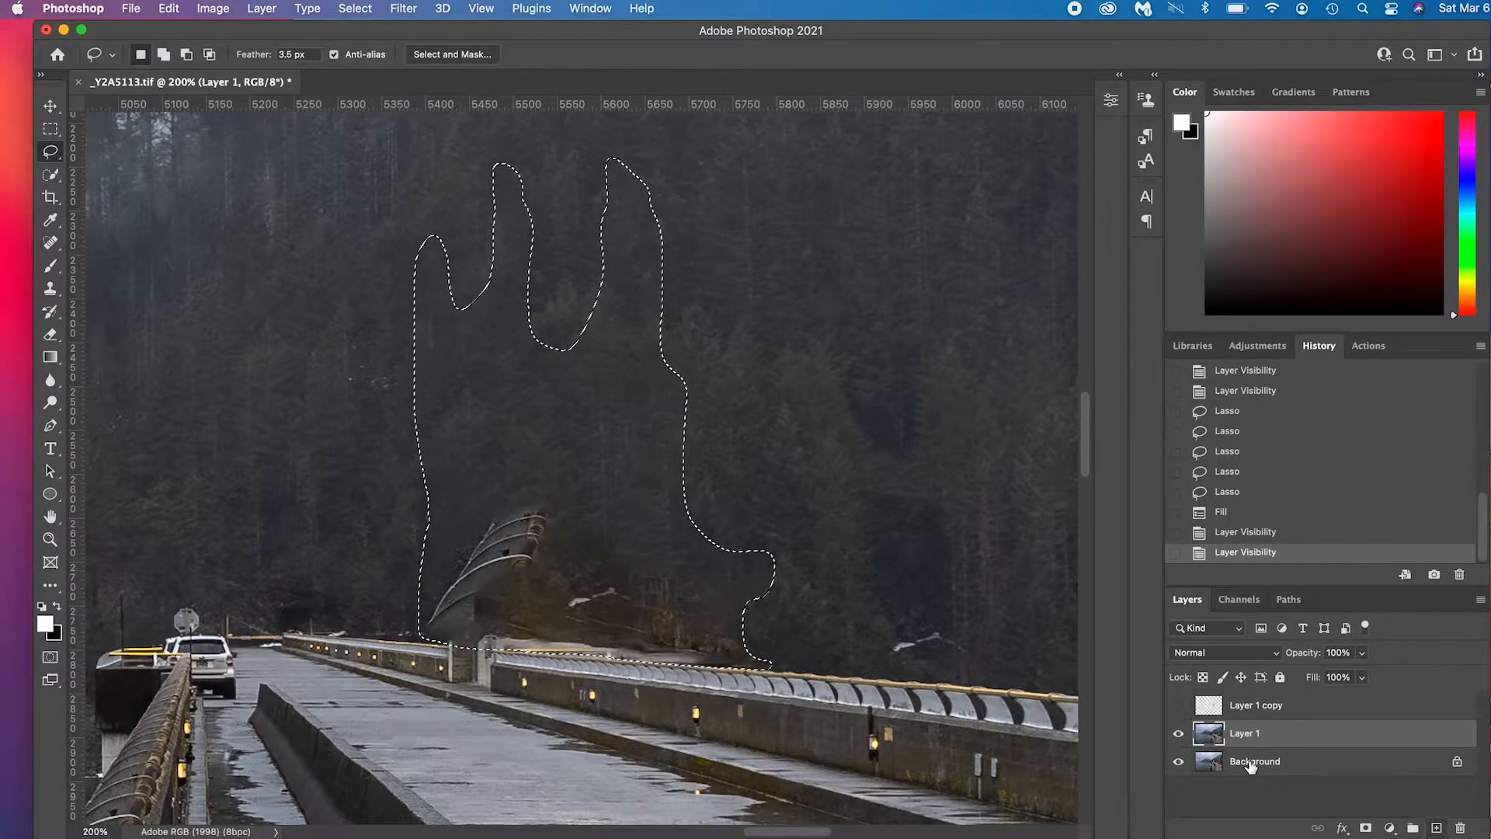
pyautogui.click(1178, 733)
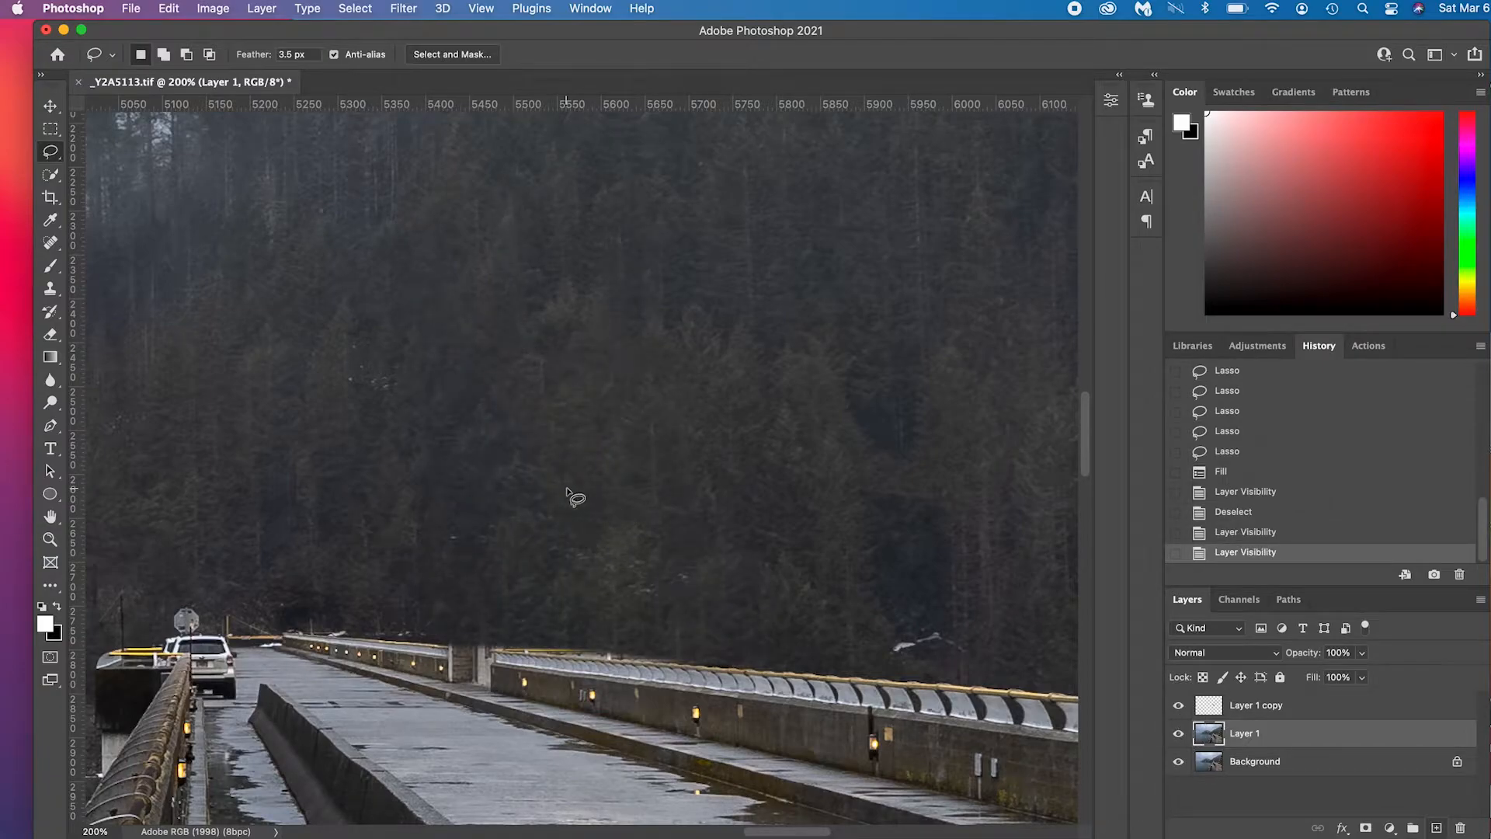
pyautogui.click(50, 243)
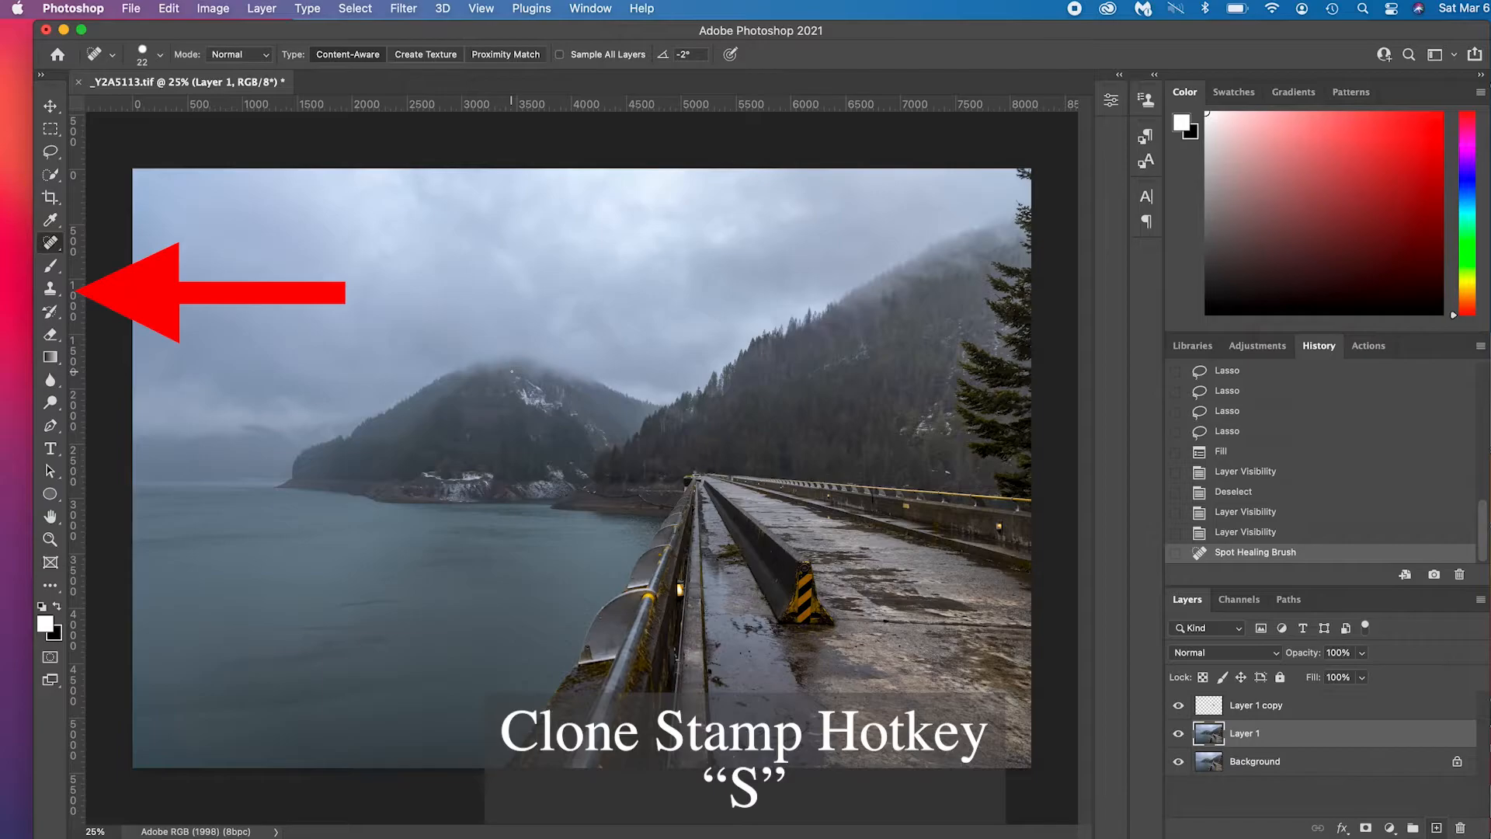
# Switch to the Clone Stamp tool for rebuilding the foggy mountain summit.
pyautogui.click(50, 286)
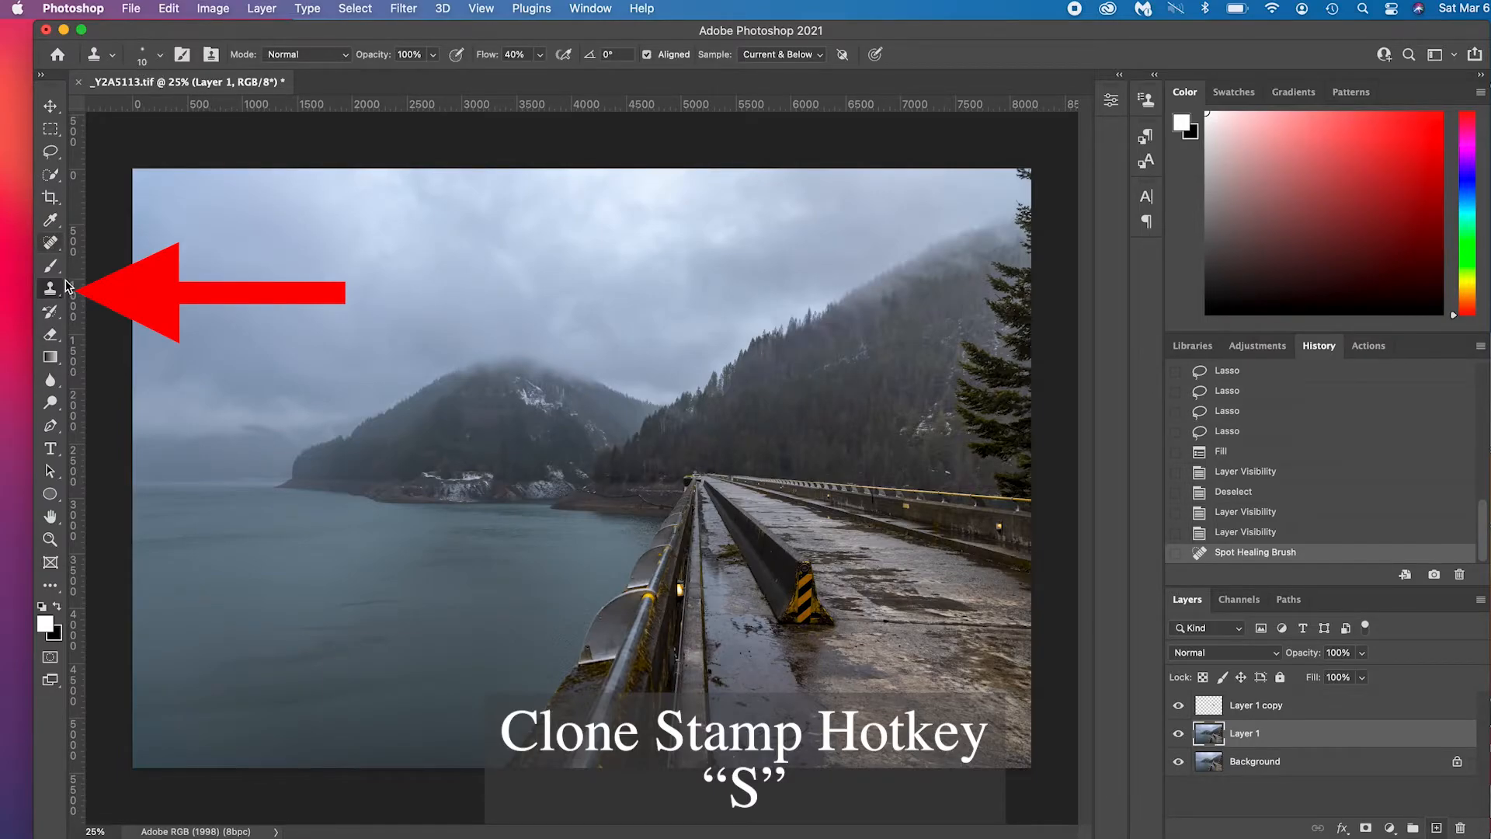
pyautogui.moveTo(50, 288)
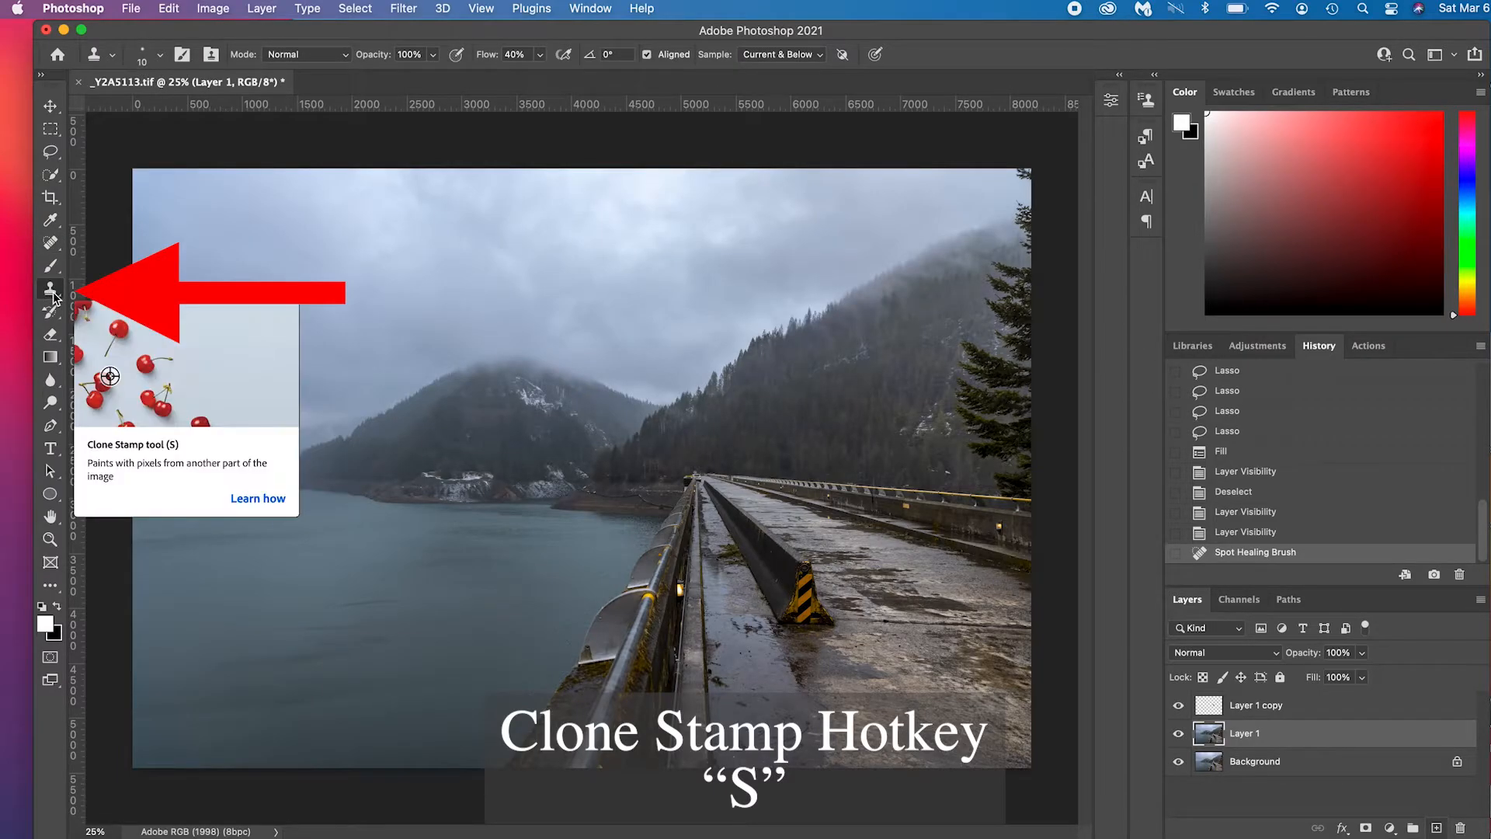
pyautogui.click(49, 288)
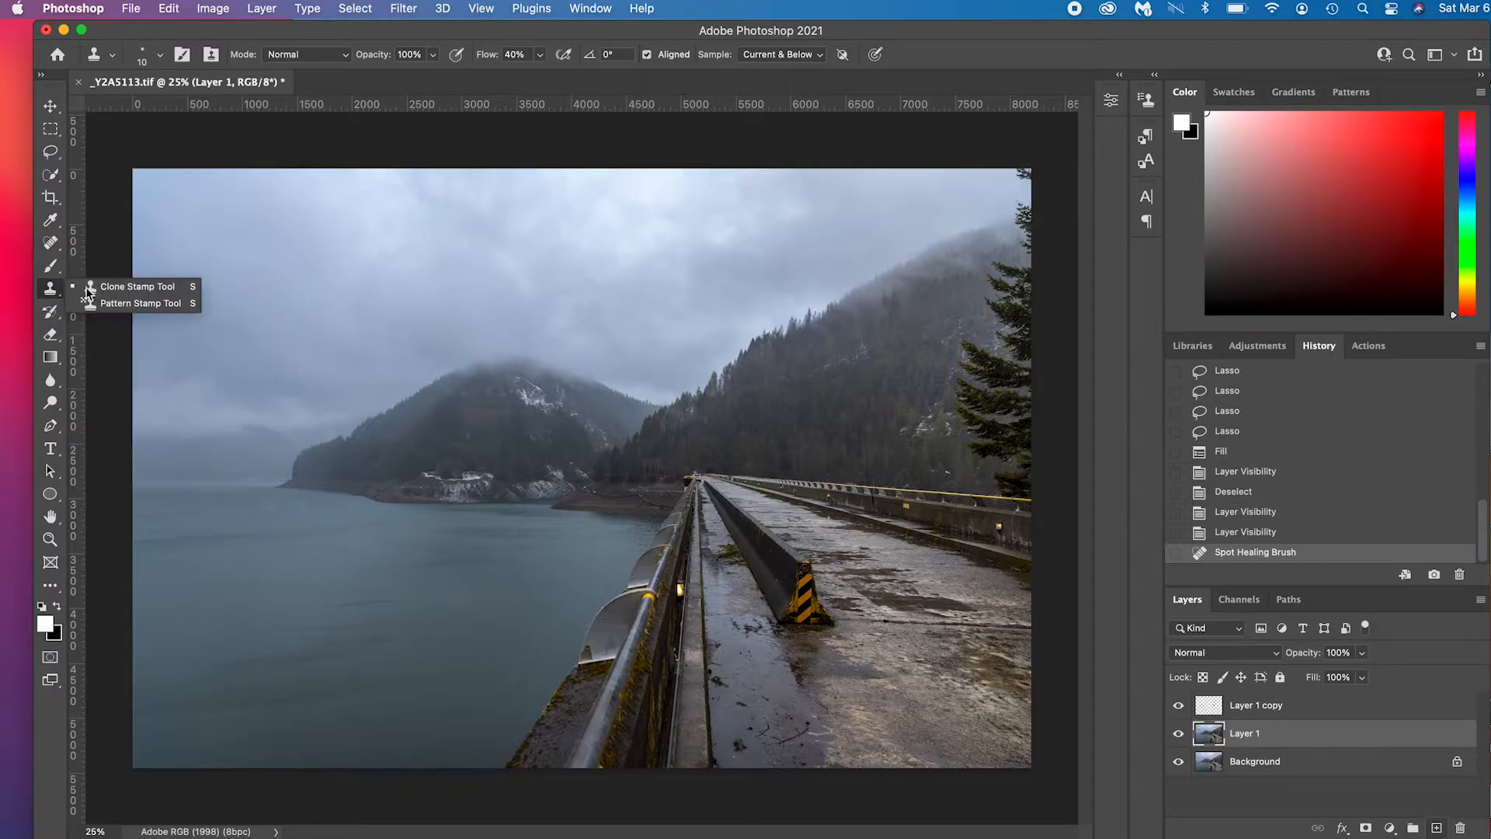
pyautogui.moveTo(149, 302)
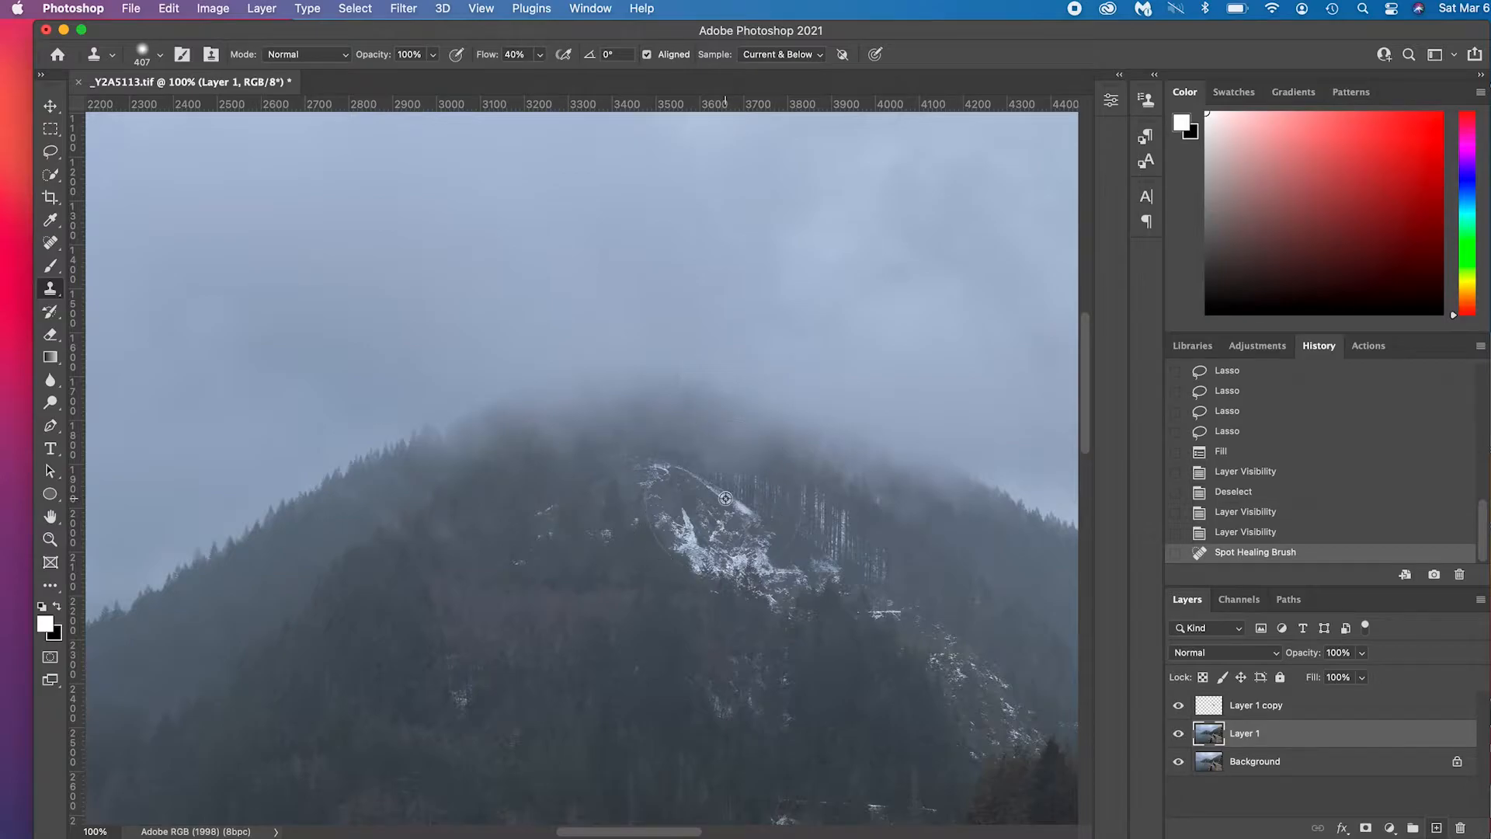
pyautogui.moveTo(822, 480)
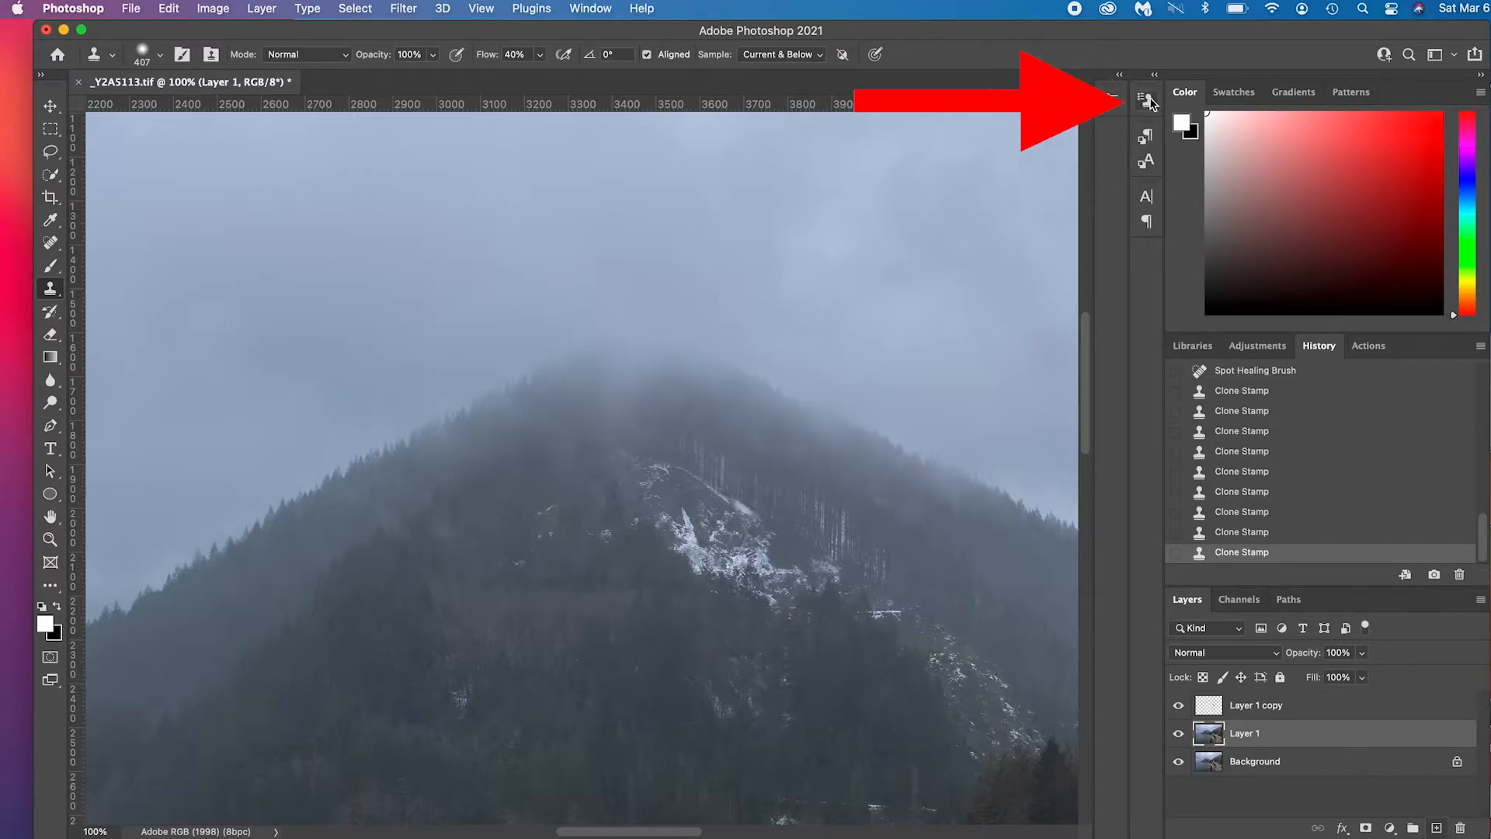
pyautogui.moveTo(1146, 98)
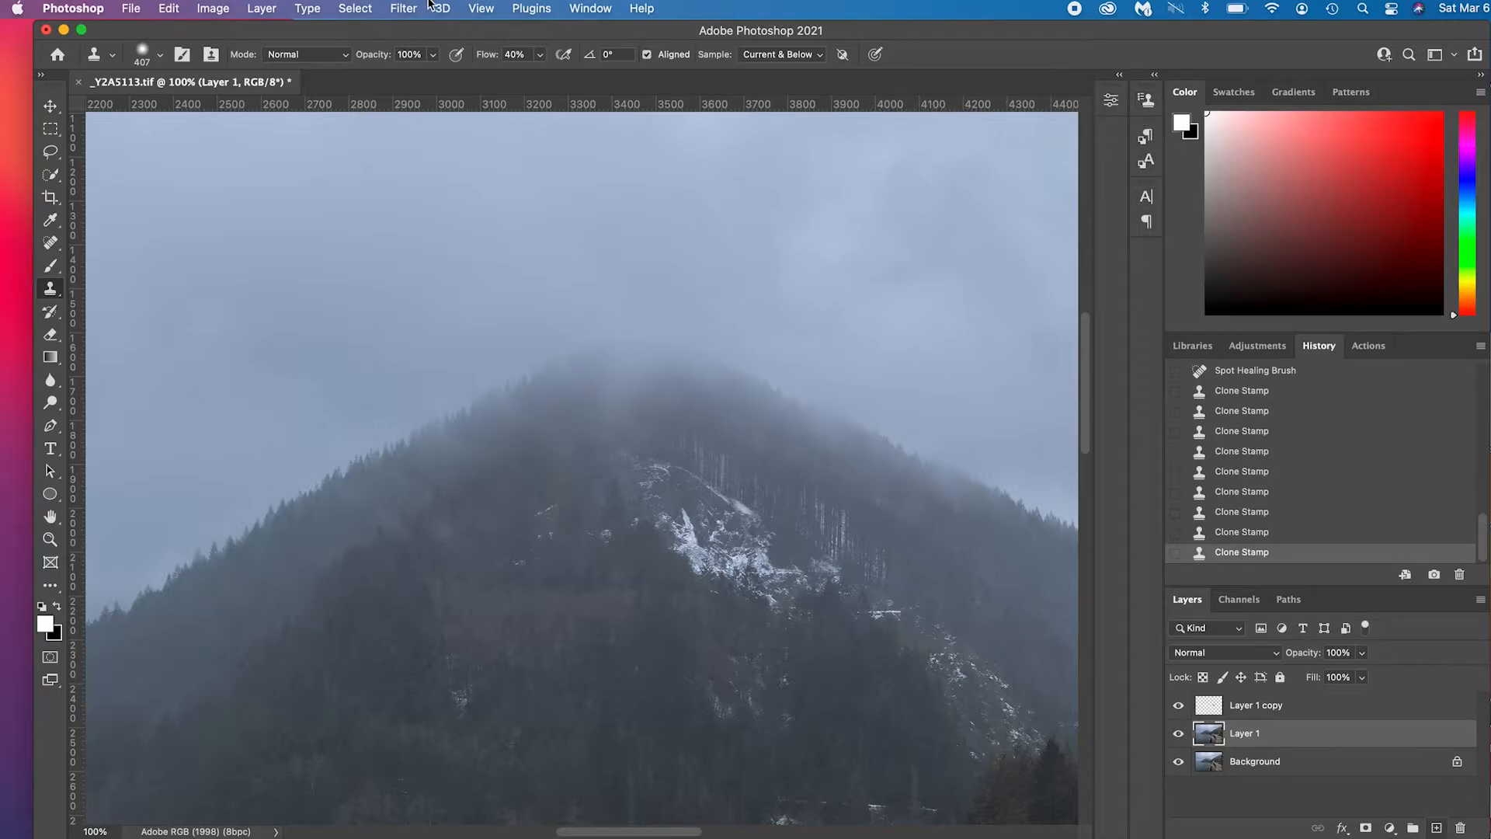
# Show the Clone Source panel and reset the clone rotation angle to 0.
pyautogui.click(590, 8)
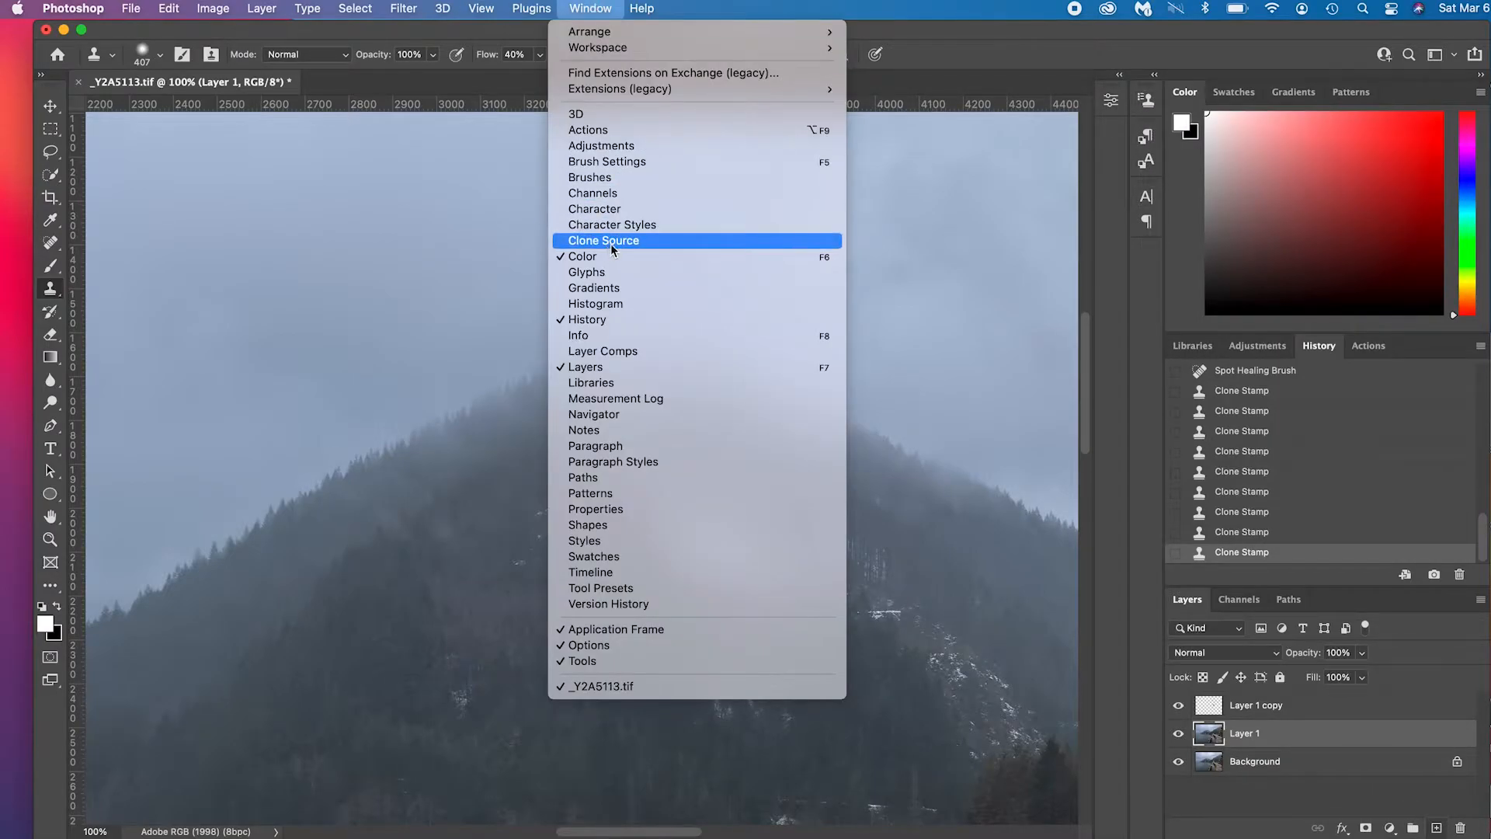
pyautogui.click(603, 239)
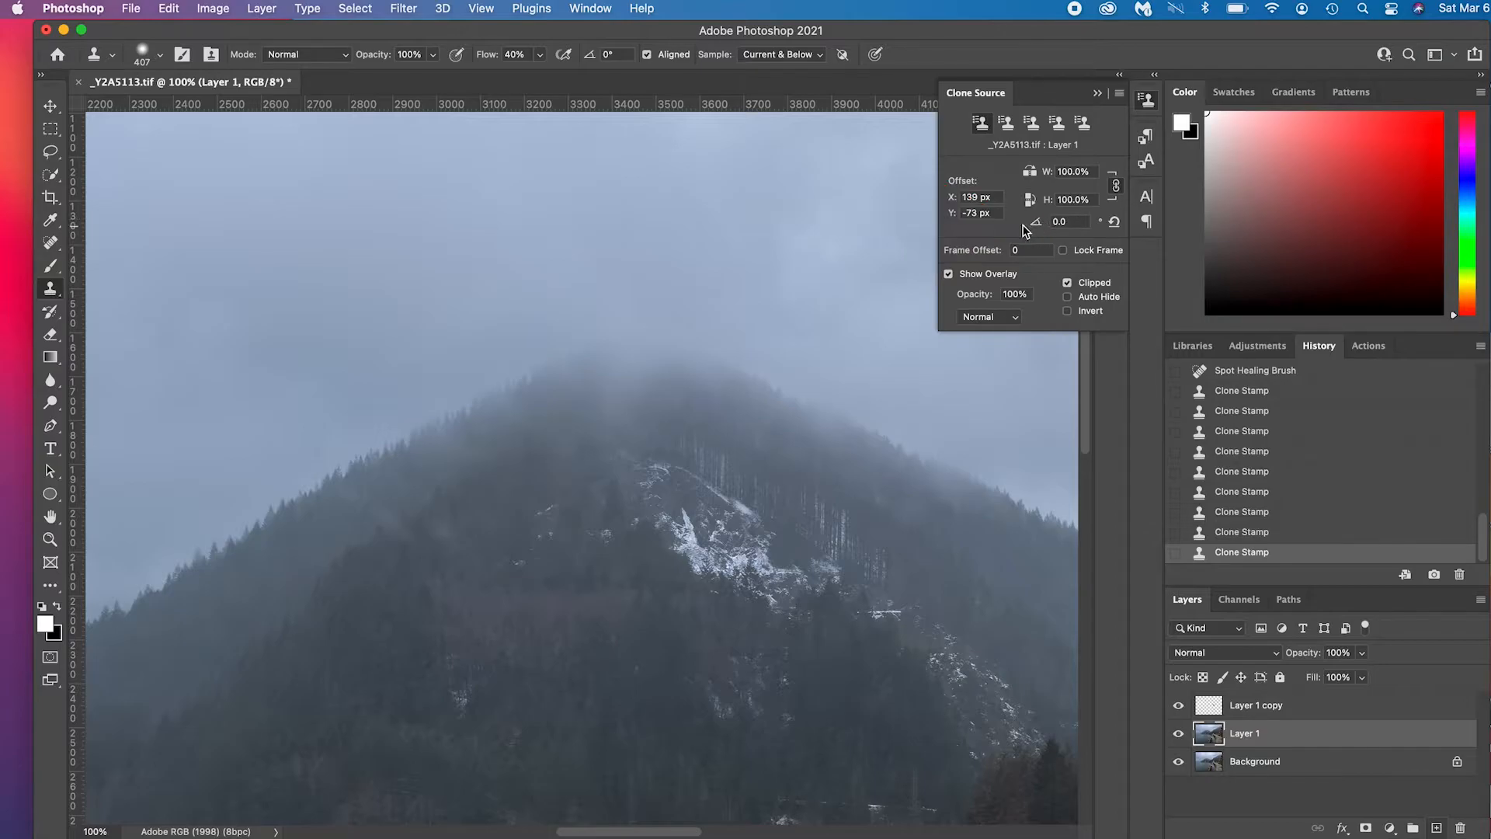
pyautogui.moveTo(1017, 234)
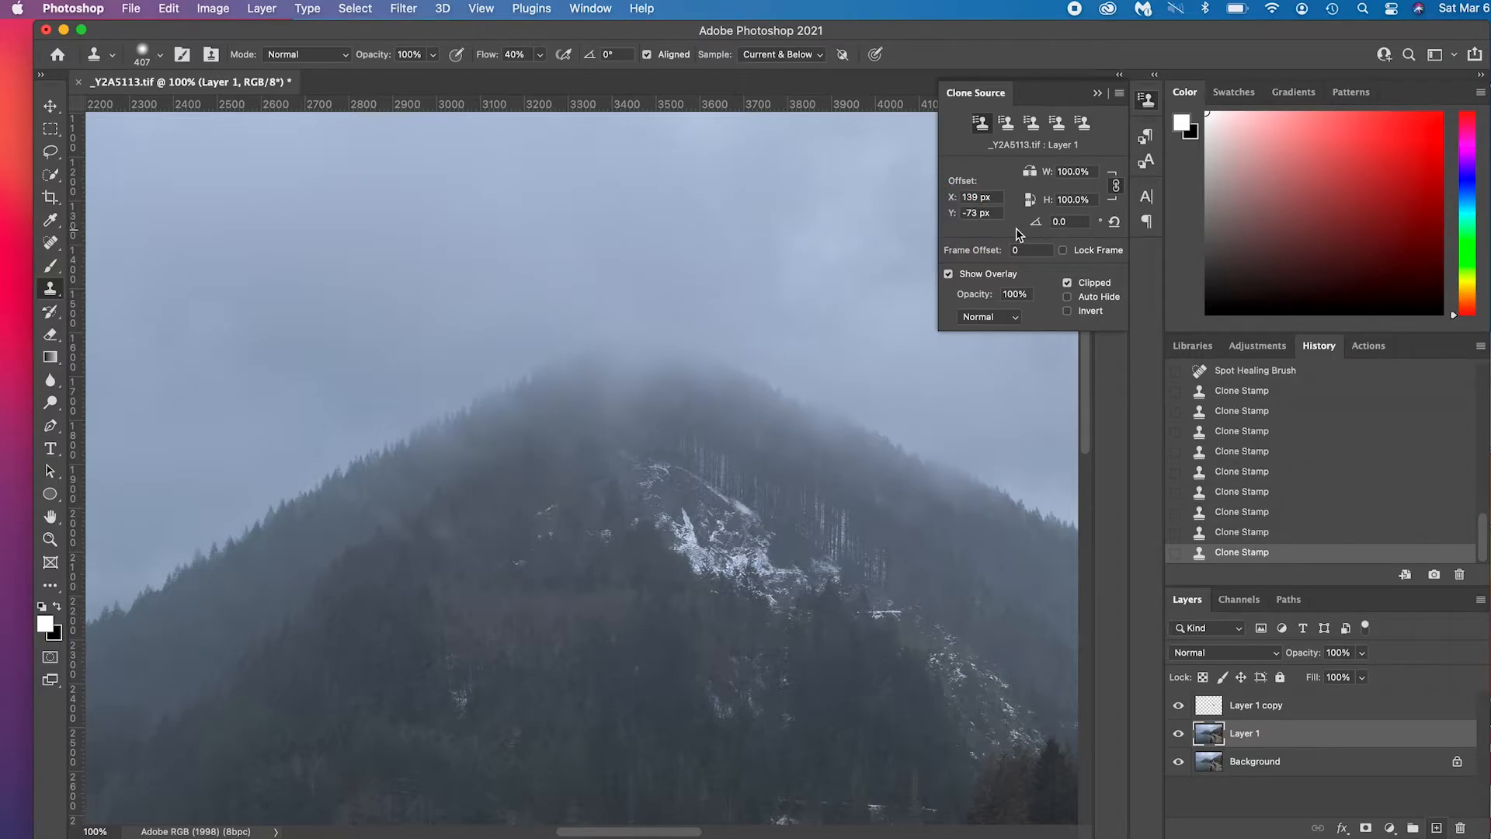
pyautogui.moveTo(1131, 243)
pyautogui.write('-10')
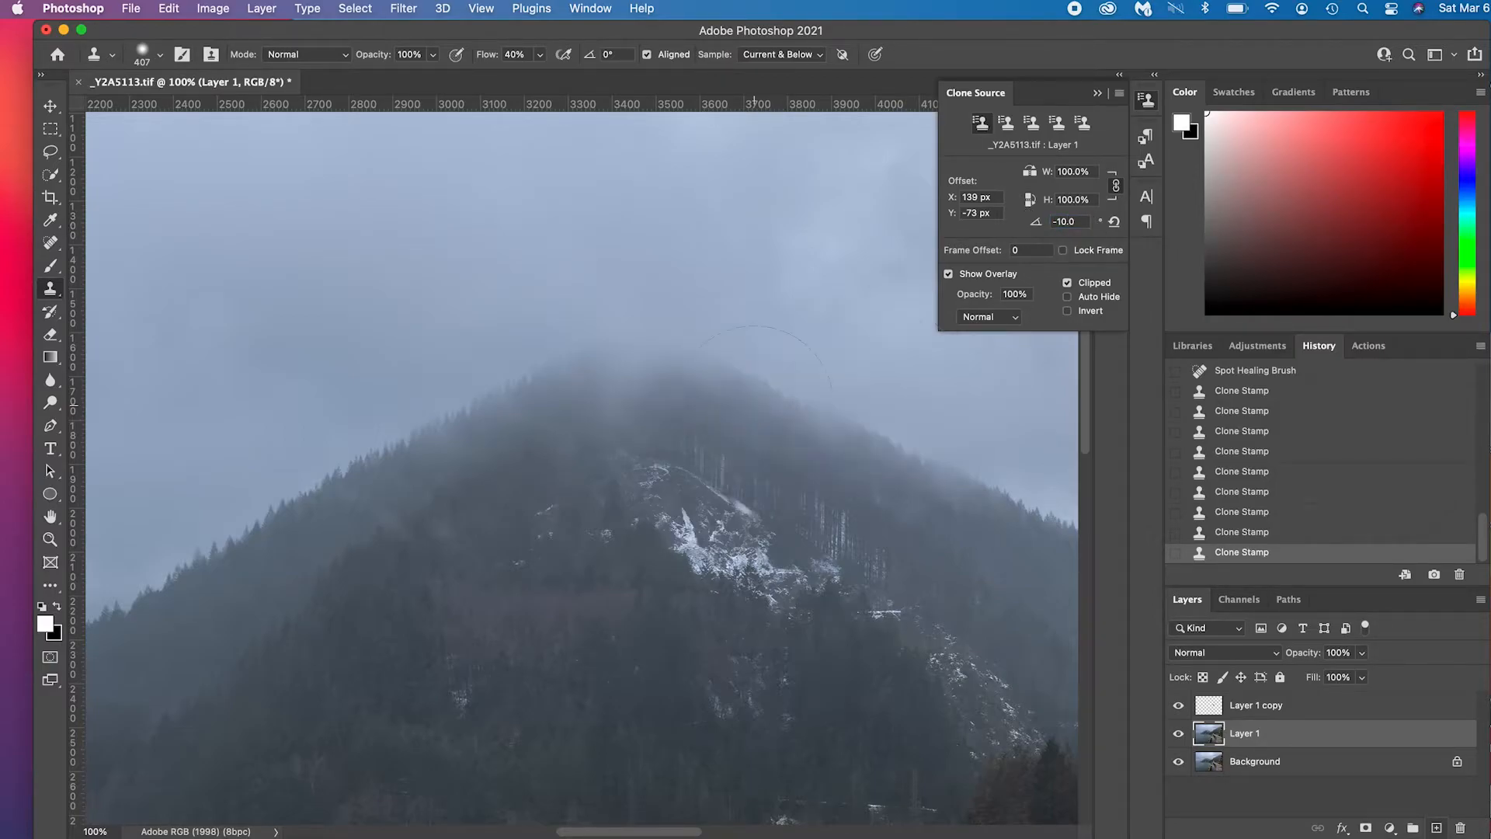
pyautogui.click(744, 380)
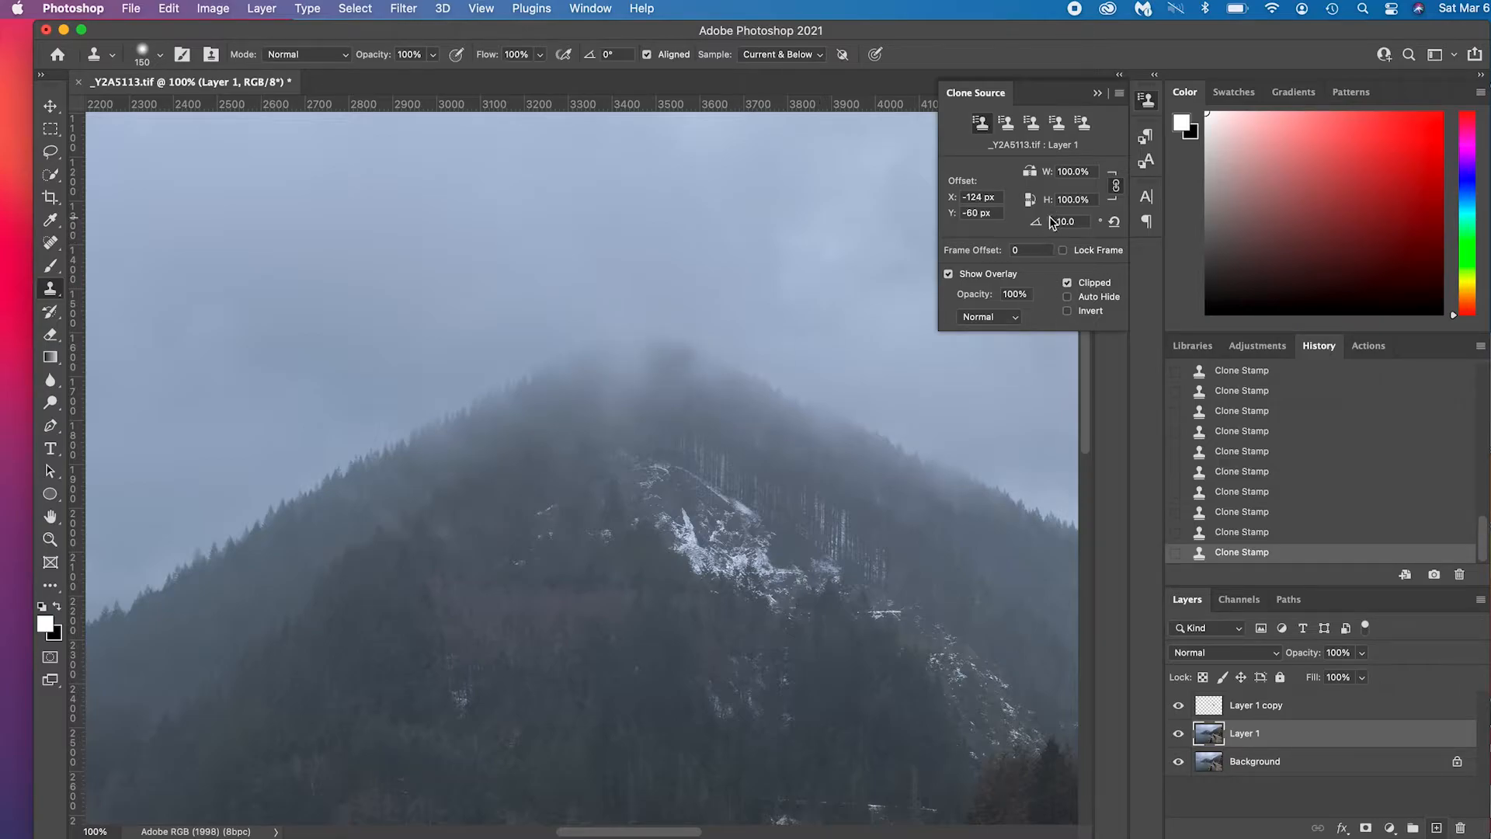
pyautogui.click(1070, 221)
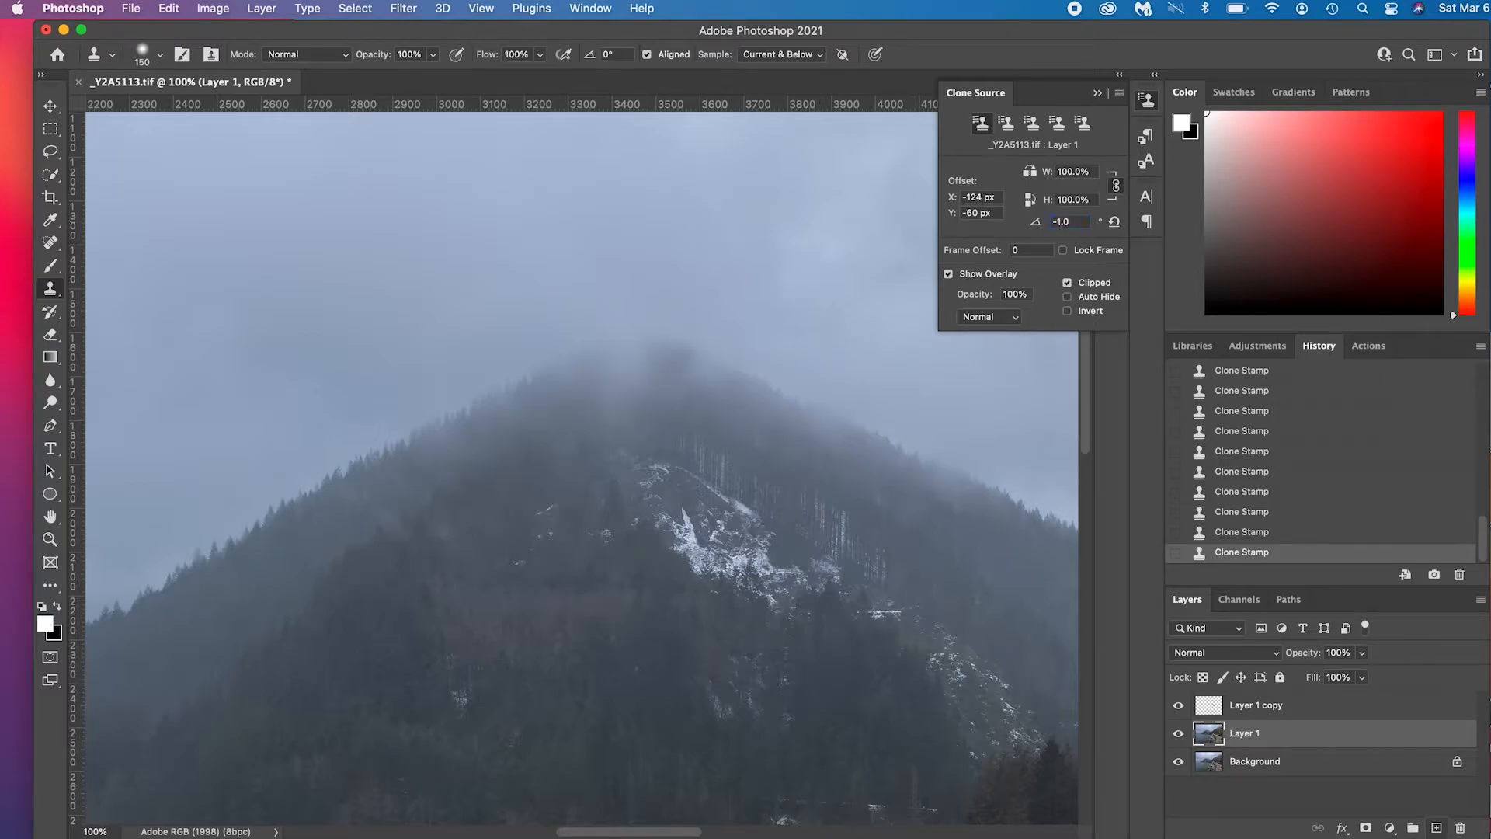
pyautogui.tripleClick(1071, 220)
pyautogui.write('0')
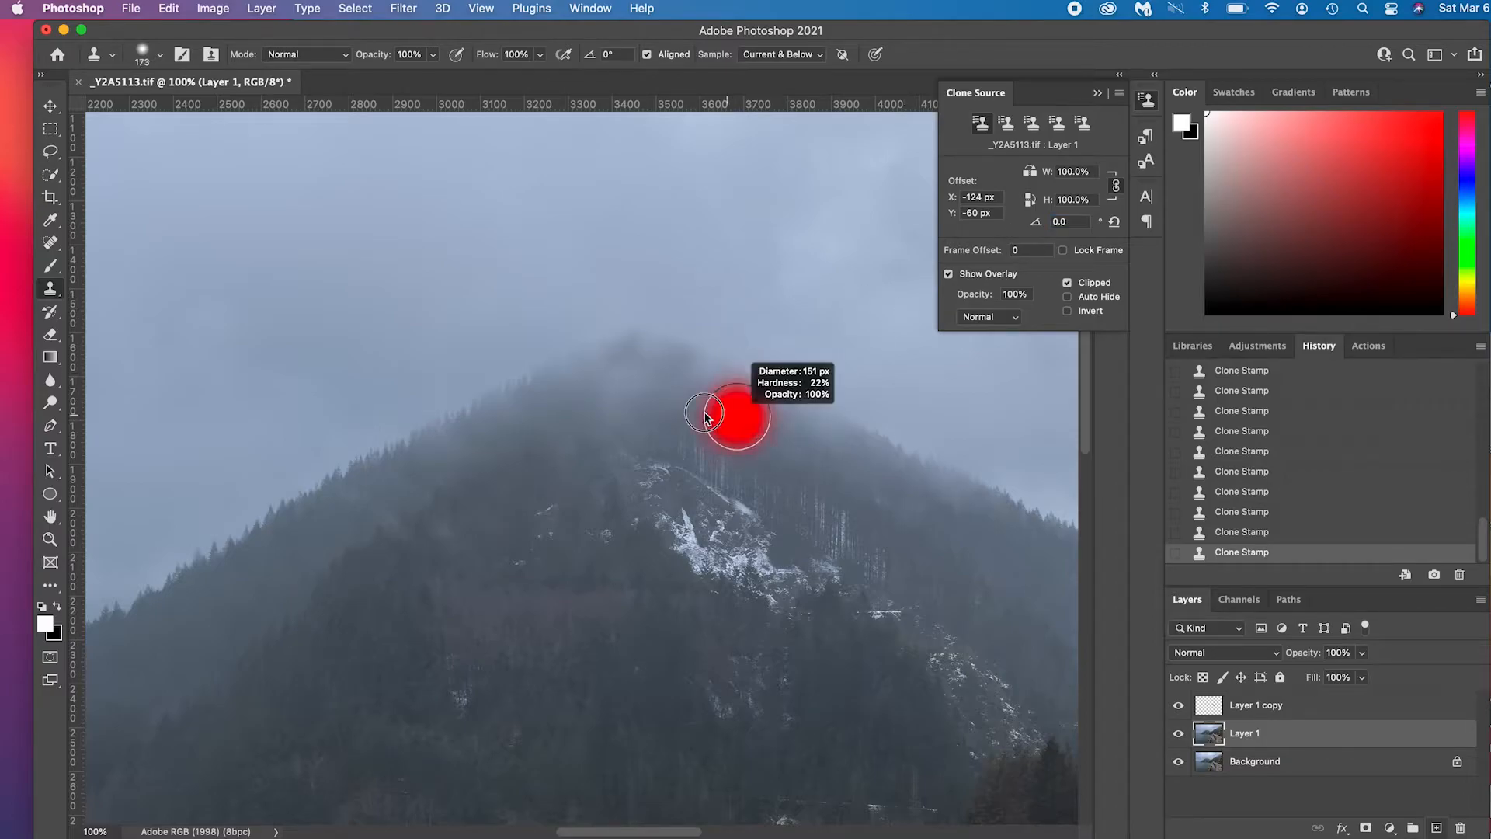
# Sample forest texture near the summit and stamp it so the peak blends into the mist.
pyautogui.click(723, 423)
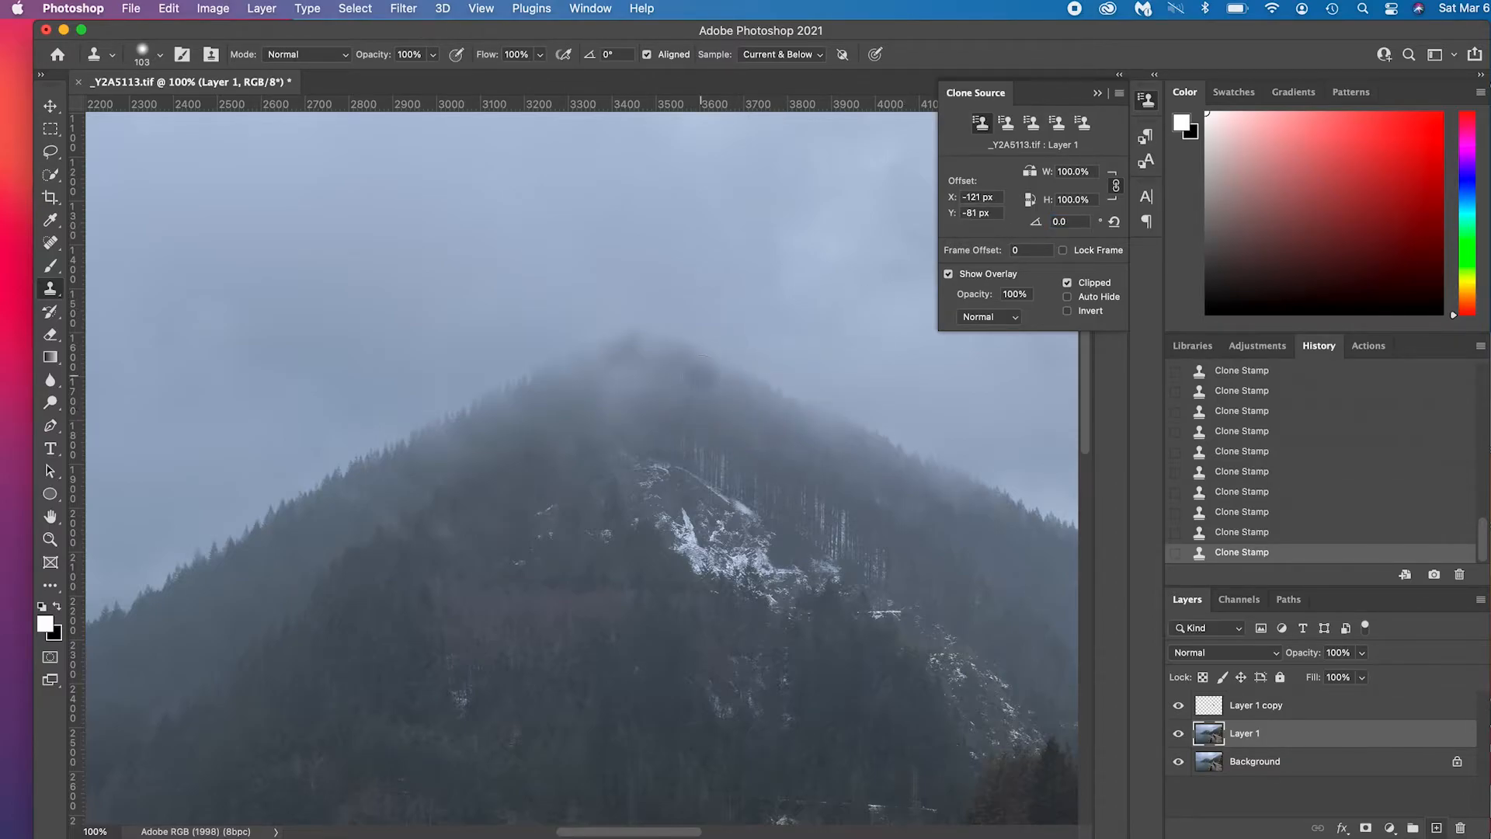
pyautogui.moveTo(685, 376)
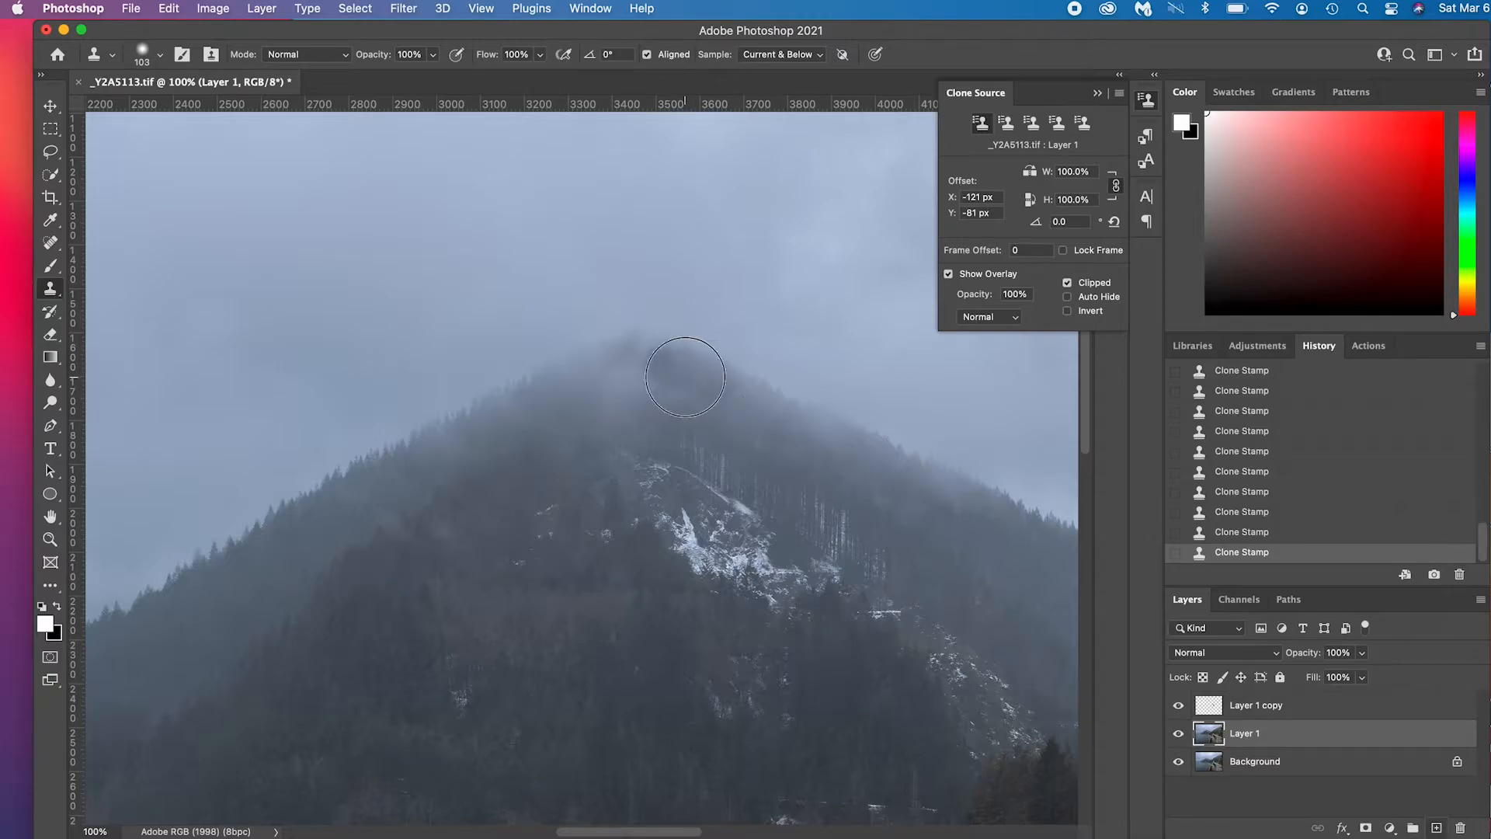
pyautogui.click(684, 380)
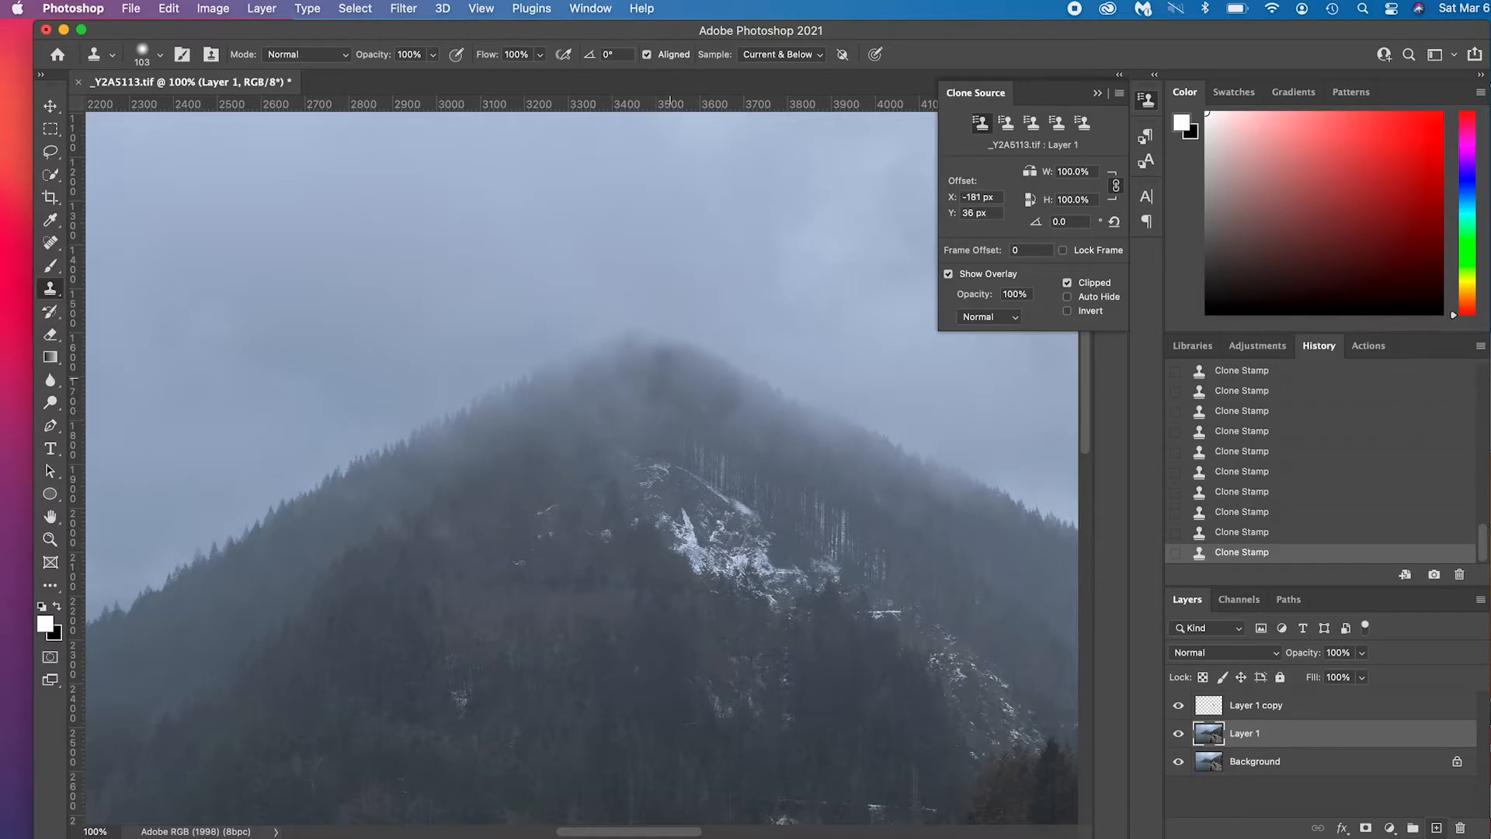
pyautogui.click(569, 388)
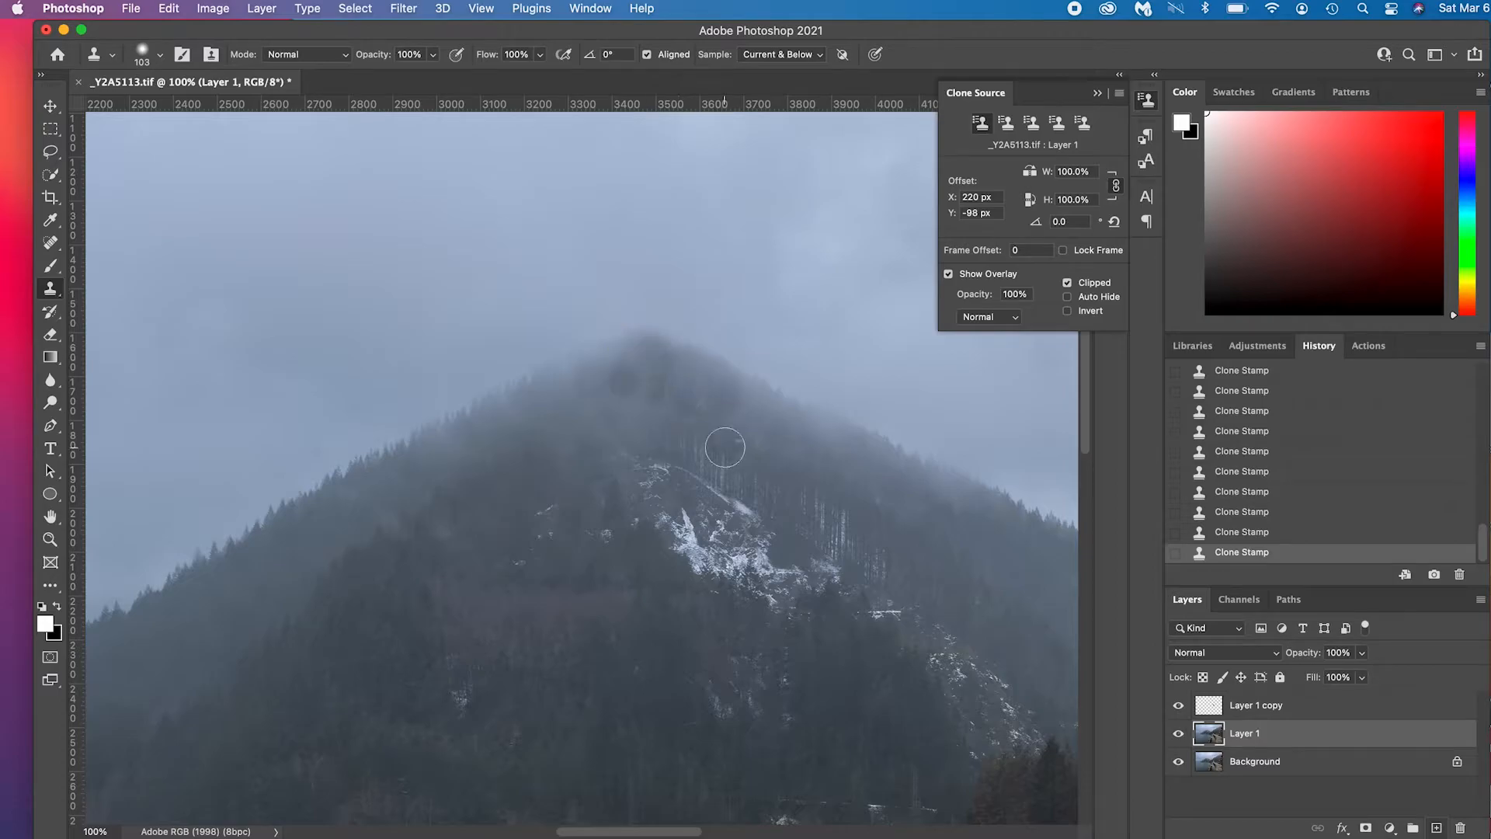
pyautogui.moveTo(702, 426)
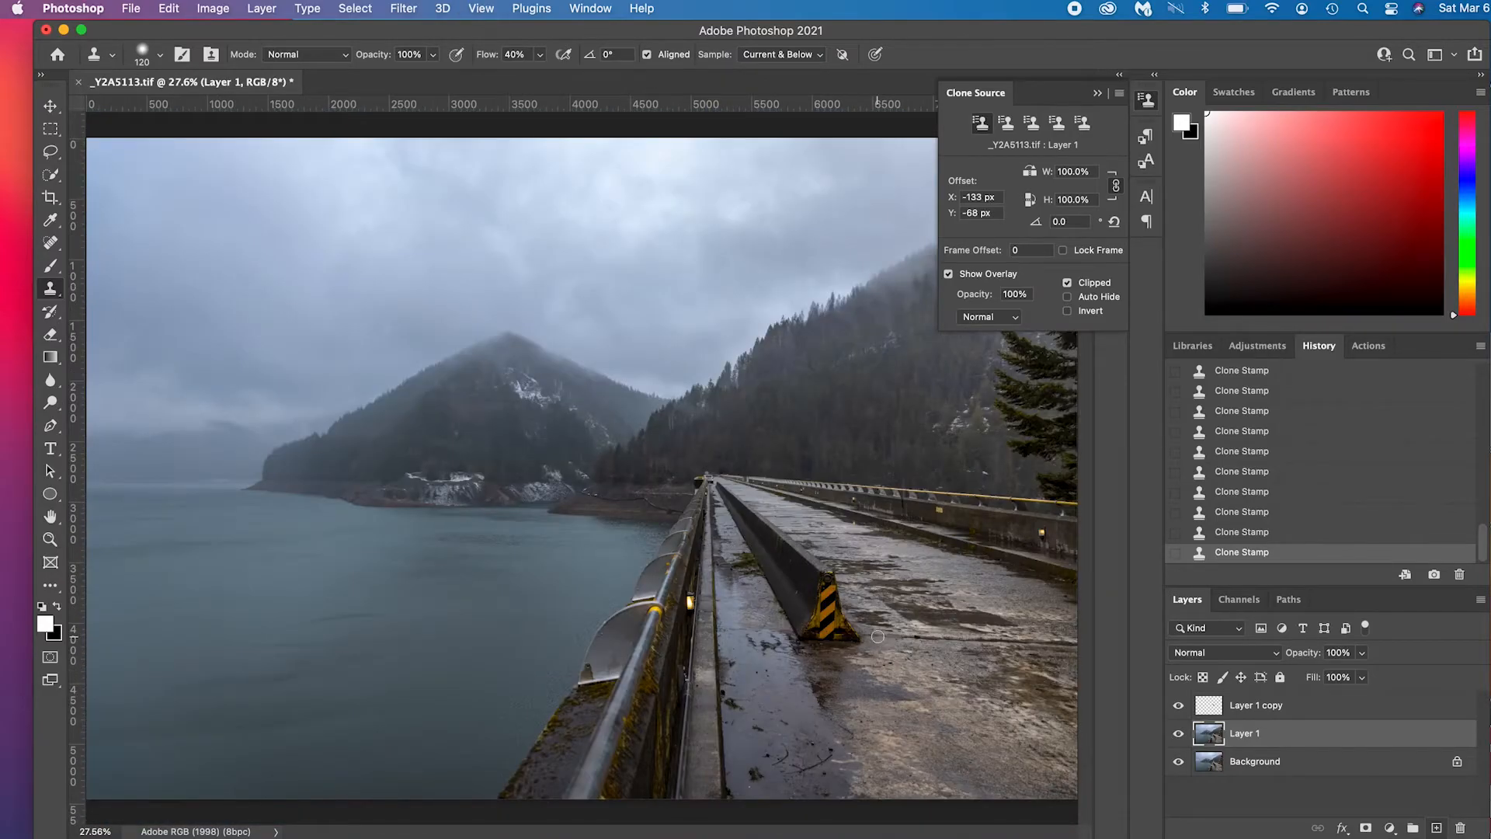
pyautogui.moveTo(665, 451)
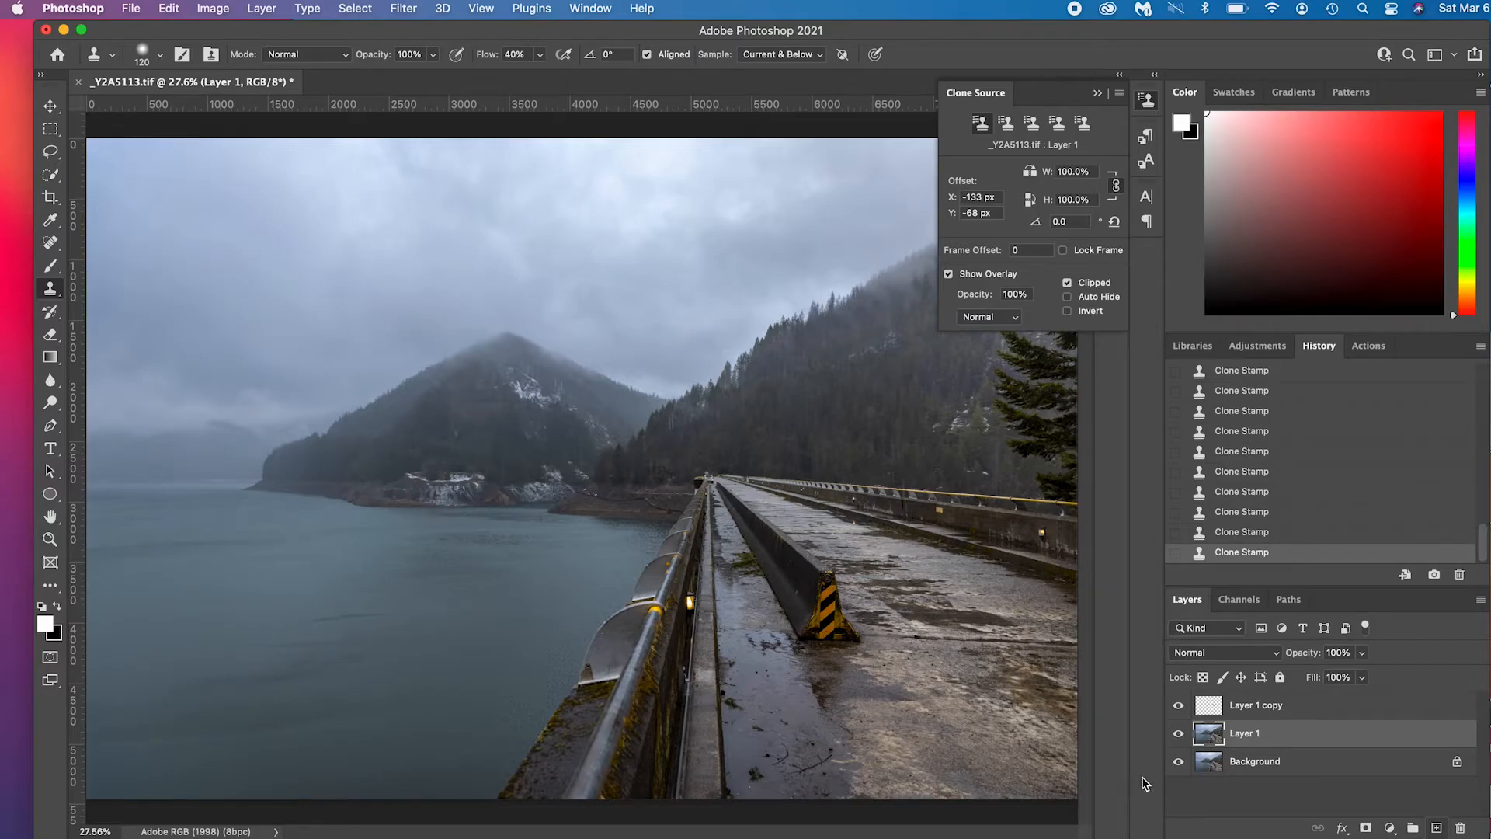
# Hide and reshow the retouching layer to compare the photo before and after.
pyautogui.click(1178, 733)
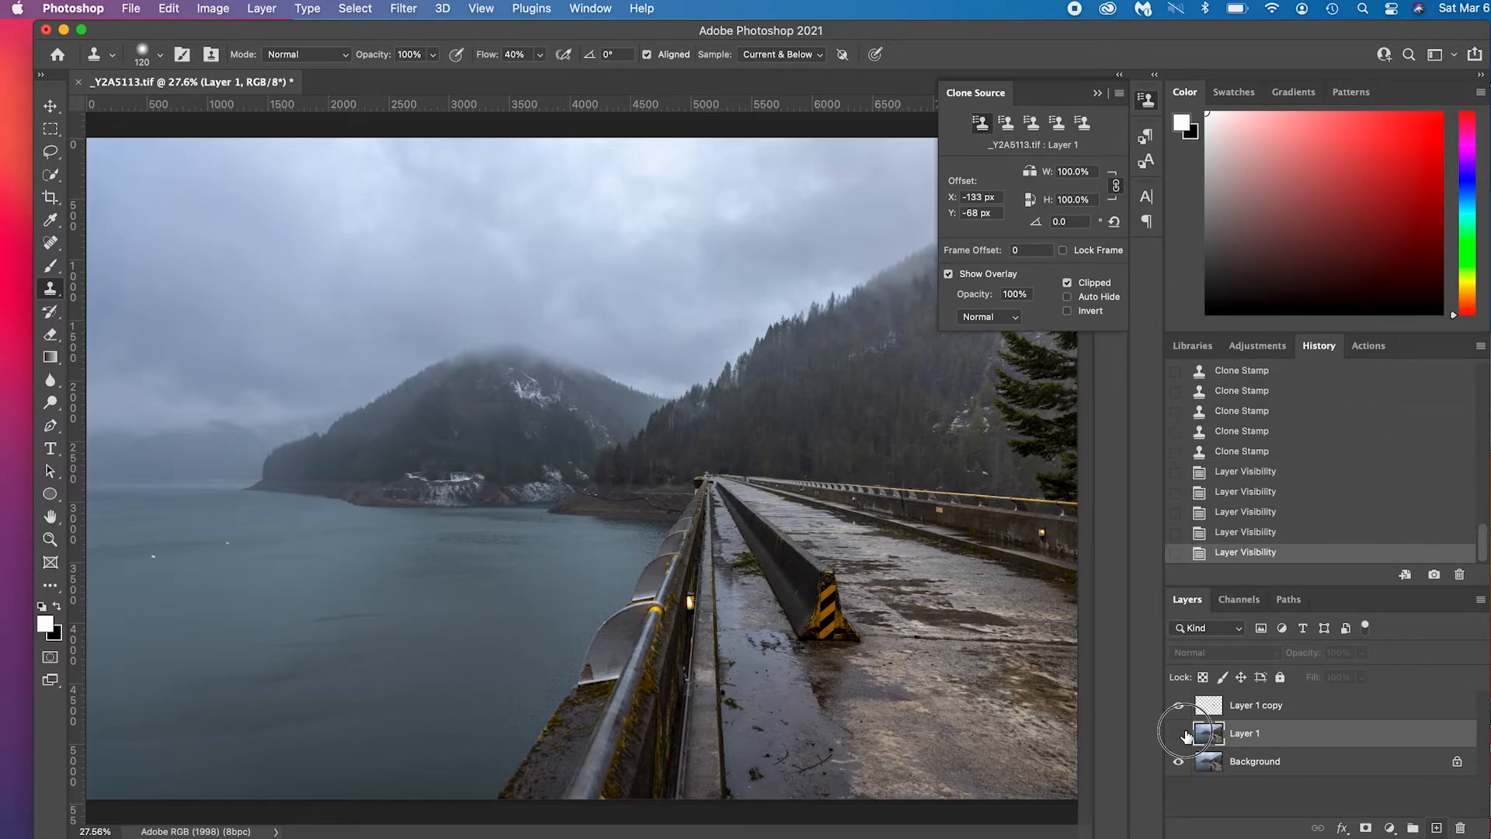
pyautogui.click(1178, 732)
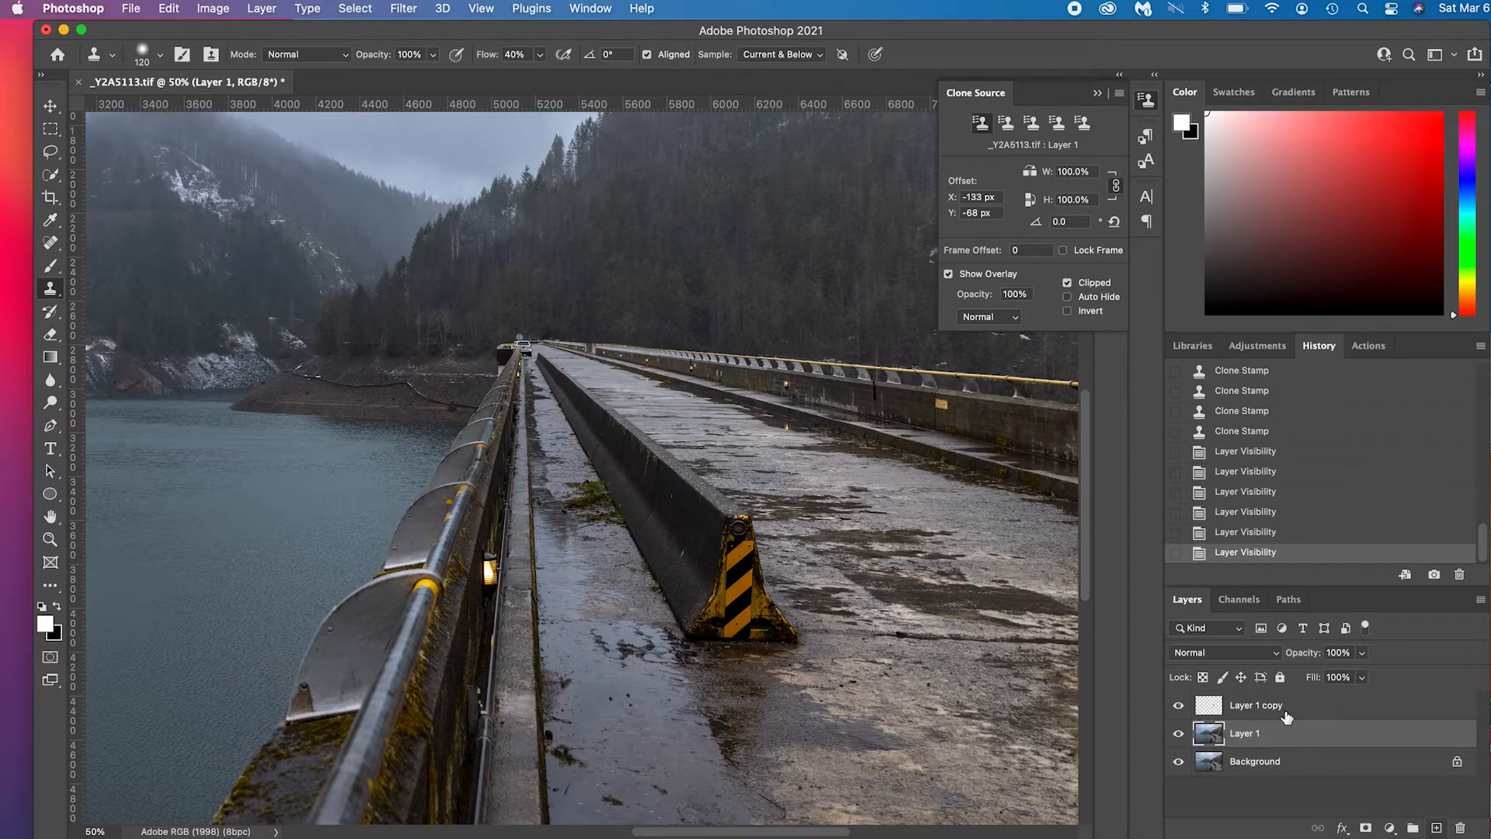
# Make Layer 1 copy active and set the clone source on the walkway pavement, sampling Current Layer.
pyautogui.click(1254, 705)
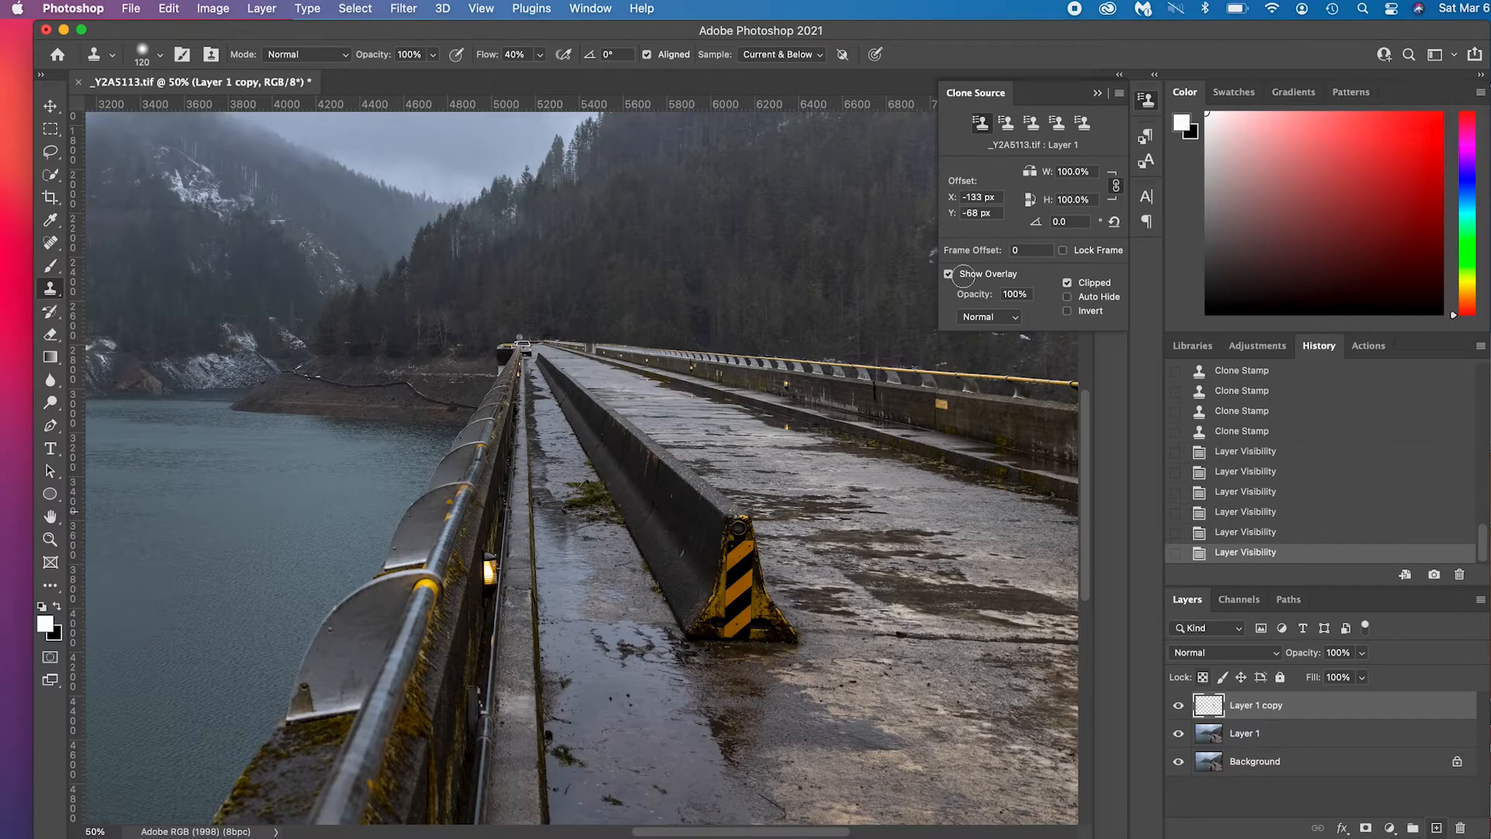
pyautogui.click(782, 55)
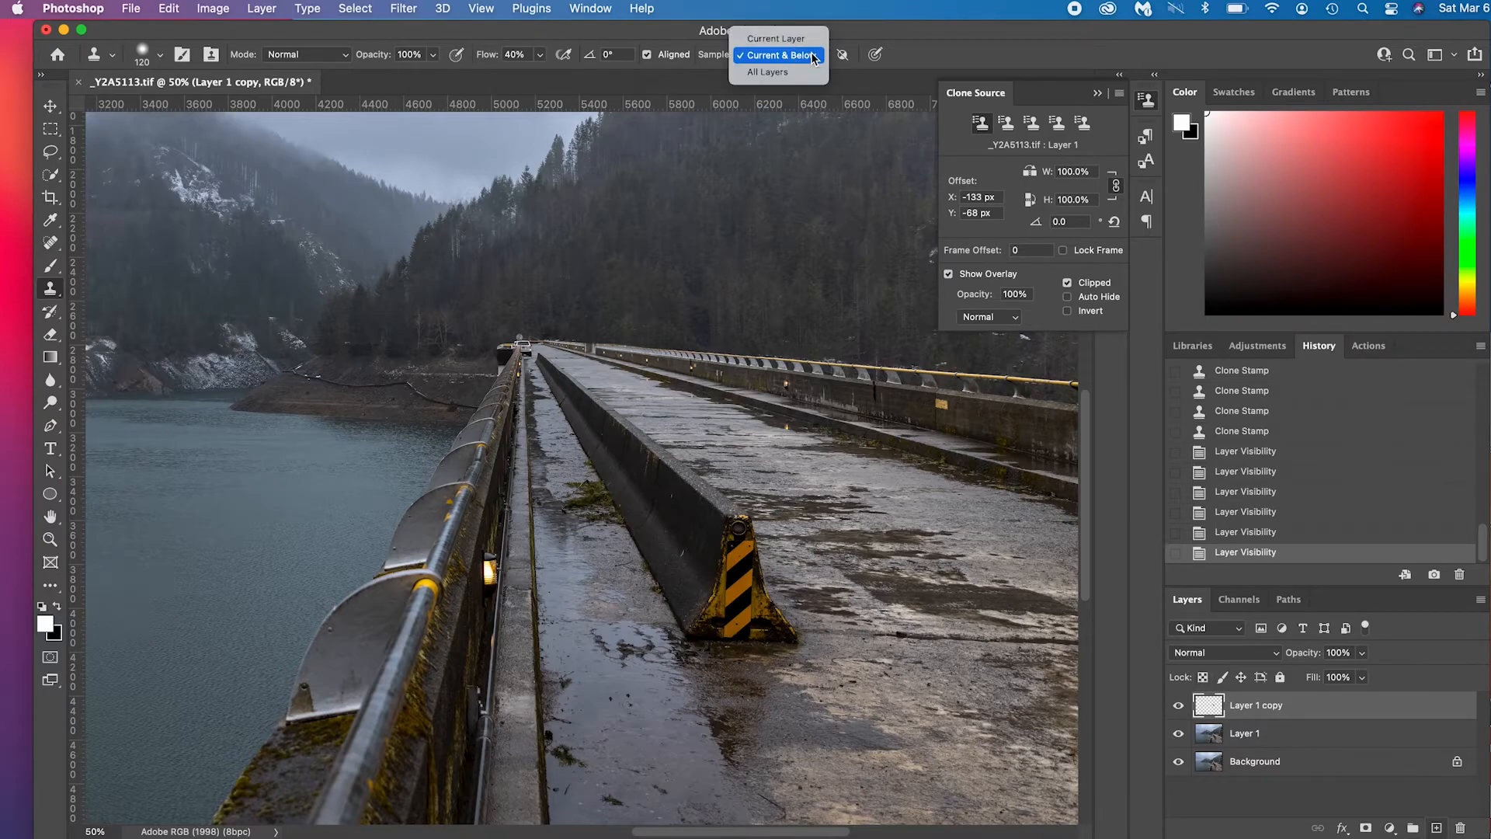
pyautogui.moveTo(776, 38)
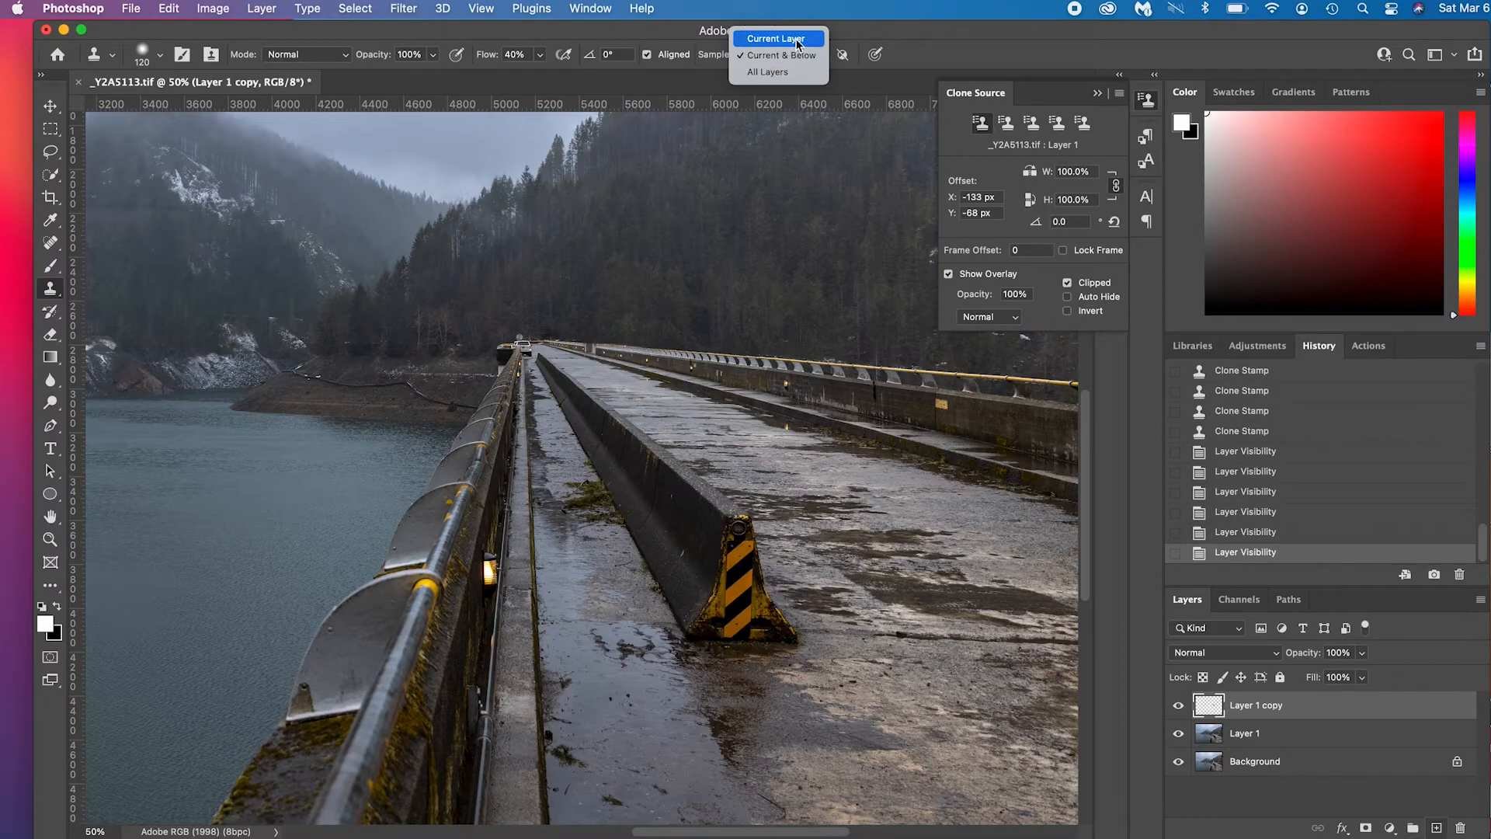
pyautogui.moveTo(778, 38)
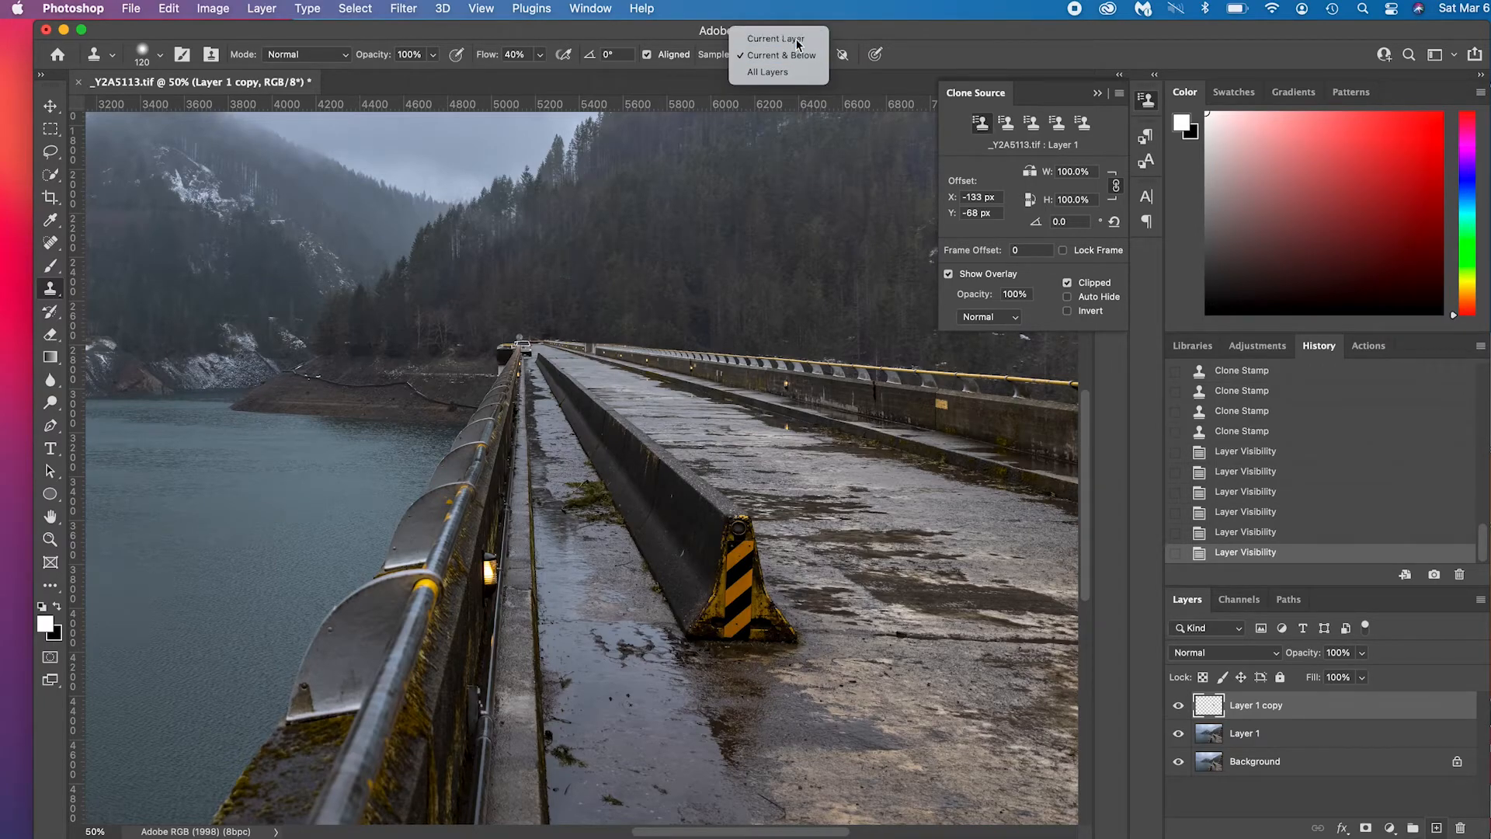
pyautogui.click(776, 39)
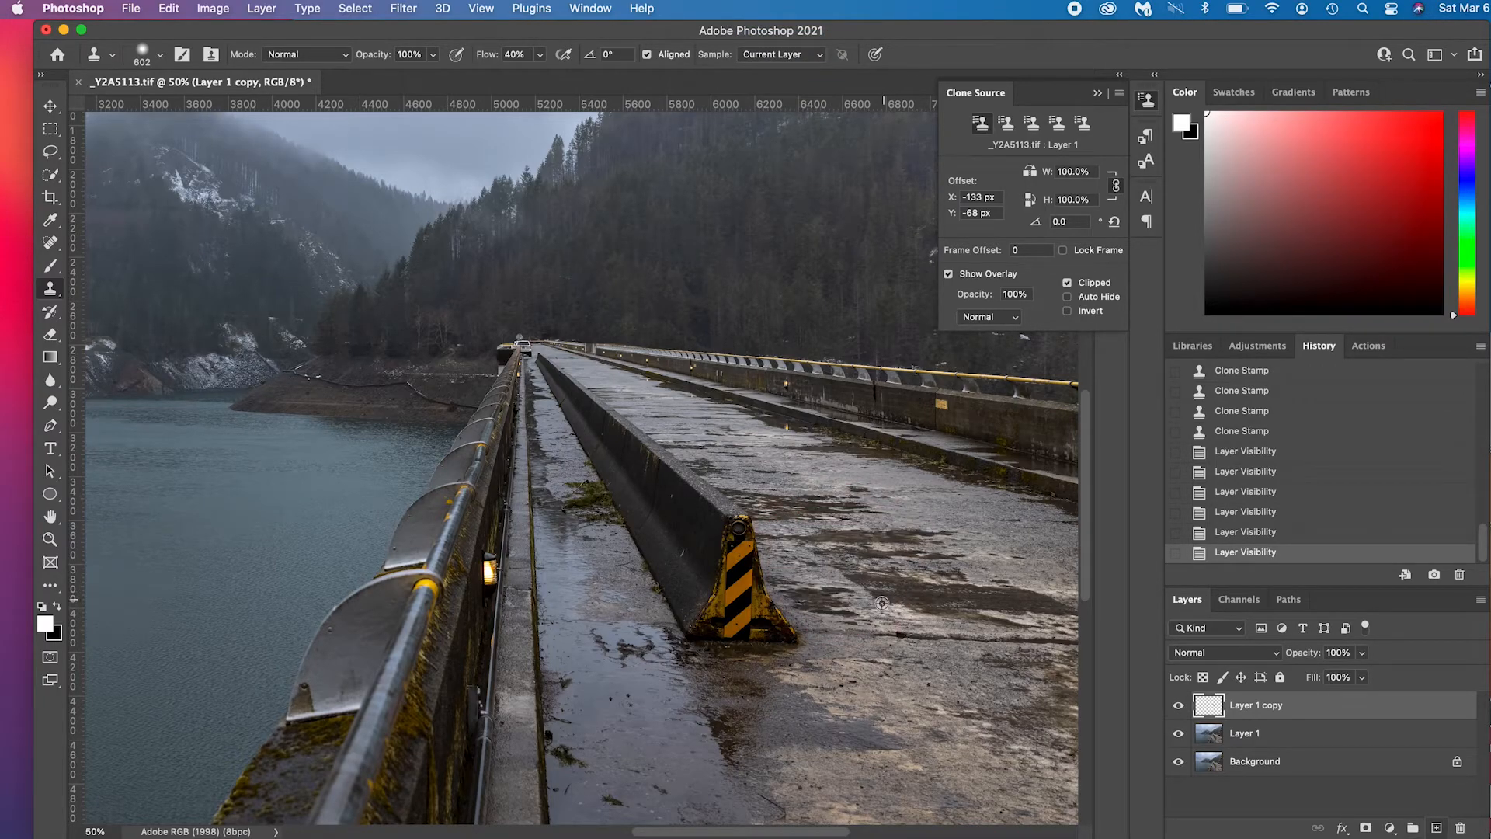
pyautogui.click(703, 623)
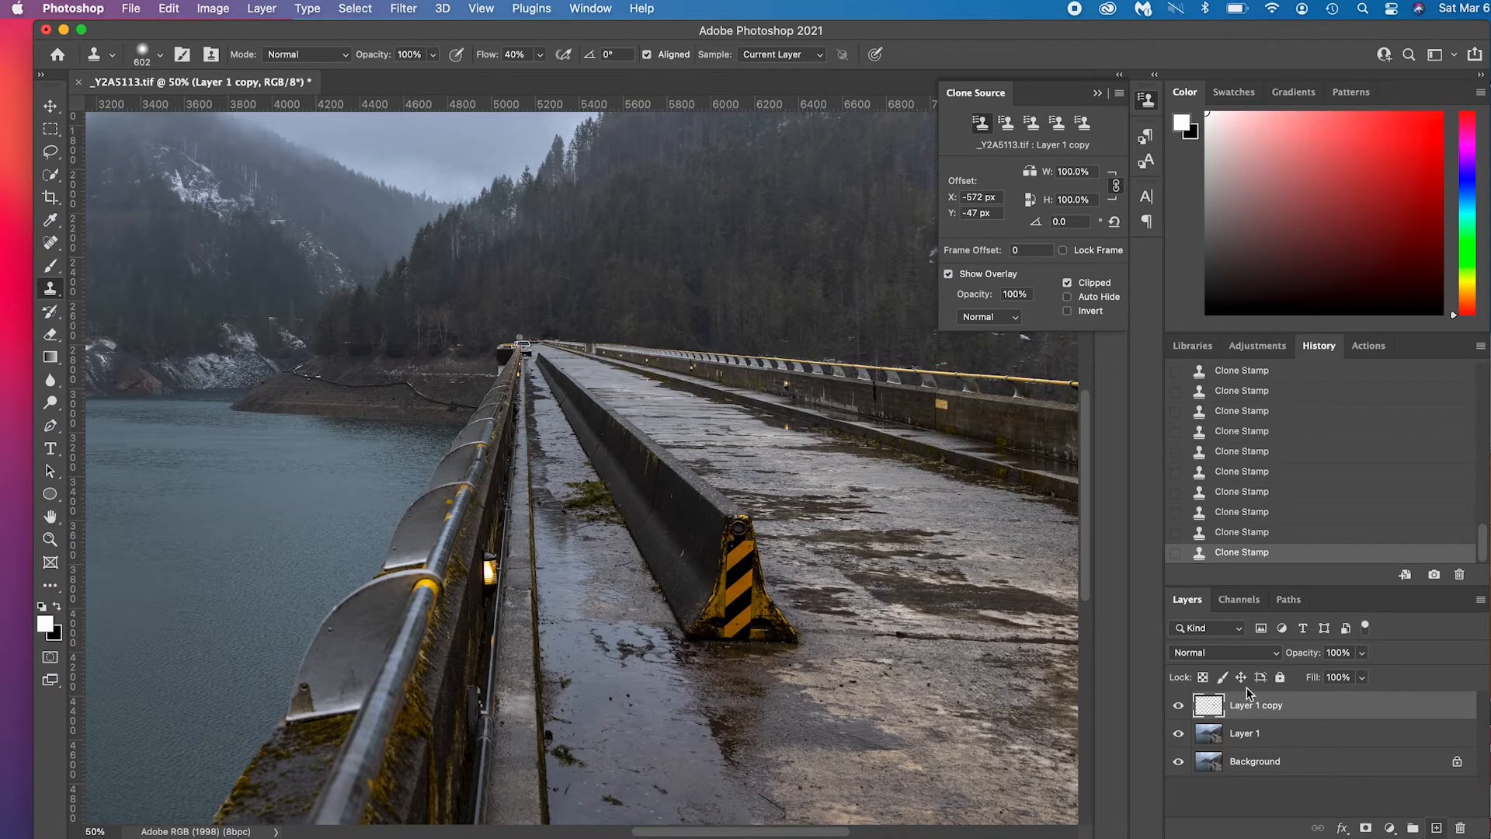
# Switch clone sampling to Current & Below before painting over the barrier.
pyautogui.click(780, 54)
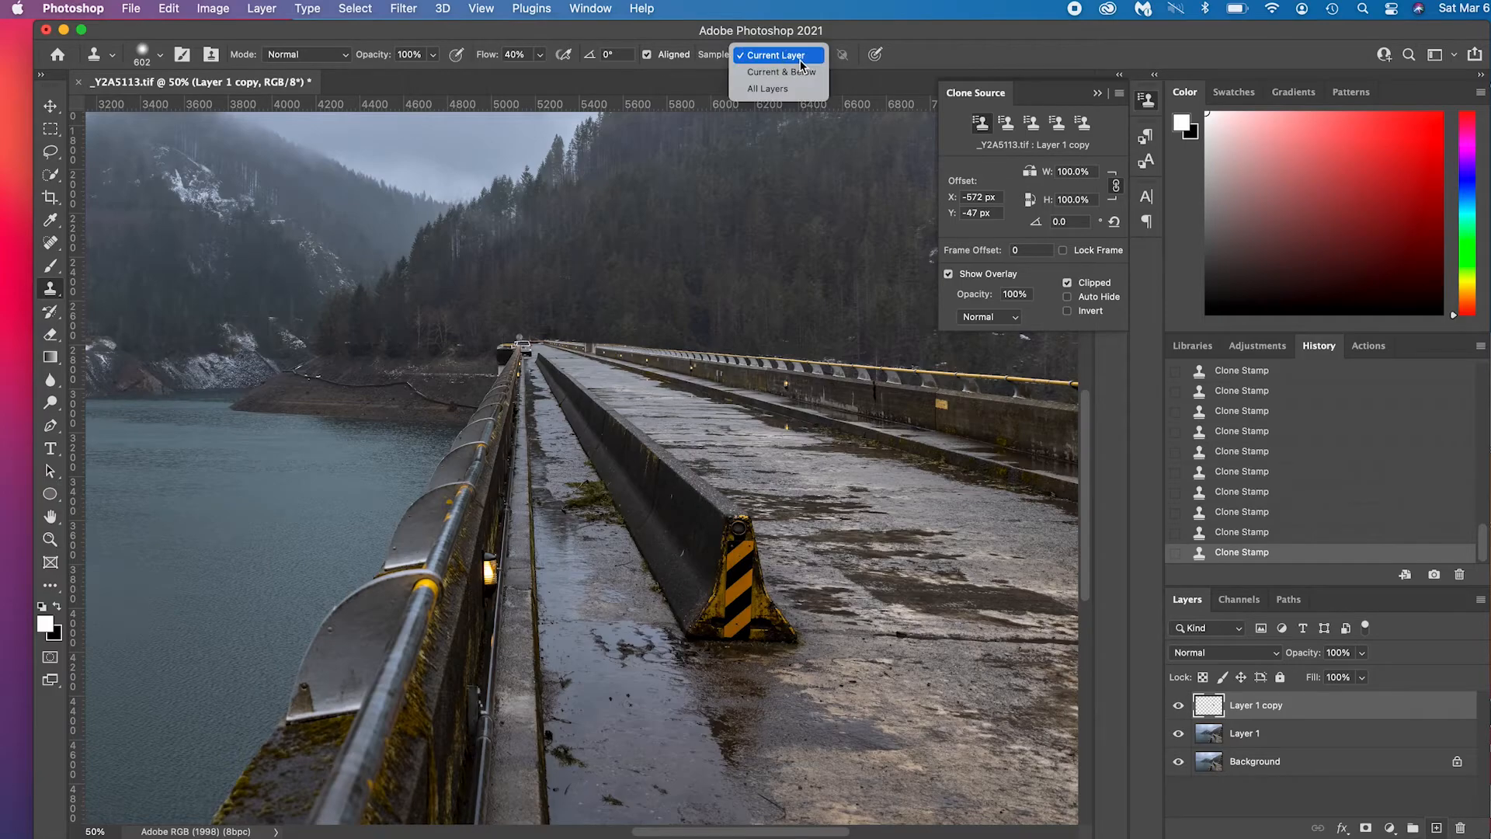
pyautogui.click(779, 71)
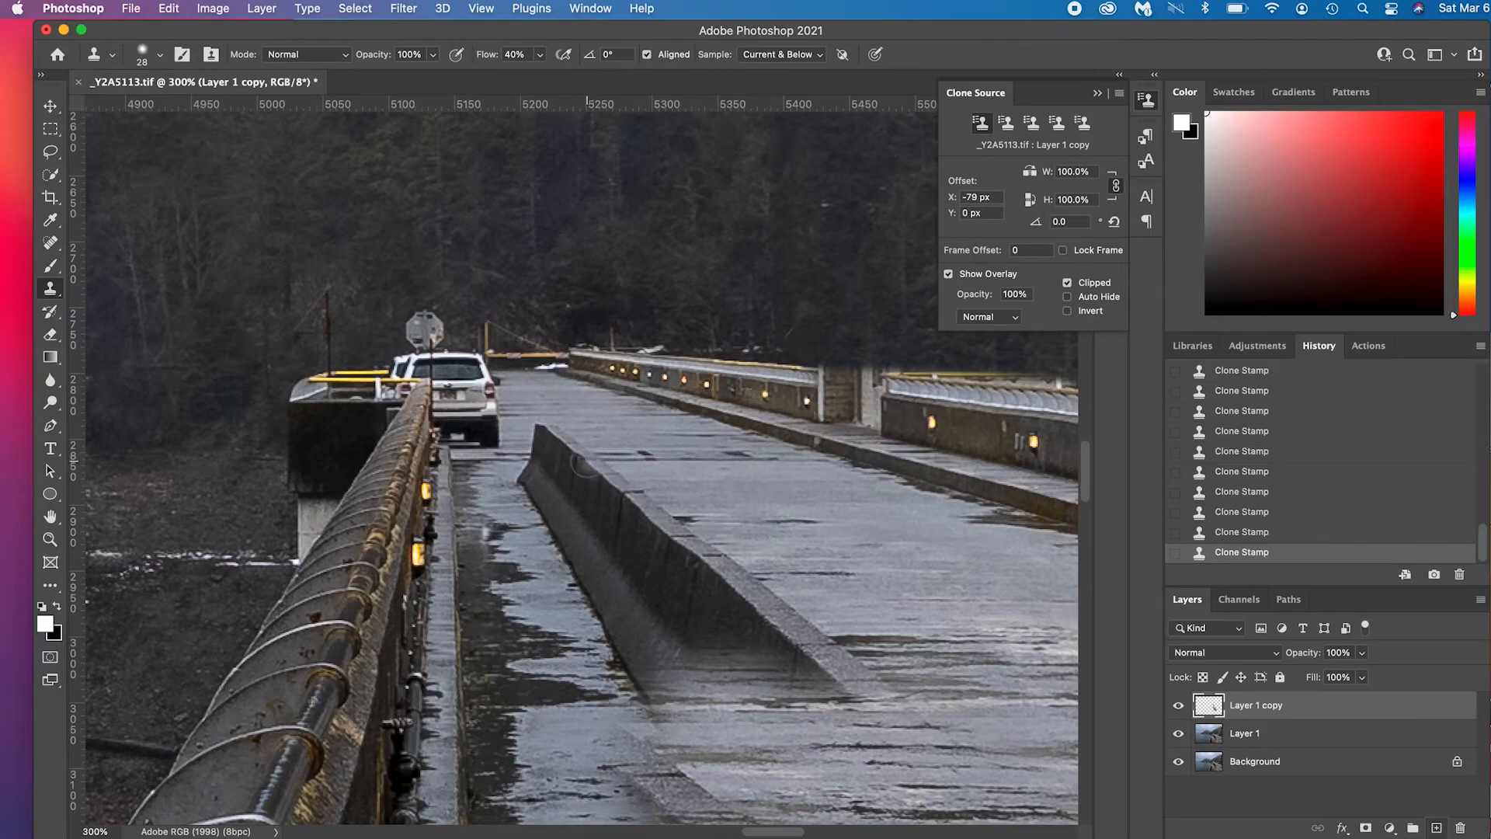
# Clone wet pavement over the concrete barrier until it is gone from the walkway.
pyautogui.click(542, 435)
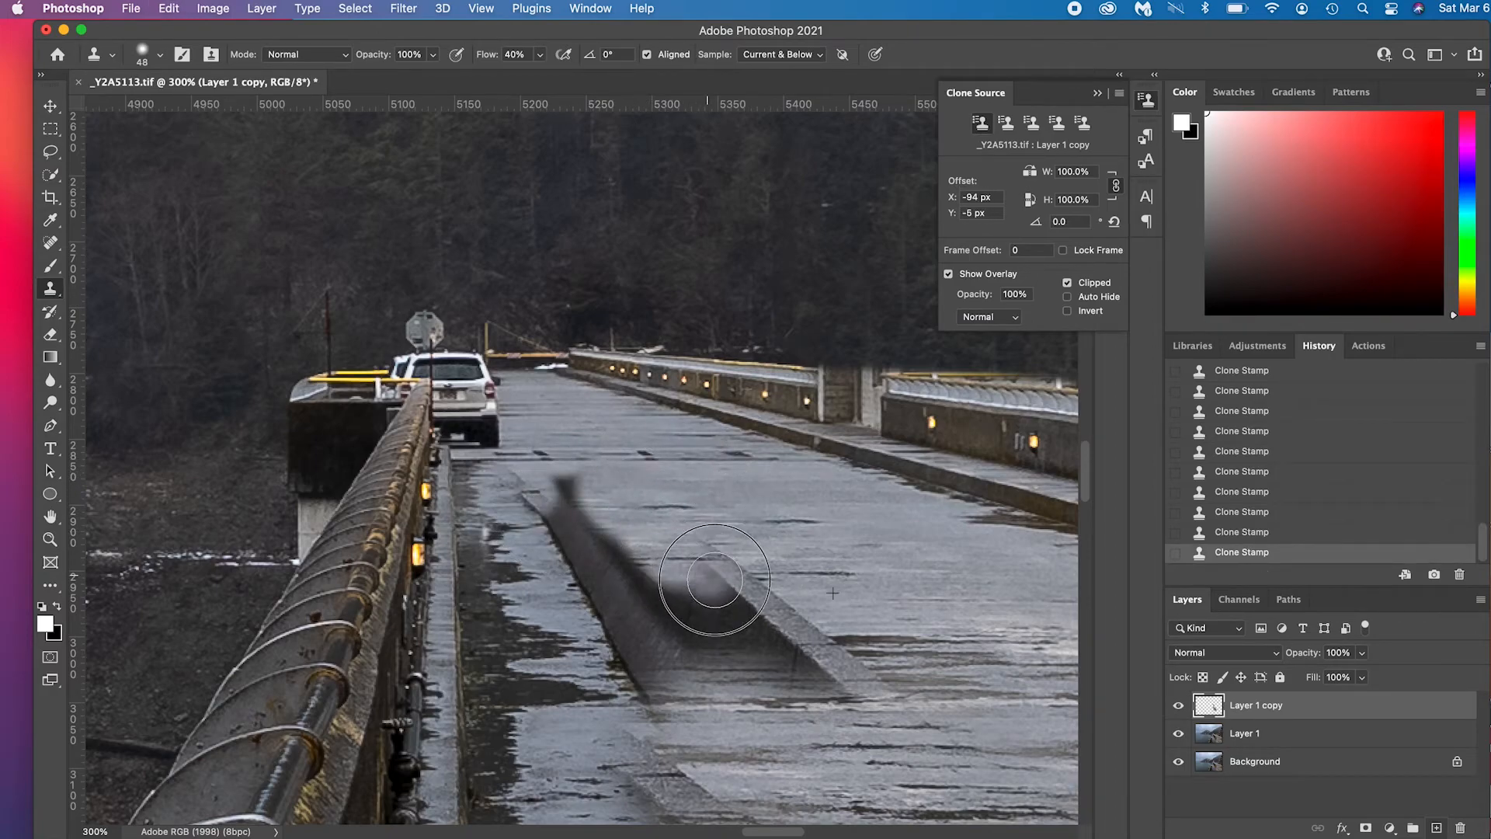
pyautogui.click(713, 580)
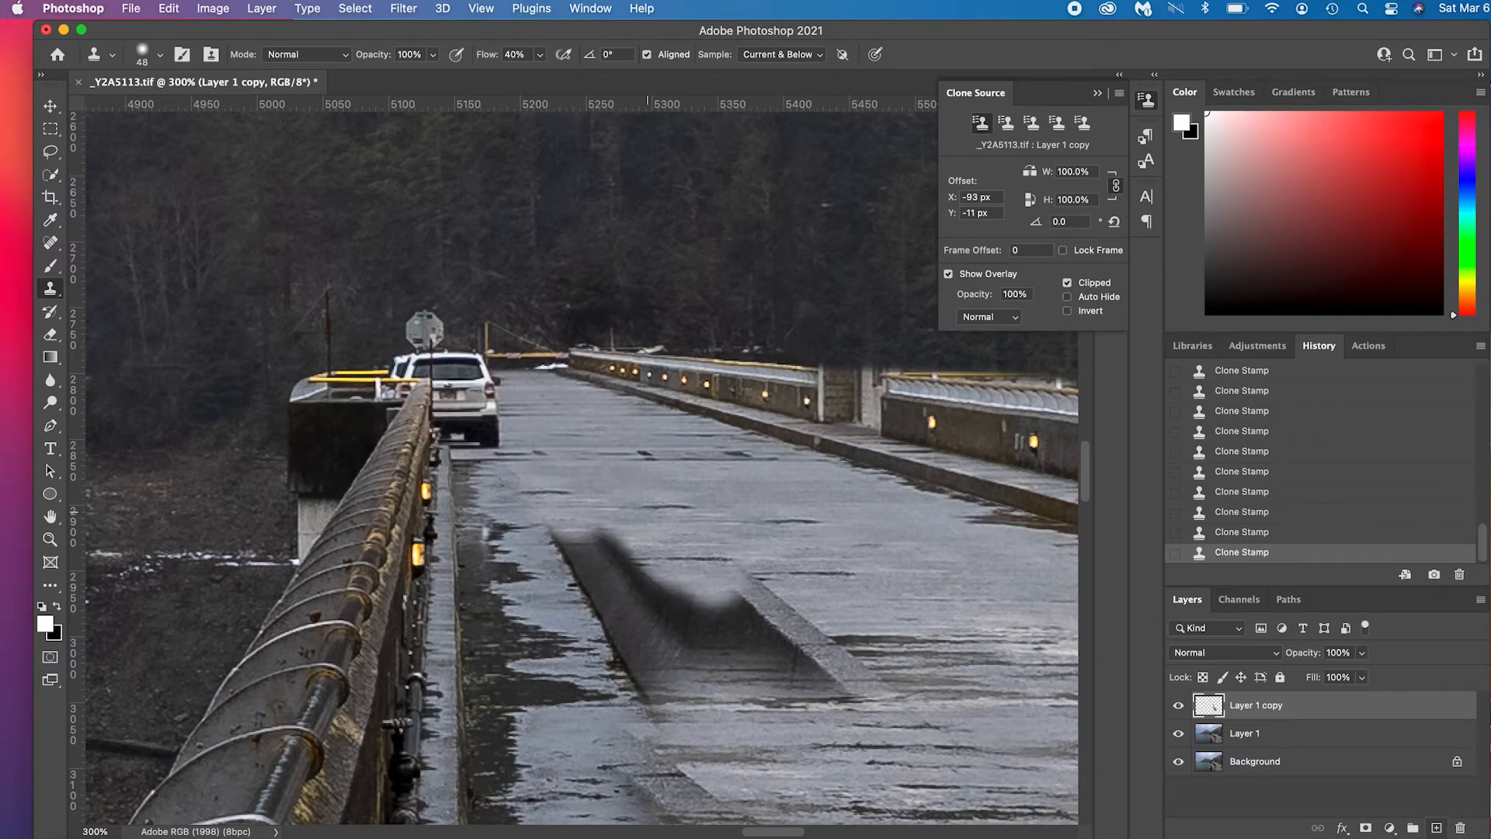
pyautogui.click(635, 550)
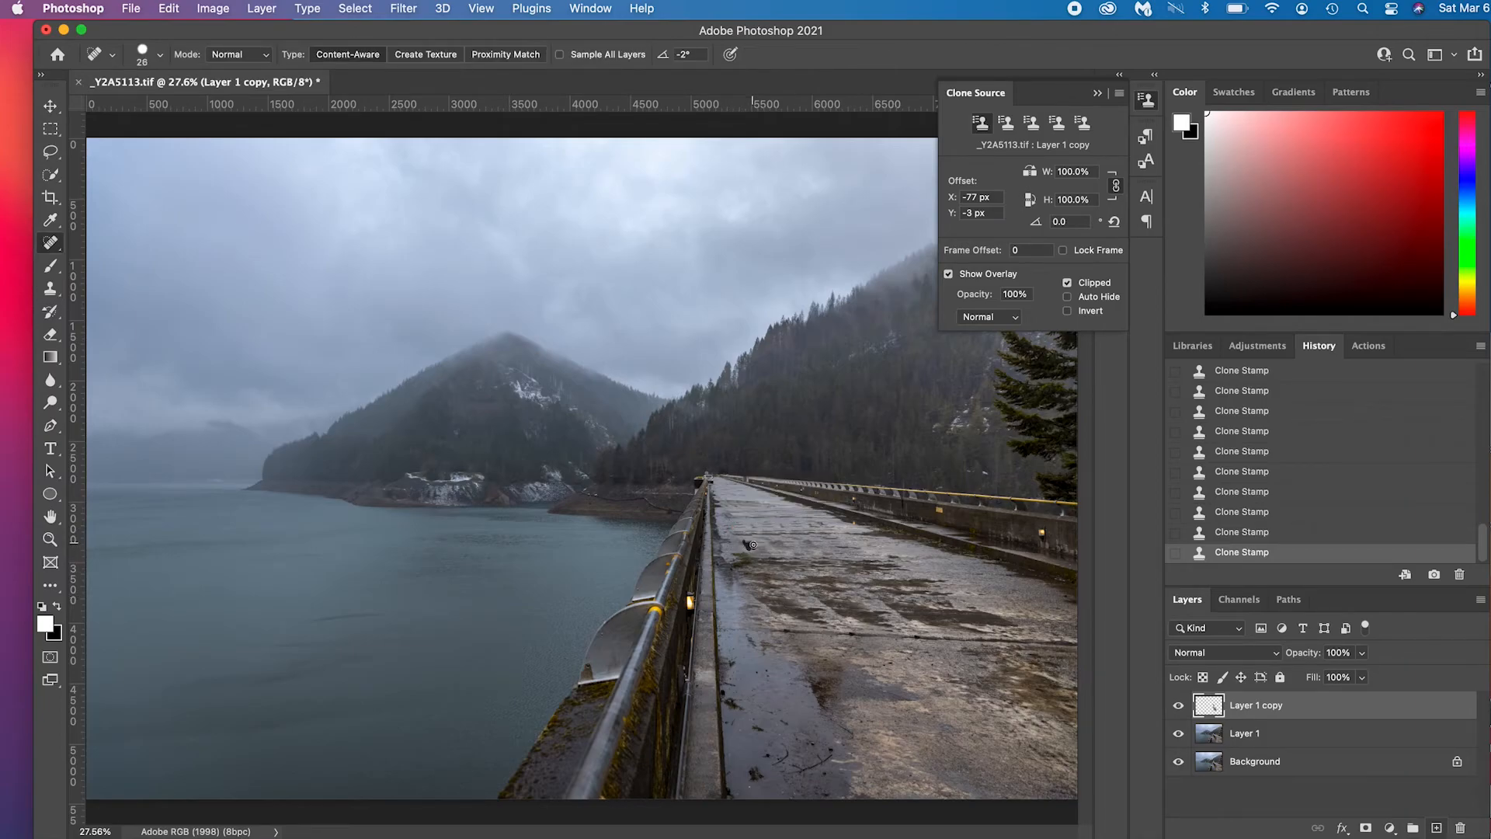
# Spot-heal small dark marks on the walkway and undo the last stroke via History.
pyautogui.click(751, 543)
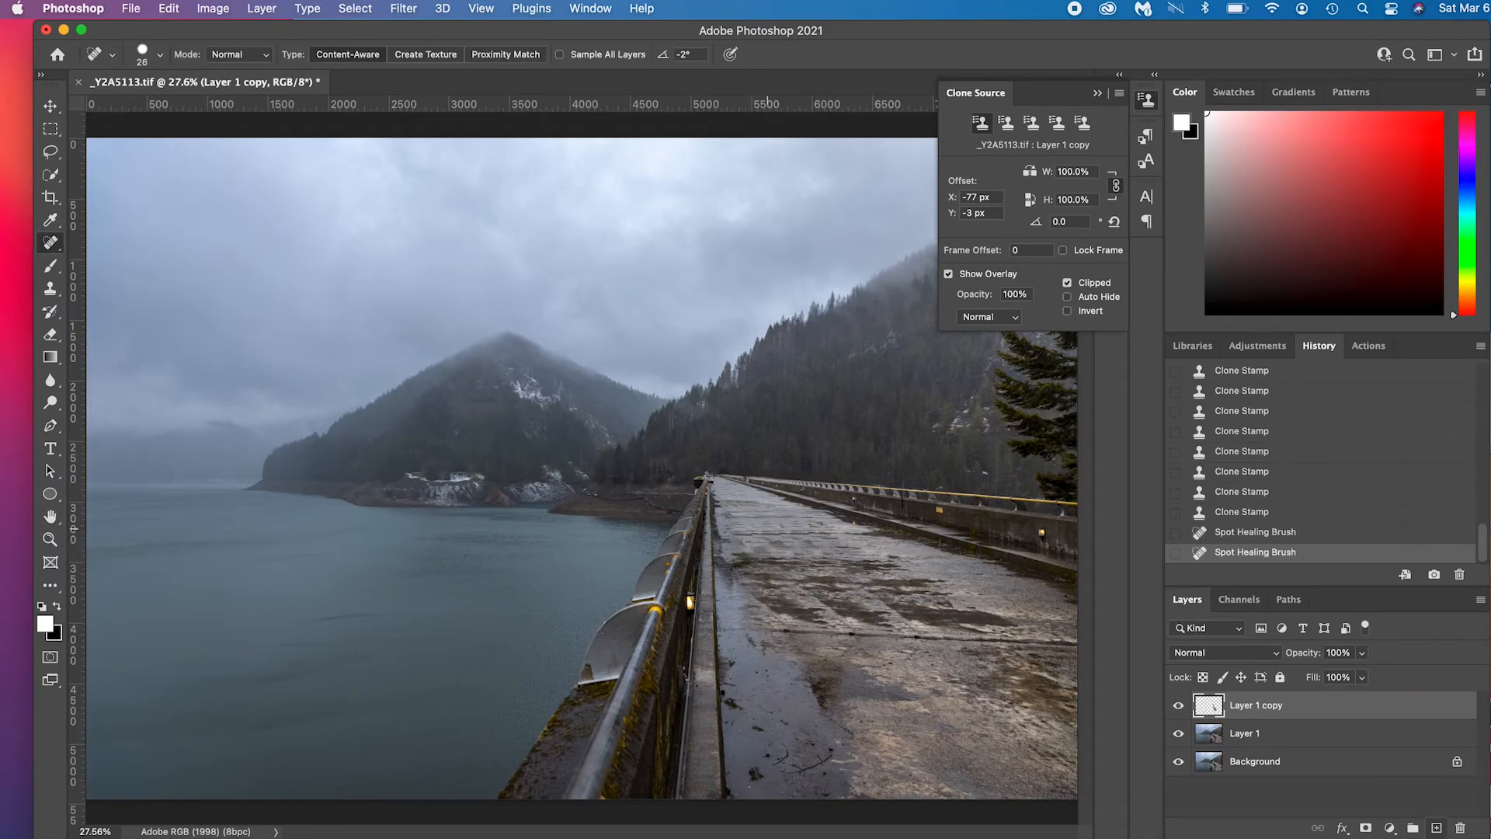
pyautogui.click(773, 542)
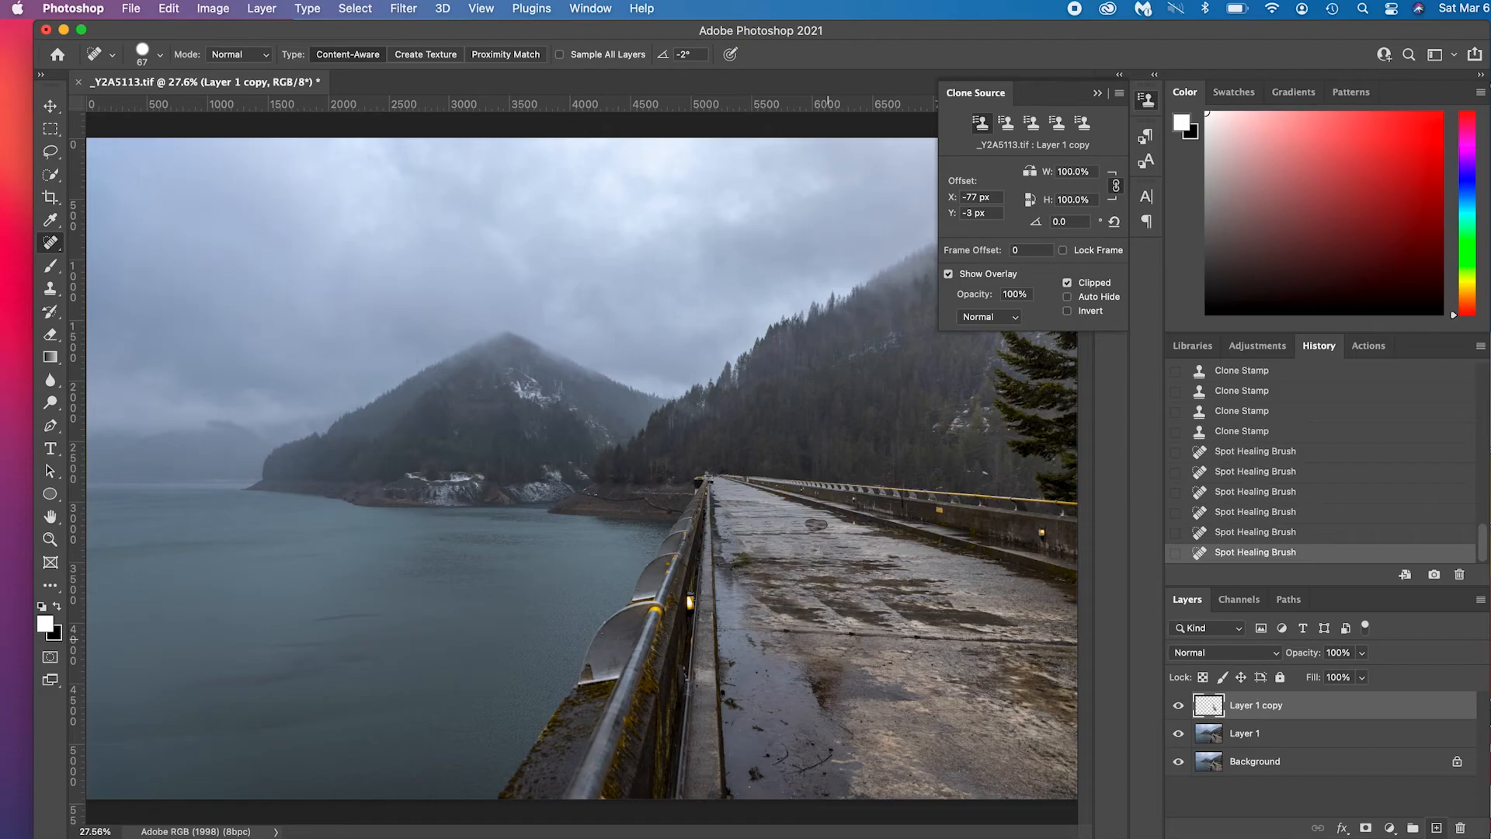
pyautogui.click(1255, 531)
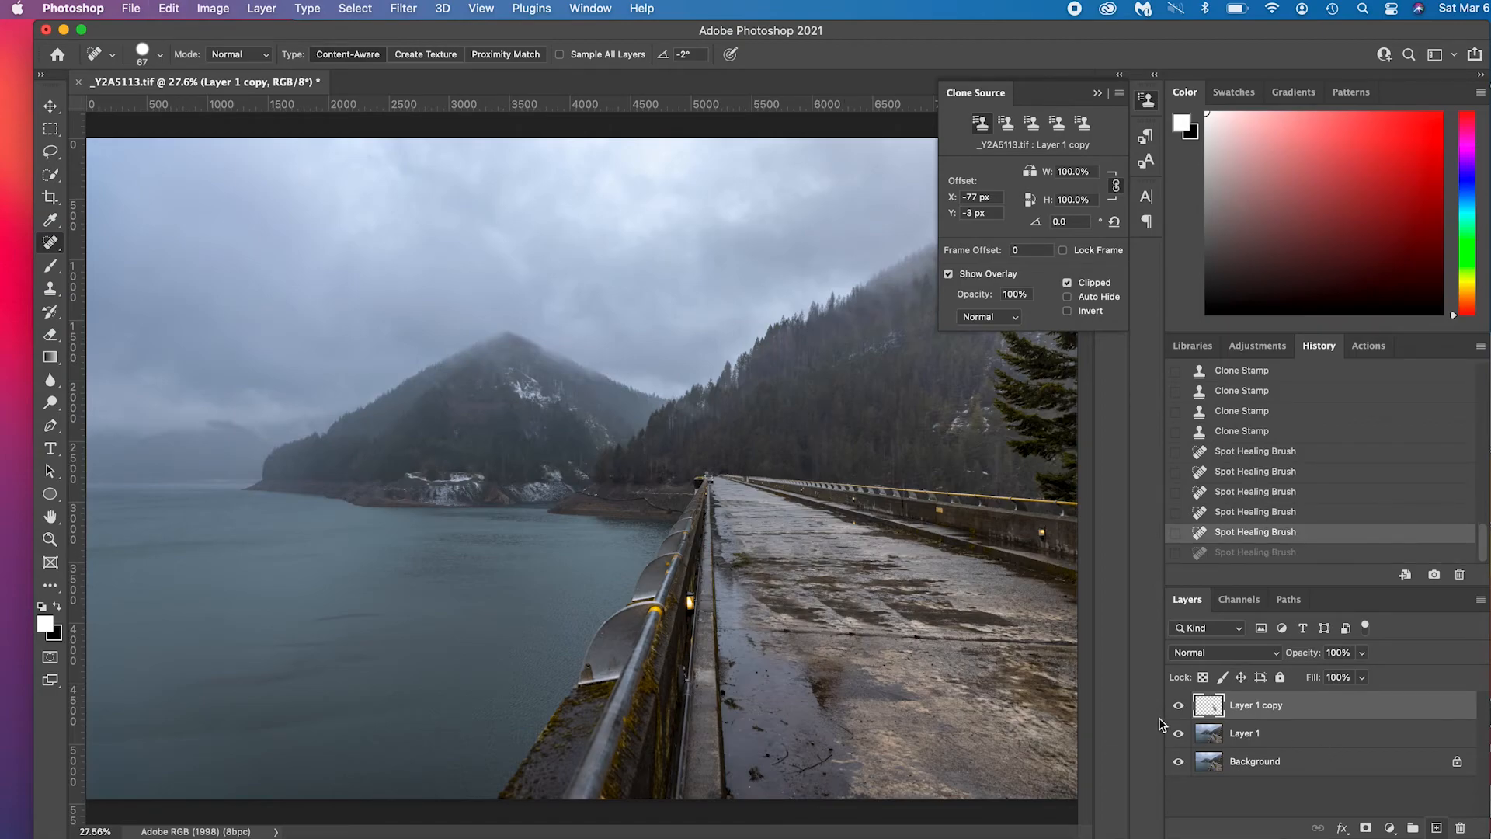